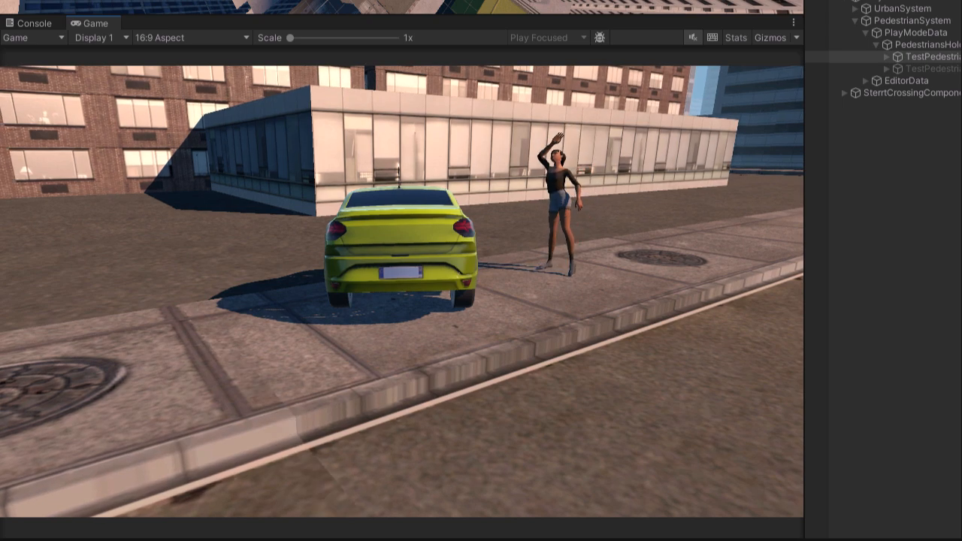
# - Expand Gley > PedestrianSystem > Scripts > Internal > Pedestrians > Behaviours to reveal DefaultBehaviours
pyautogui.click(241, 43)
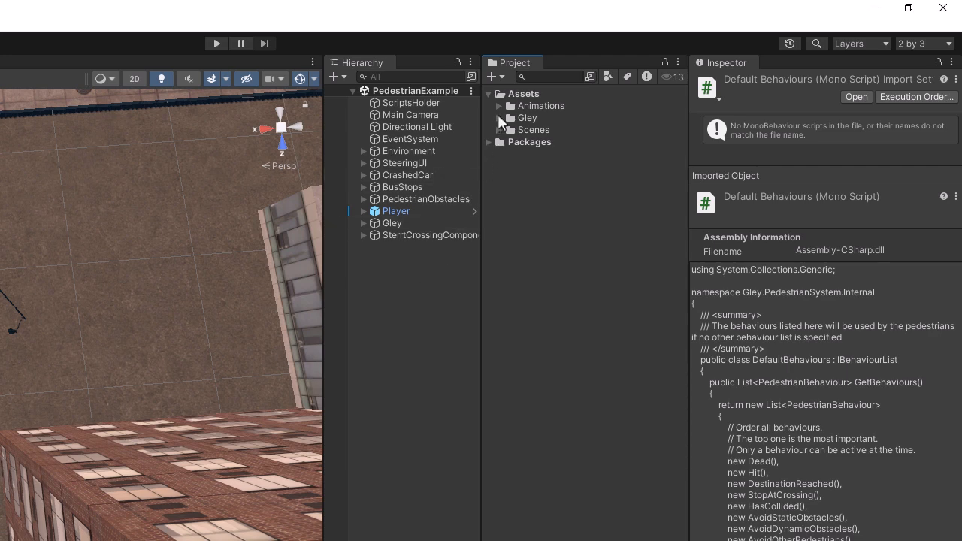
pyautogui.click(499, 118)
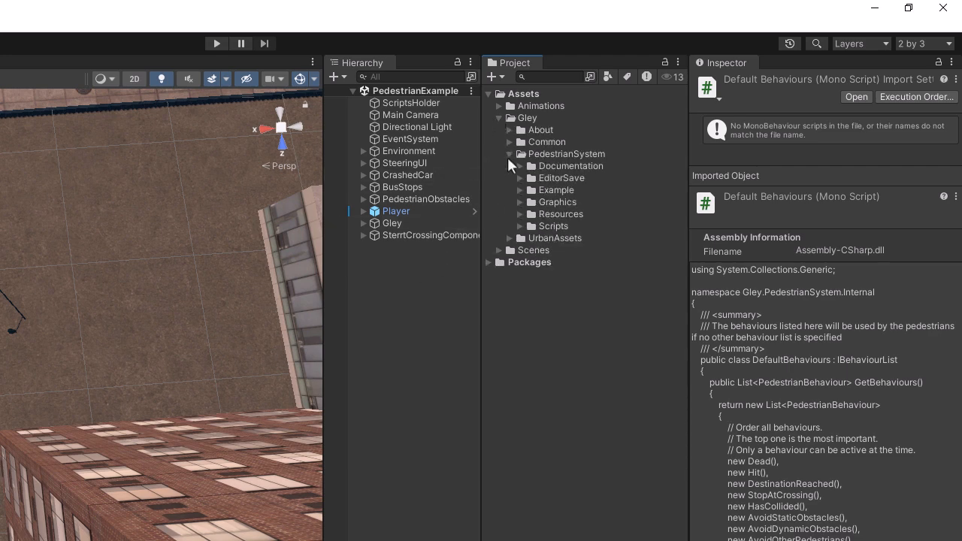
pyautogui.click(520, 226)
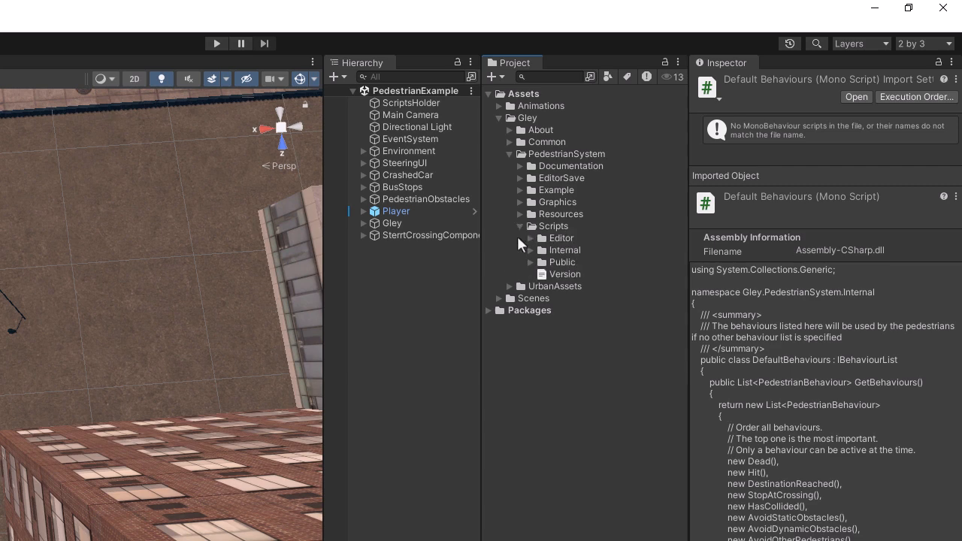
pyautogui.moveTo(530, 256)
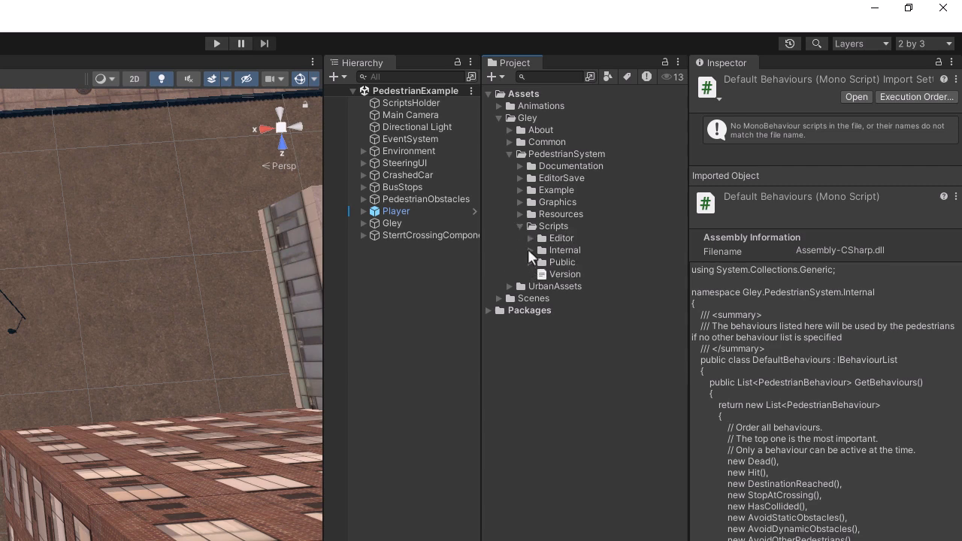
pyautogui.click(520, 250)
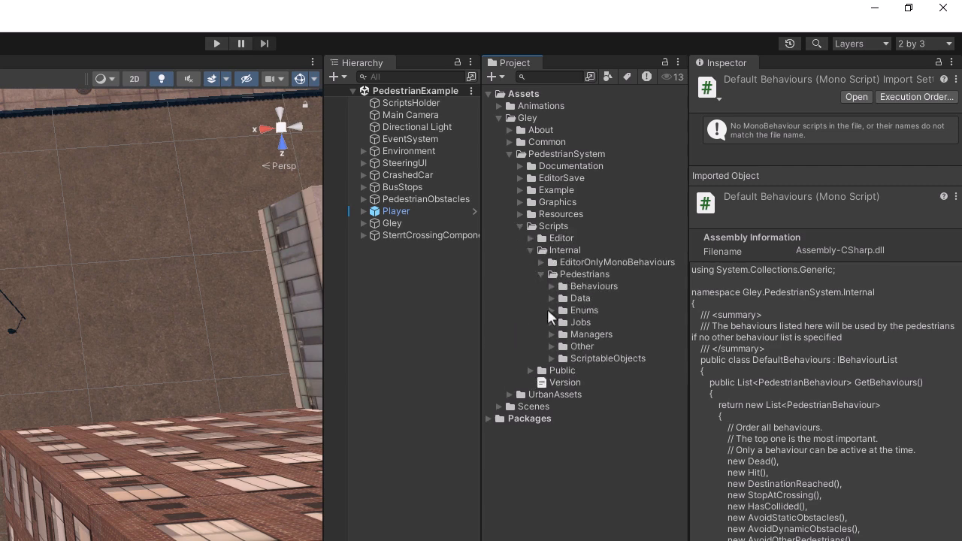
pyautogui.click(551, 286)
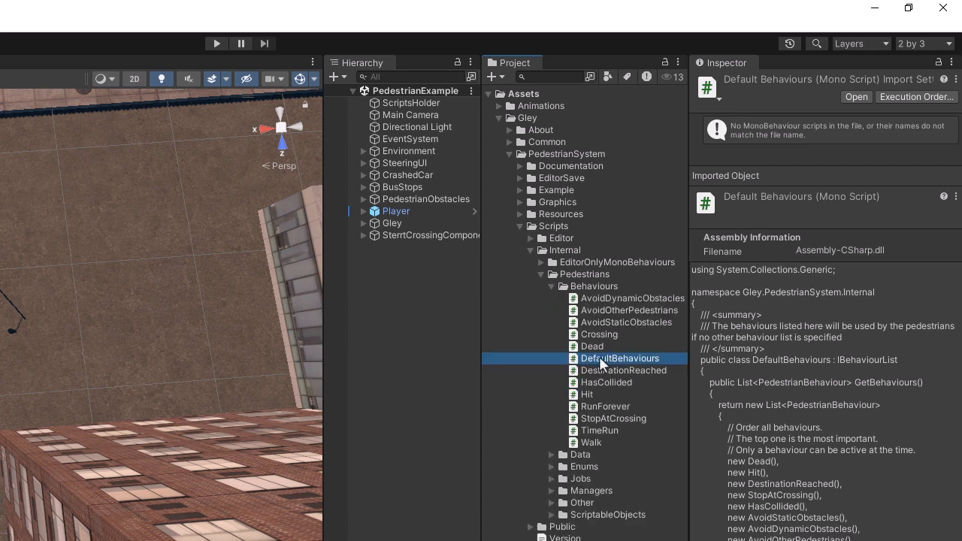
# - Open DefaultBehaviours in Visual Studio and read the Crossing and AvoidStaticObstacles behaviour definitions
pyautogui.doubleClick(619, 358)
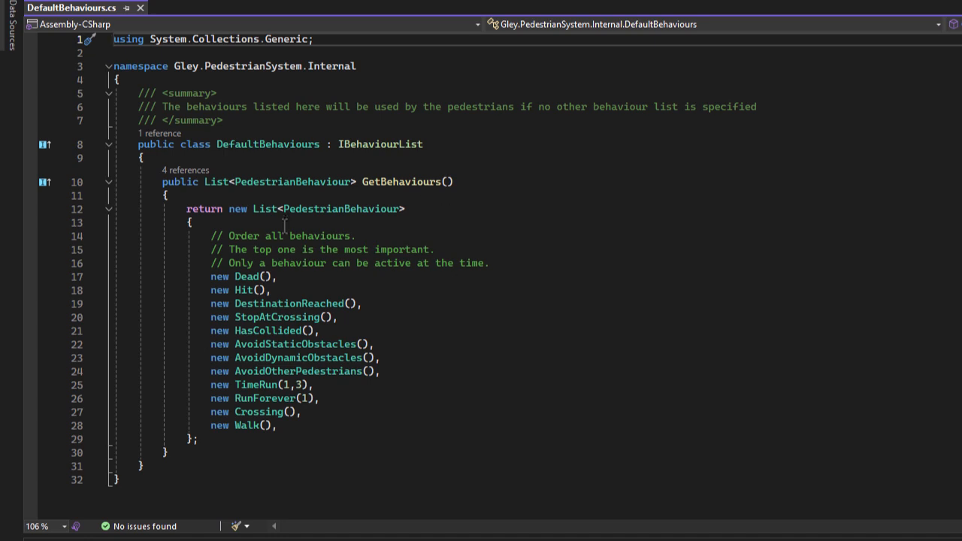
pyautogui.moveTo(284, 435)
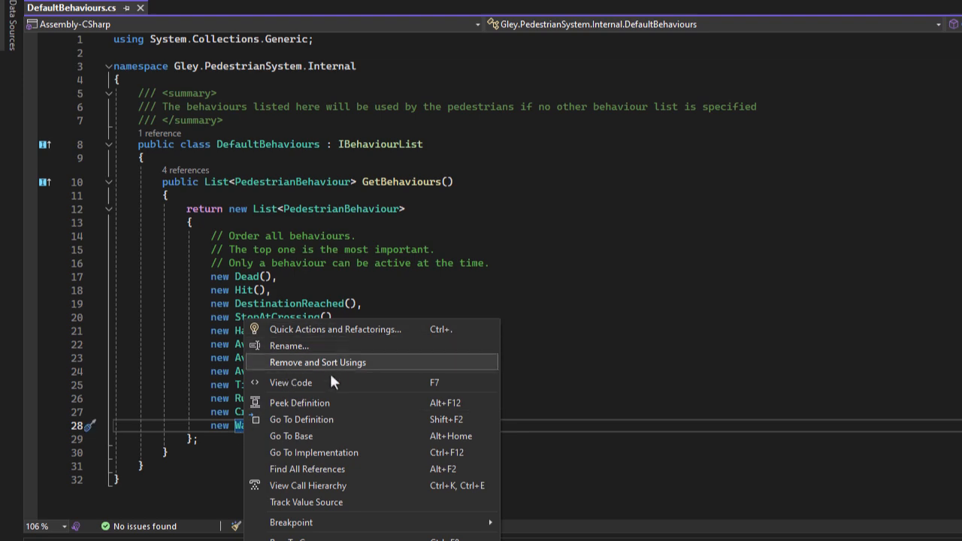
pyautogui.click(300, 420)
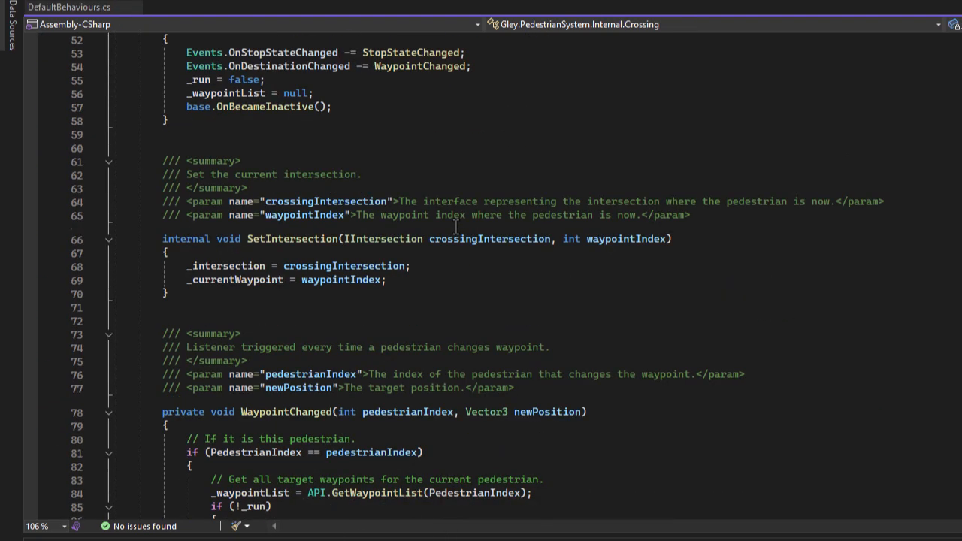
pyautogui.scroll(-3)
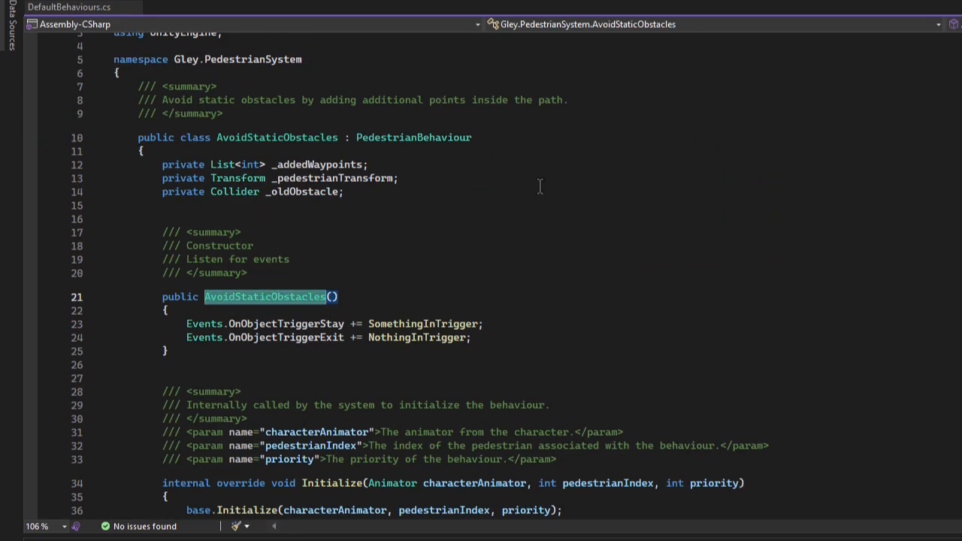
pyautogui.scroll(-3)
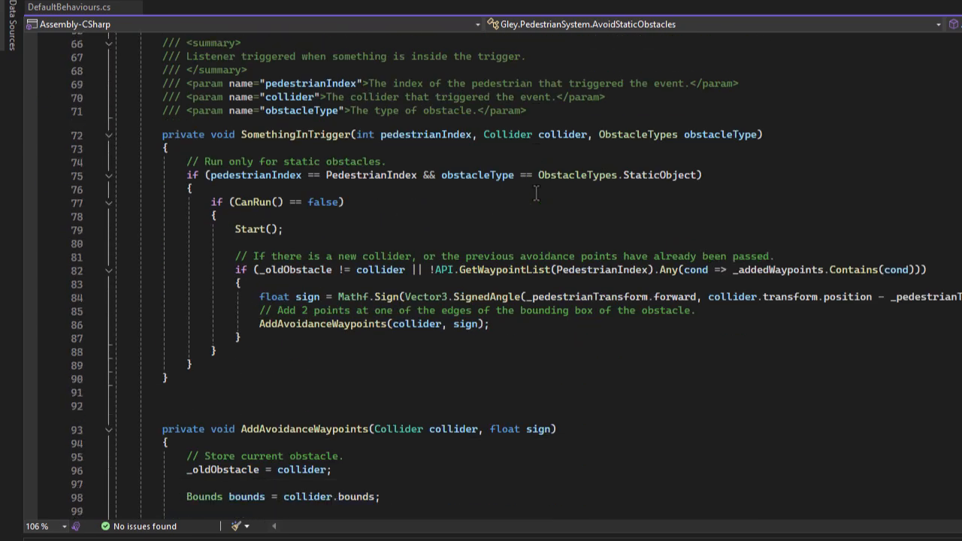
pyautogui.scroll(-3)
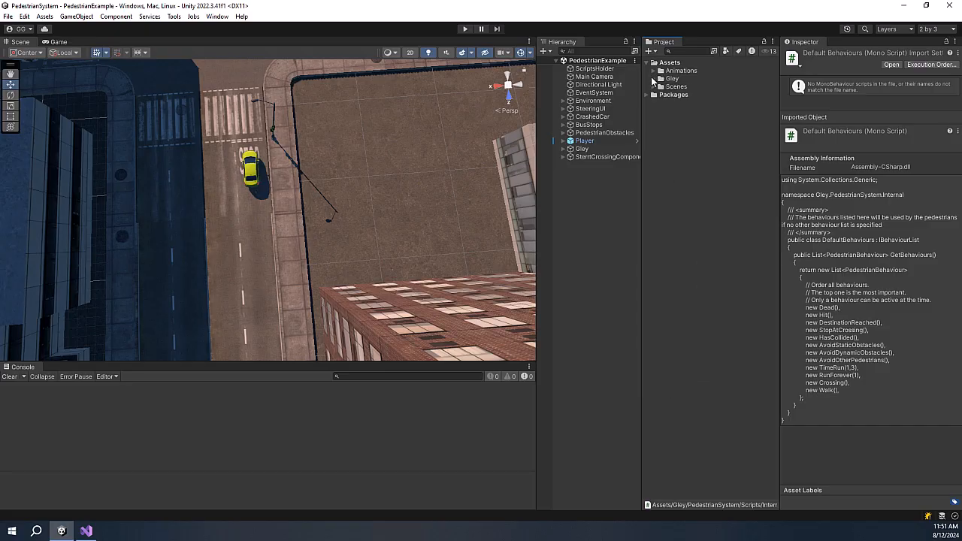
# - Preview the Wave animation clip, then select MyController in the Assets/Controllers folder
pyautogui.click(680, 78)
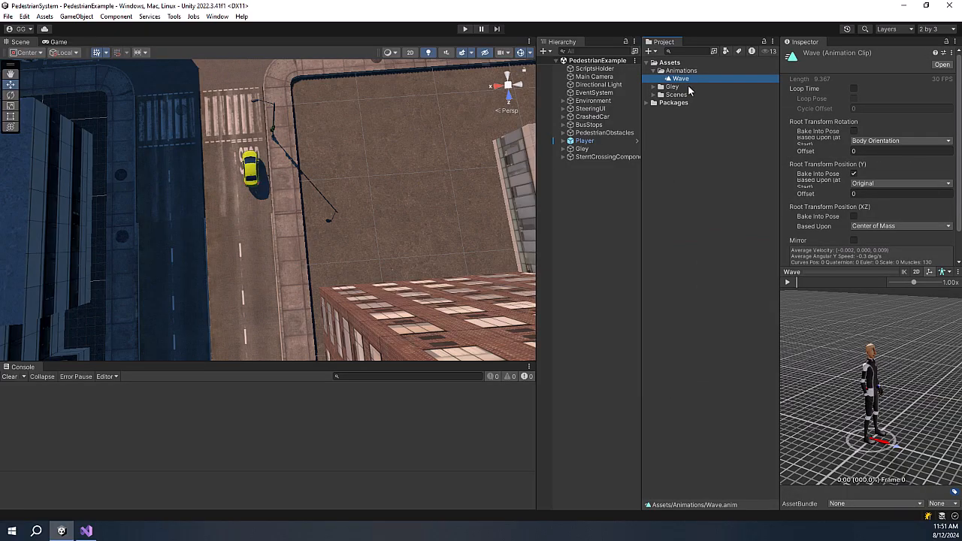
pyautogui.click(787, 281)
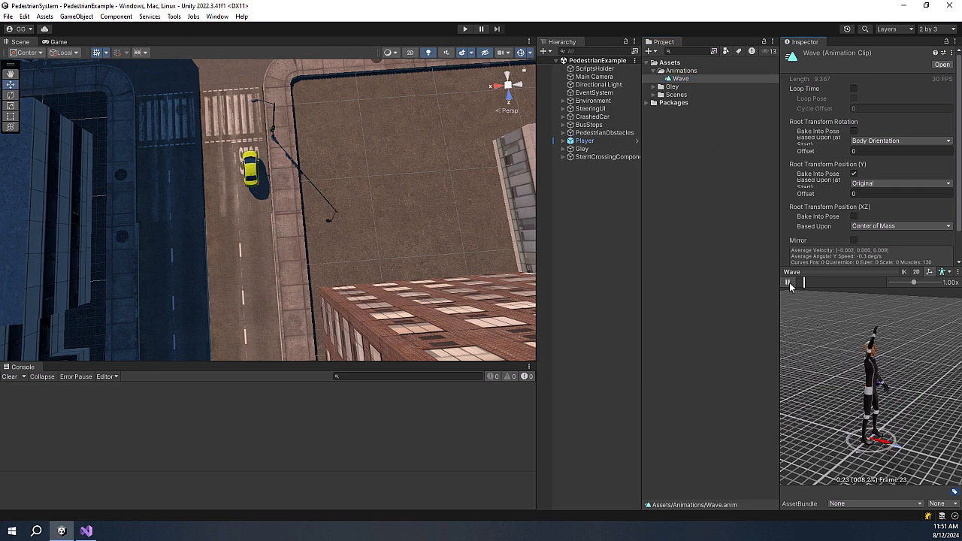
pyautogui.click(787, 282)
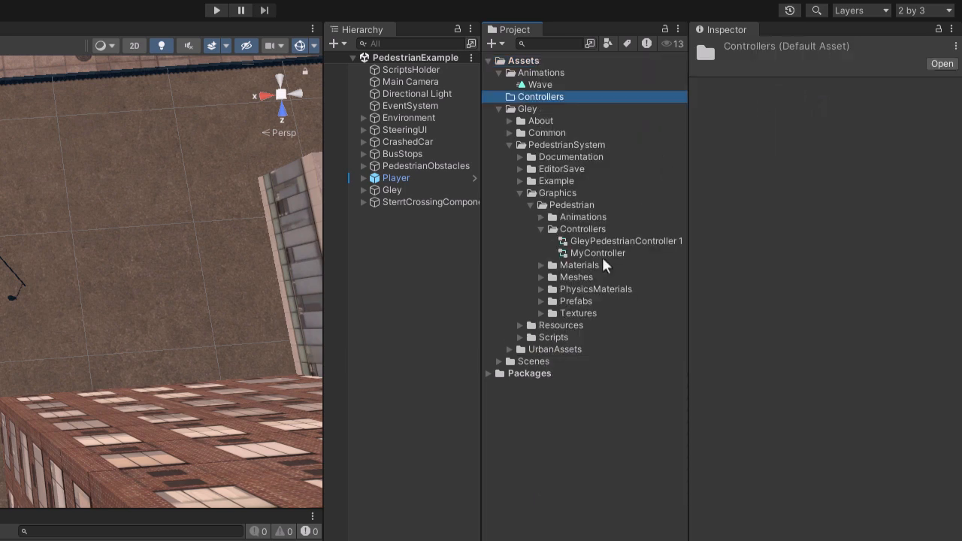
pyautogui.click(597, 252)
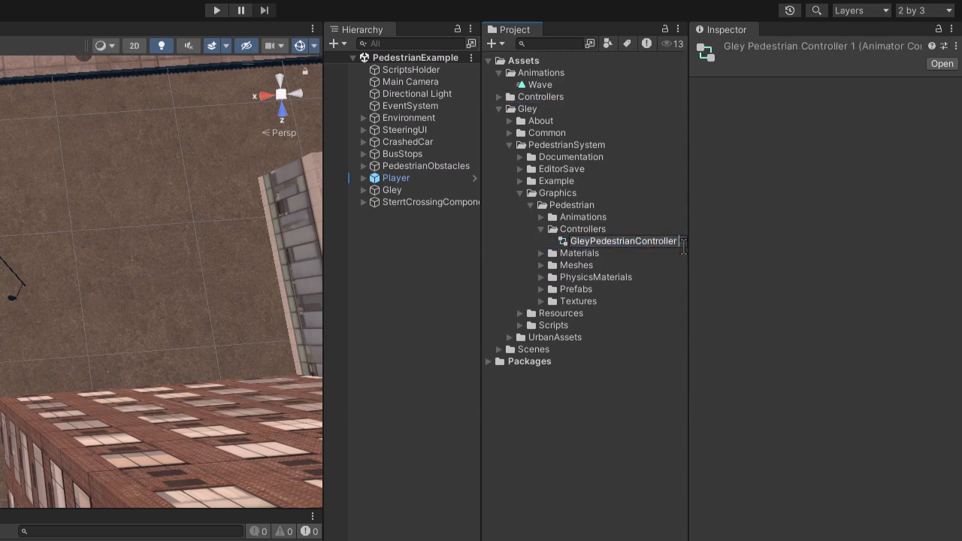
pyautogui.click(577, 252)
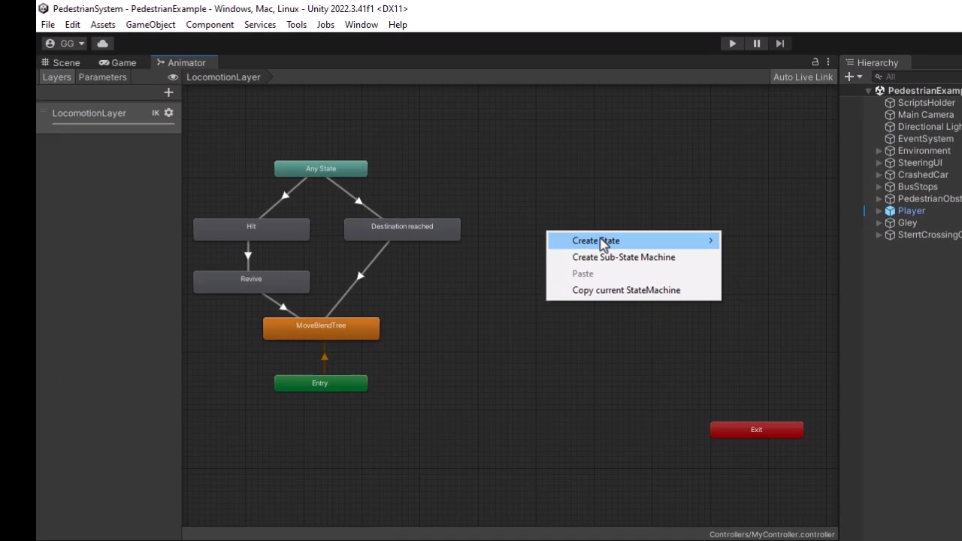
# - Add an empty state with transitions from Any State and back to MoveBlendTree, plus a StartWaving trigger
pyautogui.click(595, 240)
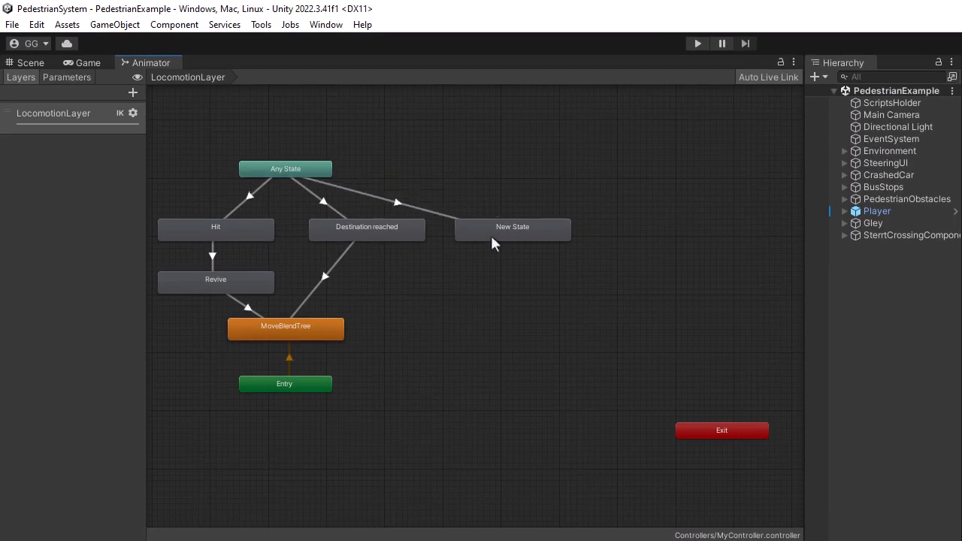
pyautogui.click(512, 227)
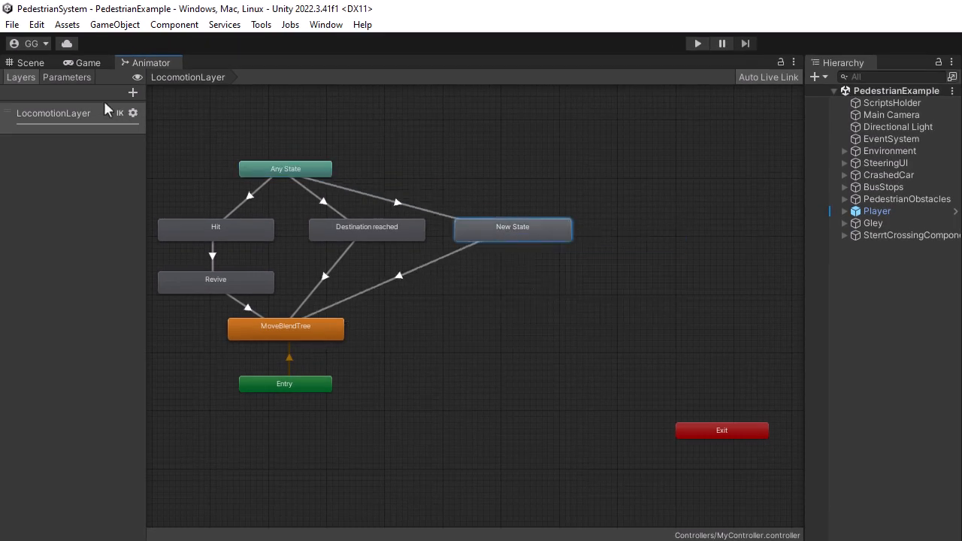
pyautogui.click(66, 76)
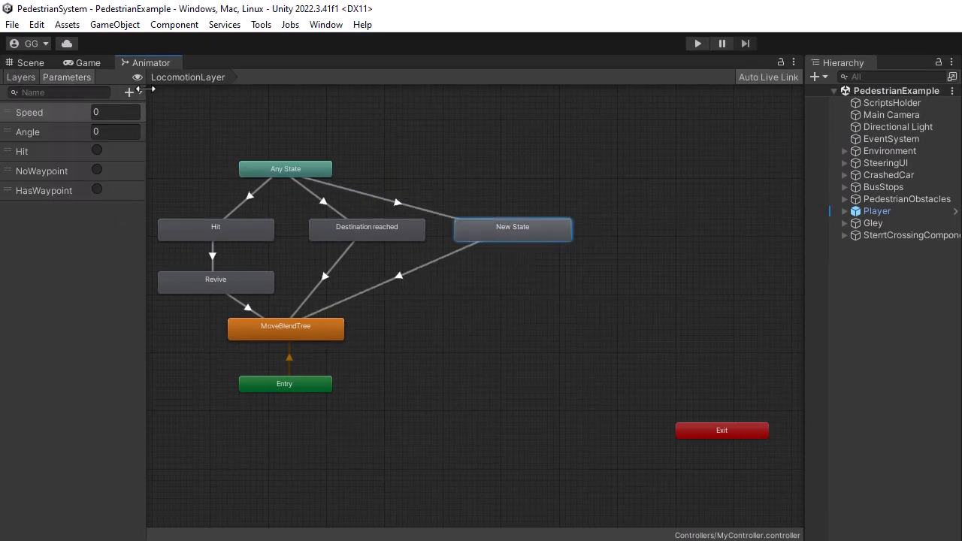
pyautogui.click(130, 91)
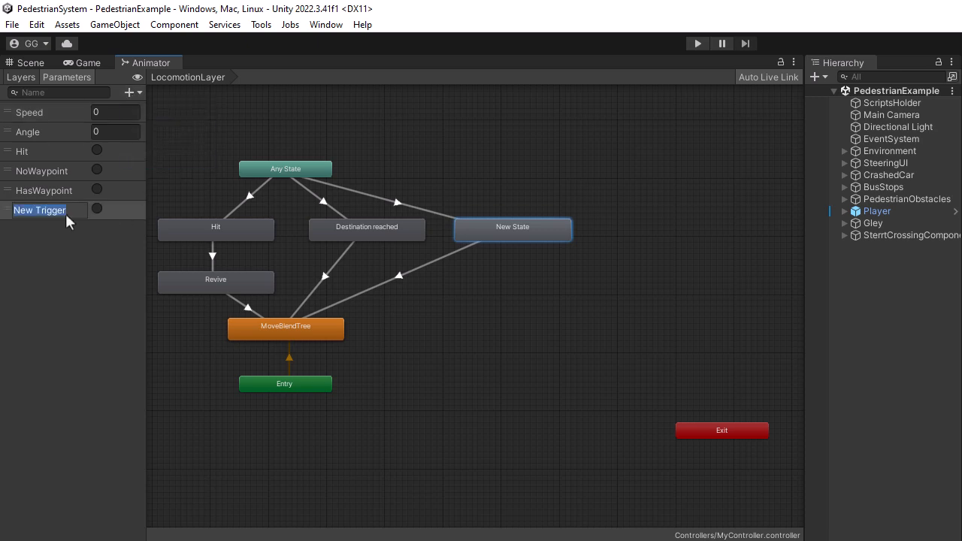
pyautogui.write('StartWaving')
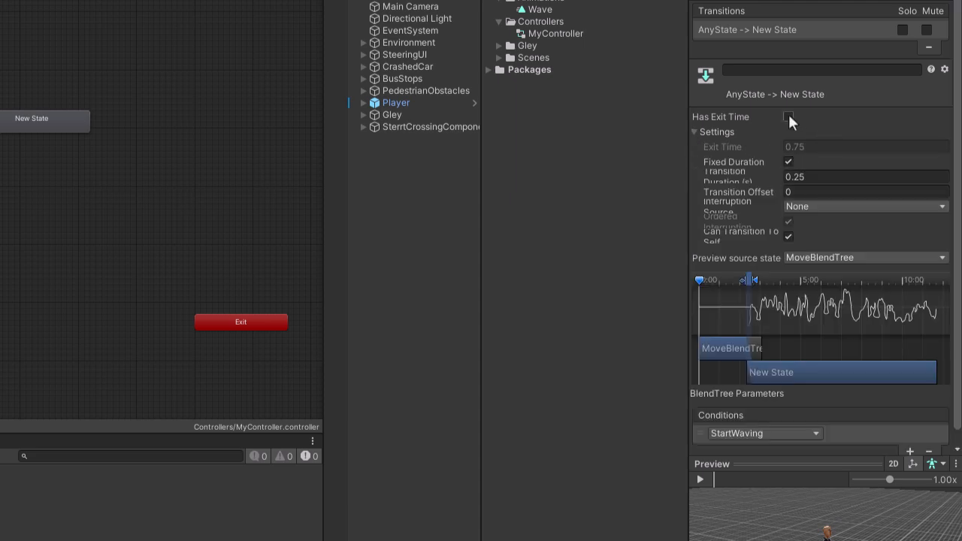
# - Set both transitions' blend duration to 0 and rename the state to Wave
pyautogui.click(788, 117)
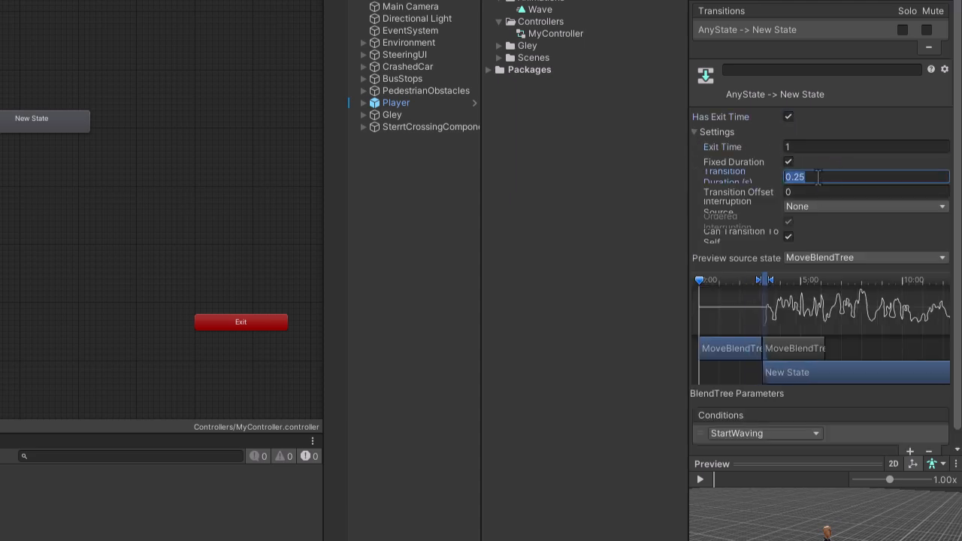
pyautogui.write('0')
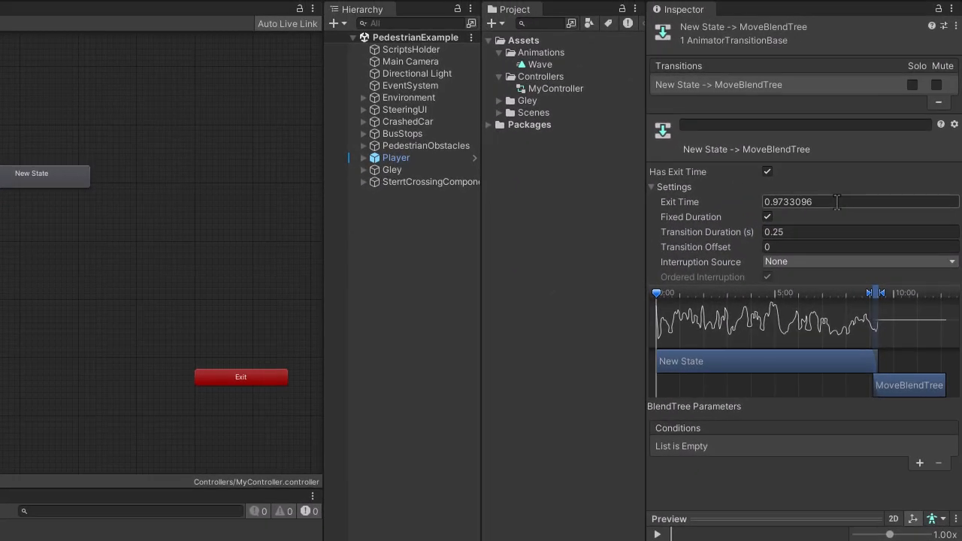
pyautogui.click(857, 231)
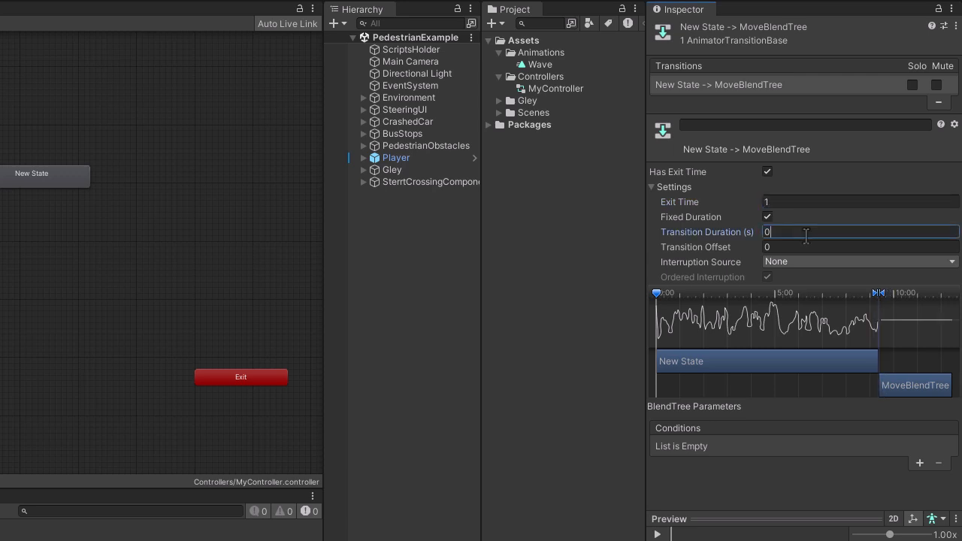
pyautogui.click(32, 173)
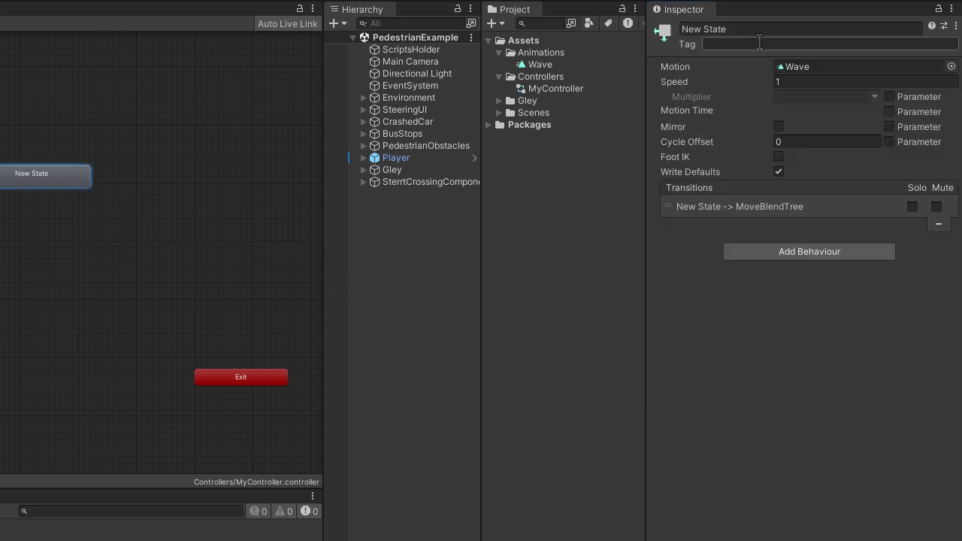
pyautogui.write('Wave')
pyautogui.write('Scr')
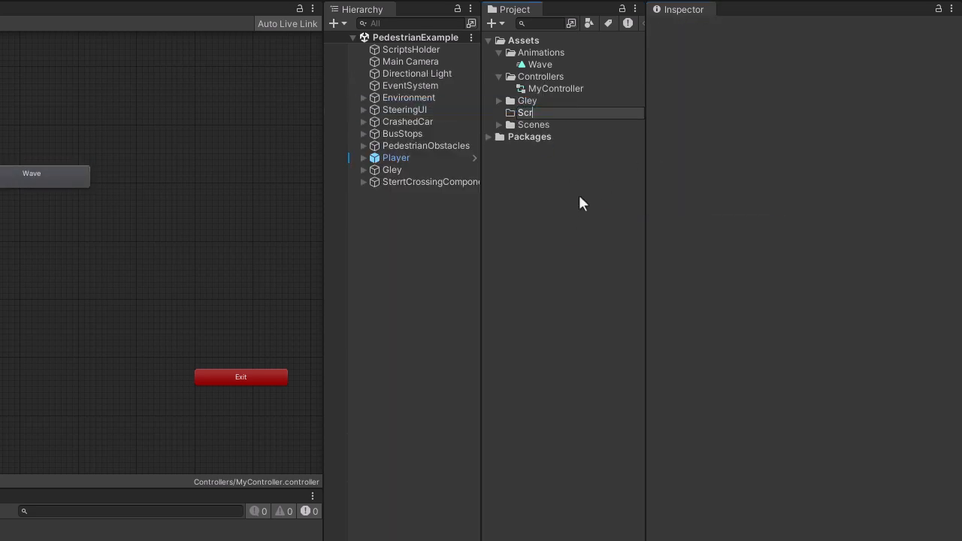
# - Create a WaveBehaviour C# script in the Scripts folder and open it in Visual Studio
pyautogui.rightClick(526, 112)
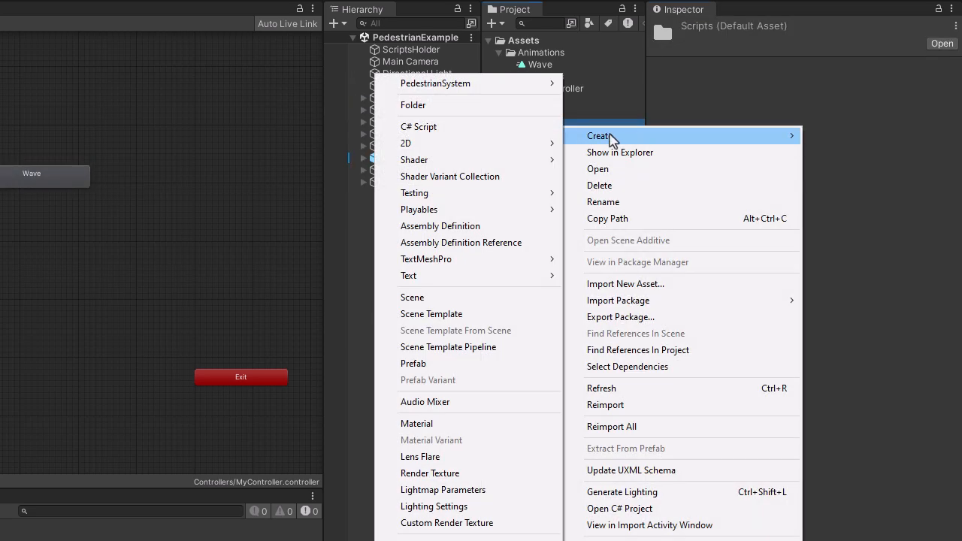
pyautogui.click(418, 127)
pyautogui.write('WaveBehaviour')
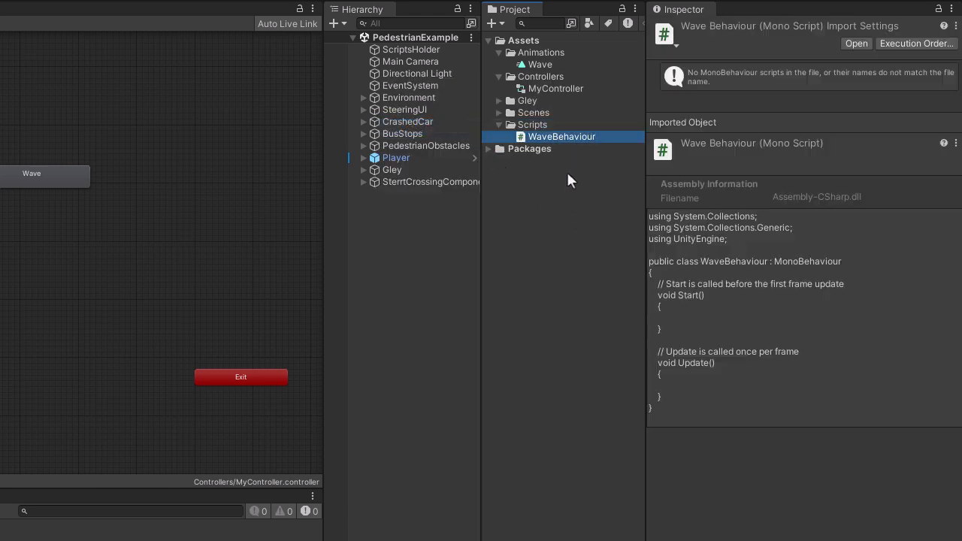
pyautogui.doubleClick(561, 136)
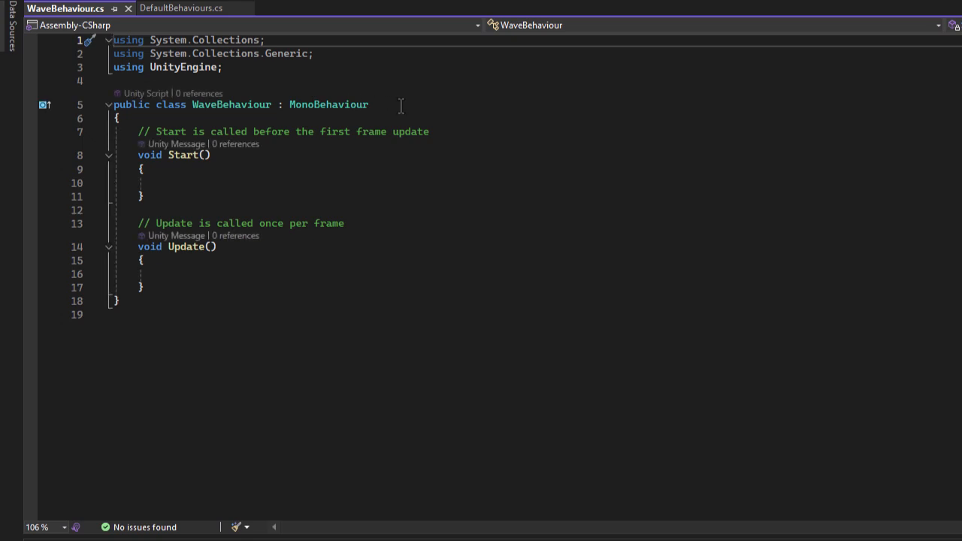
# - Change WaveBehaviour's base class from MonoBehaviour to PedestrianBehaviour and delete Start and Update
pyautogui.doubleClick(328, 104)
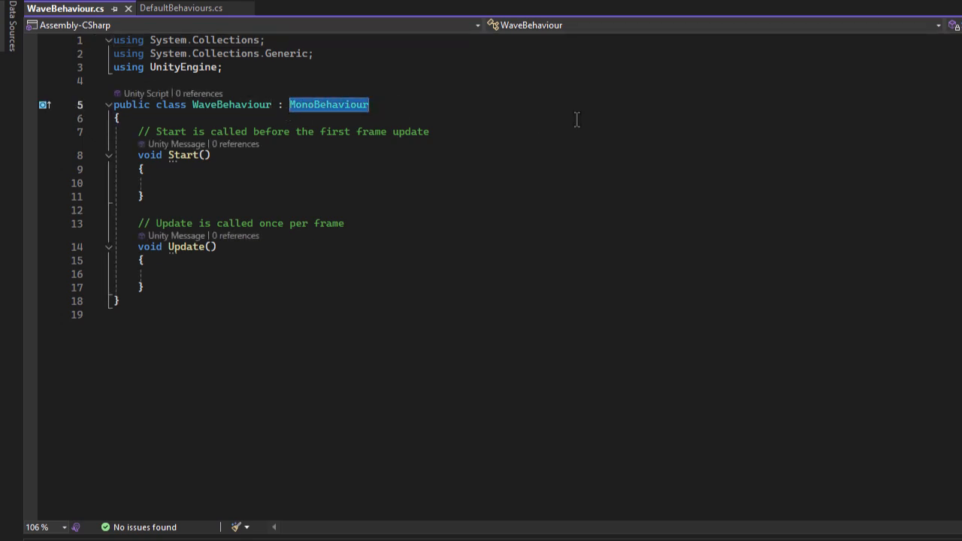
pyautogui.write('P')
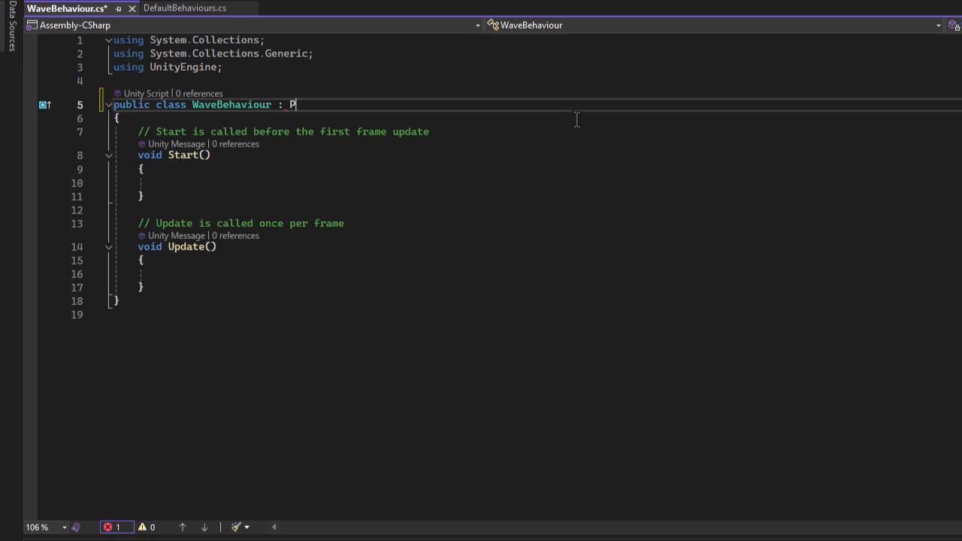
pyautogui.write('edestrianBehaviour')
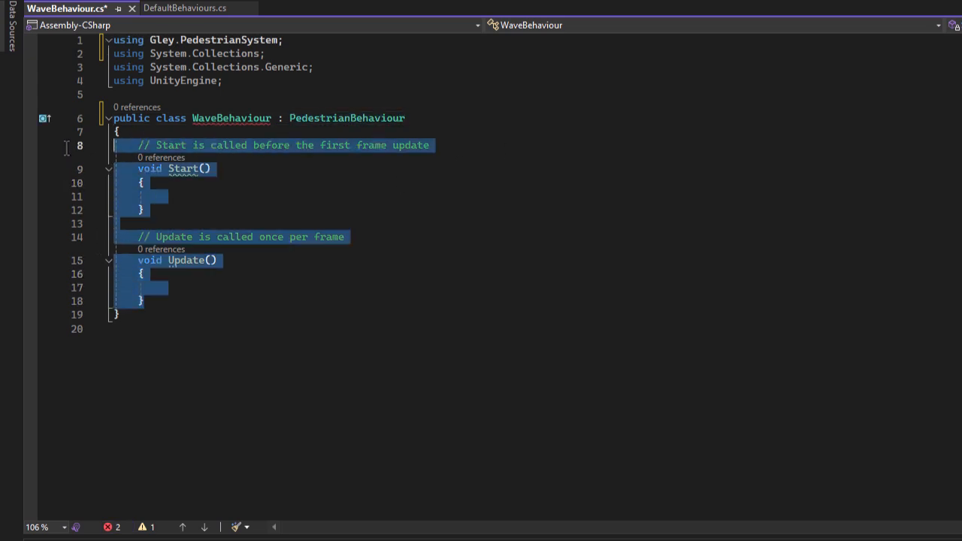
pyautogui.press('Delete')
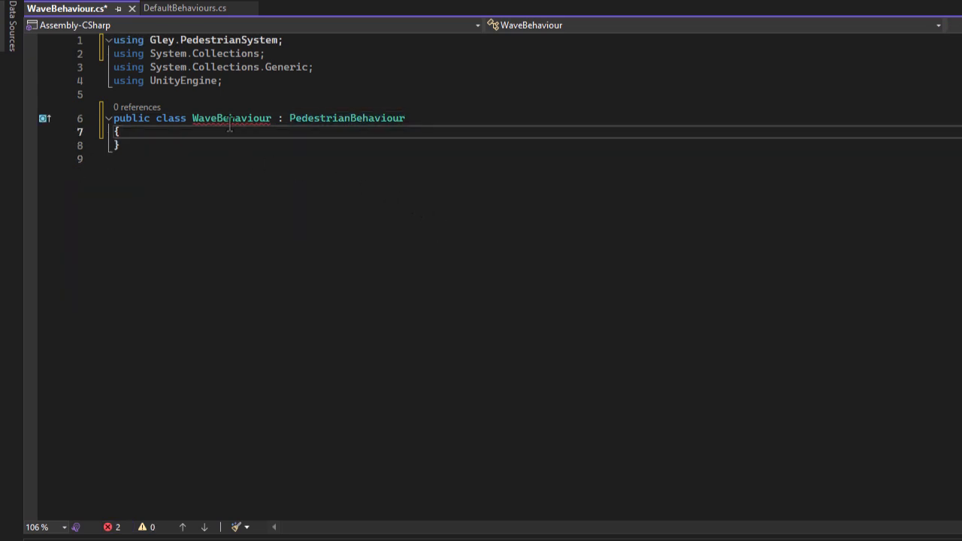
# - Implement the abstract members and remove the throw lines from Execute and OnDestroy
pyautogui.click(89, 118)
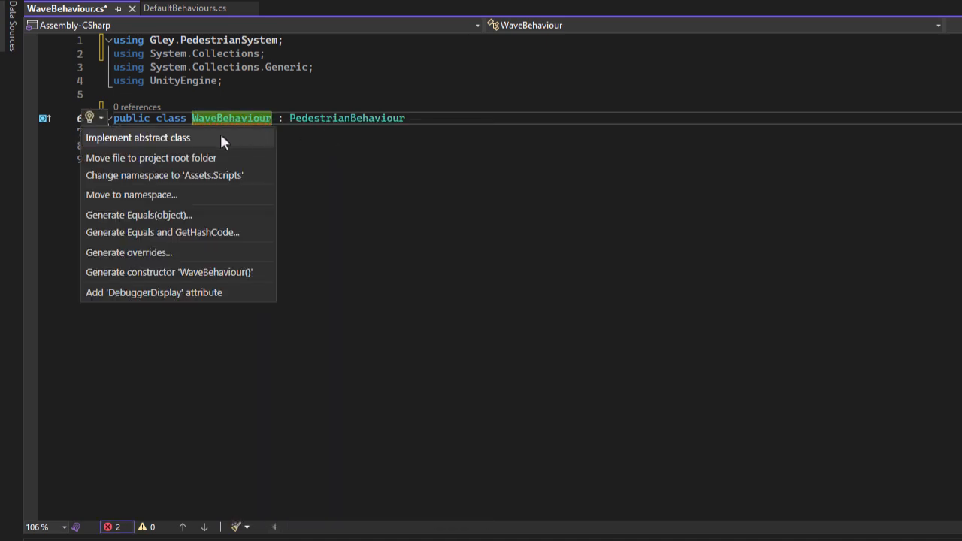
pyautogui.click(138, 137)
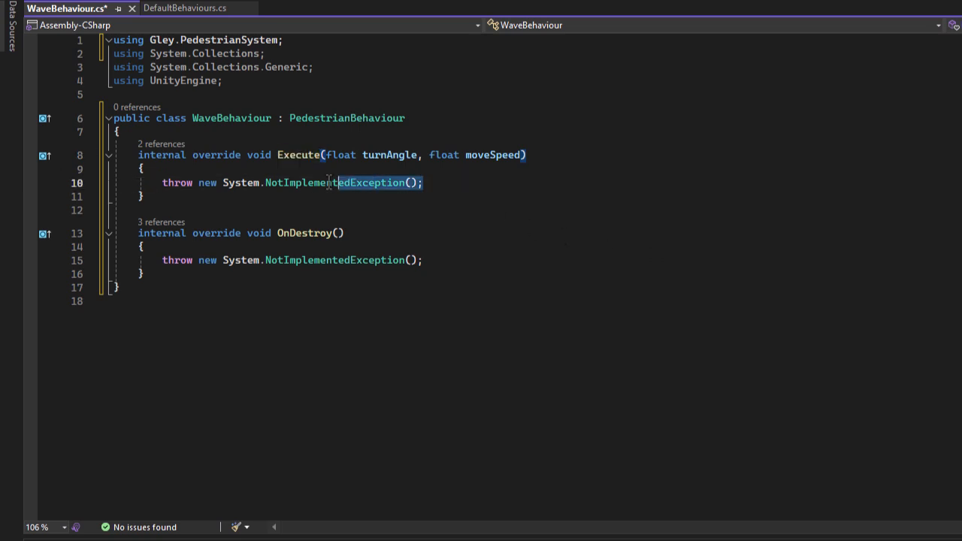
pyautogui.tripleClick(292, 182)
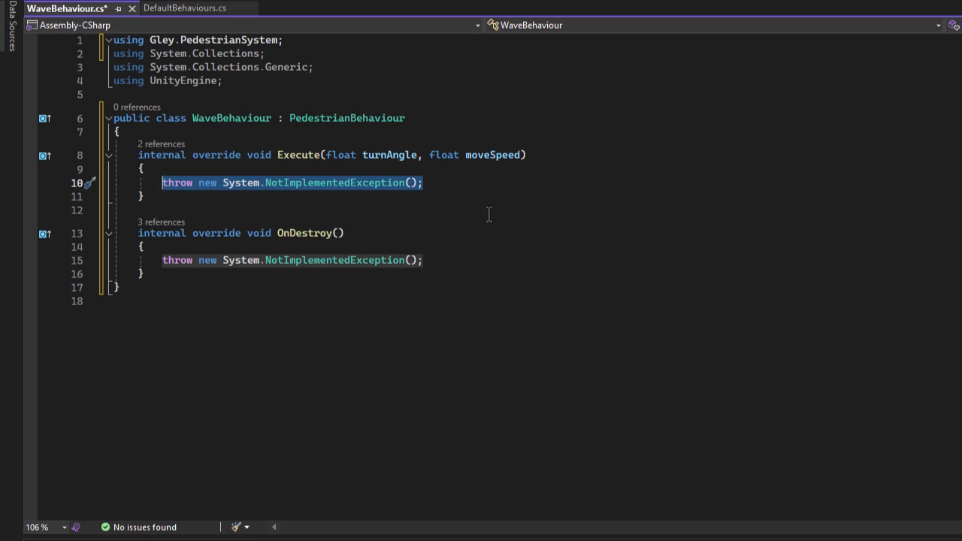
pyautogui.press('Delete')
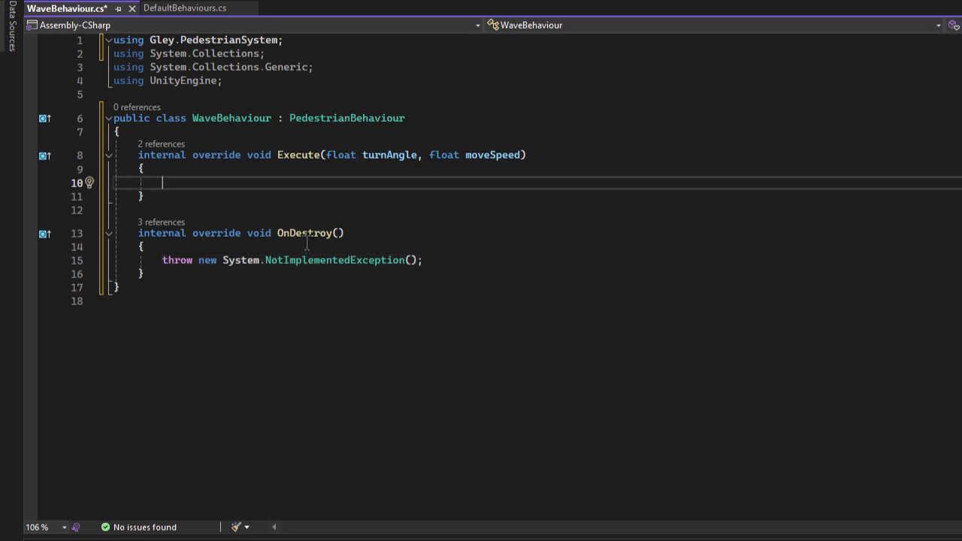
pyautogui.doubleClick(305, 233)
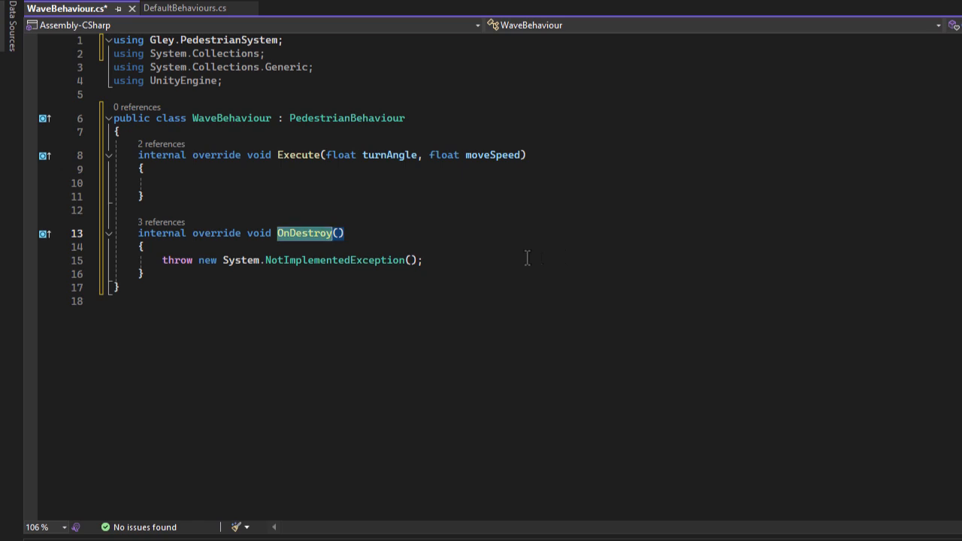
pyautogui.tripleClick(291, 260)
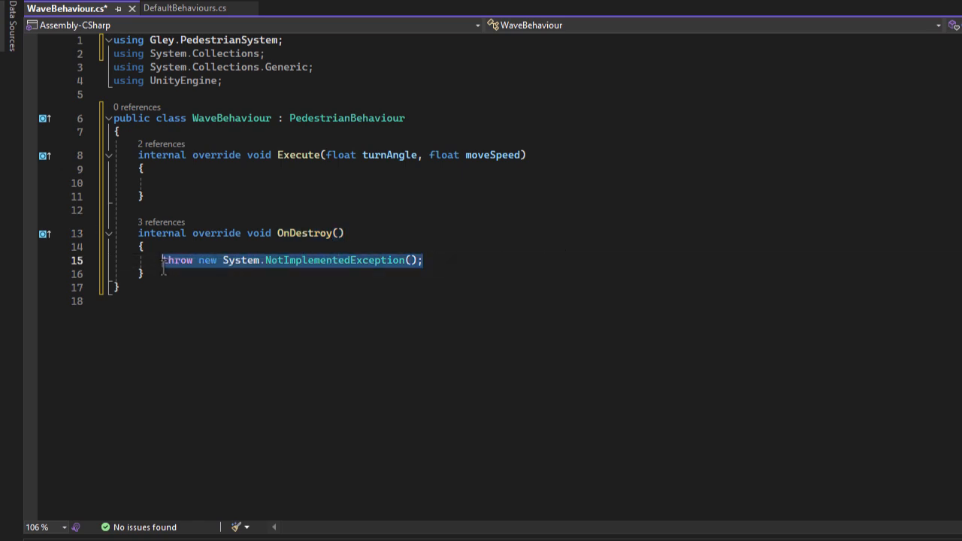
pyautogui.press('Delete')
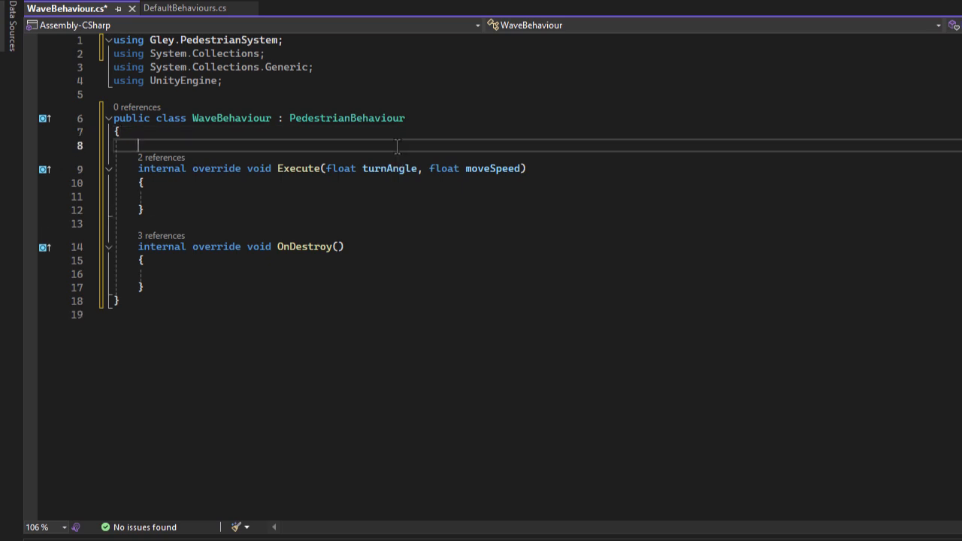
# - Declare readonly fields _waveTrigger = "StartWaving" and _moveStateHash = Animator.StringToHash("MoveBlendTree")
pyautogui.write('private readonly string')
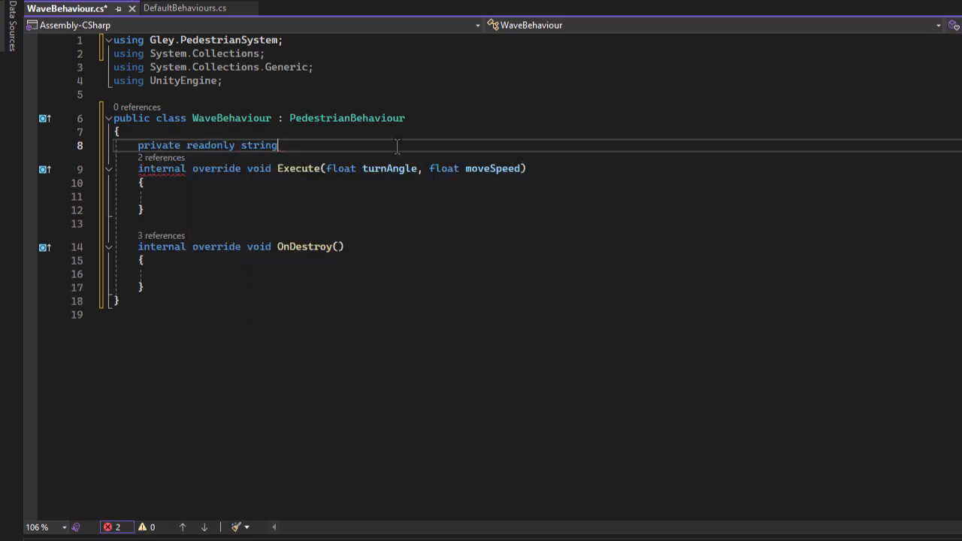
pyautogui.write('_waveTrigger')
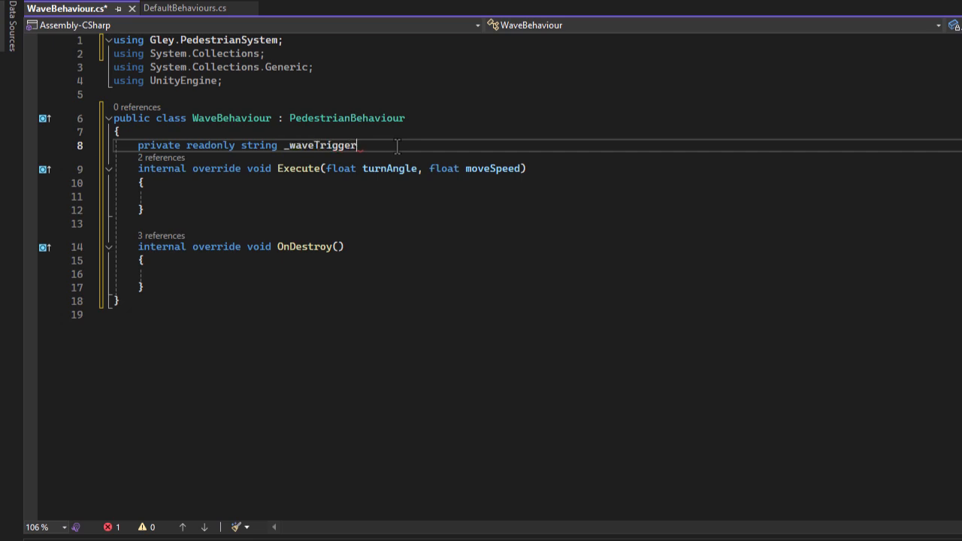
pyautogui.write('= "Start Wavin"')
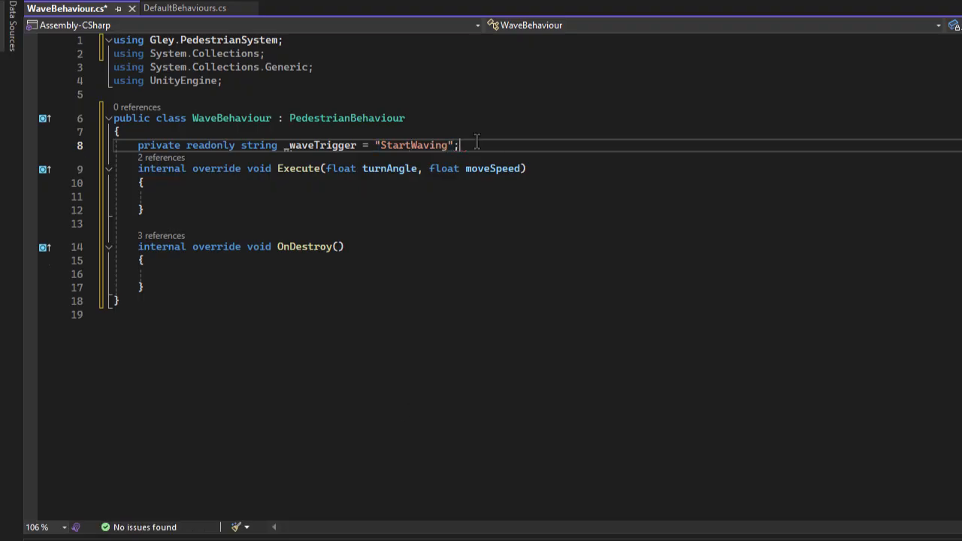
pyautogui.write('private readonly')
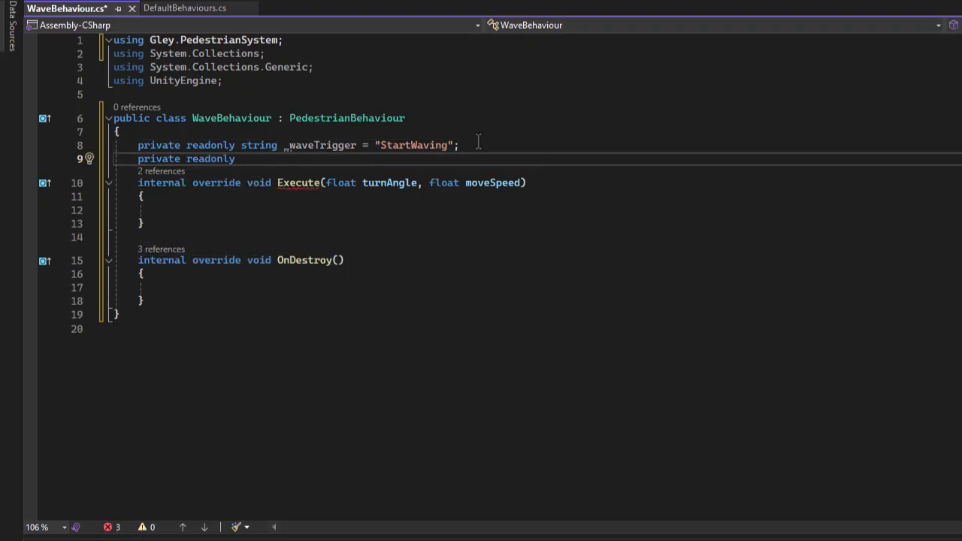
pyautogui.write('int _move')
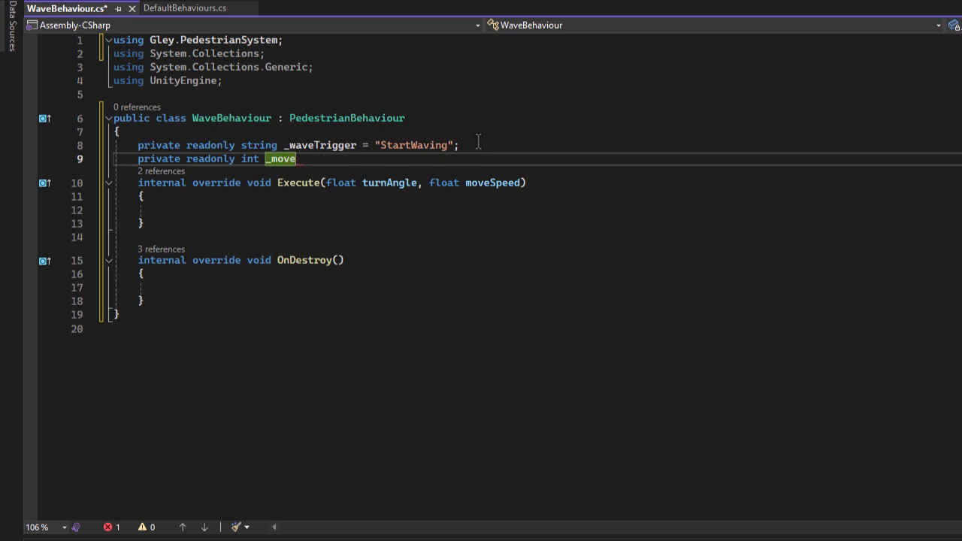
pyautogui.write('StateHash = 0;')
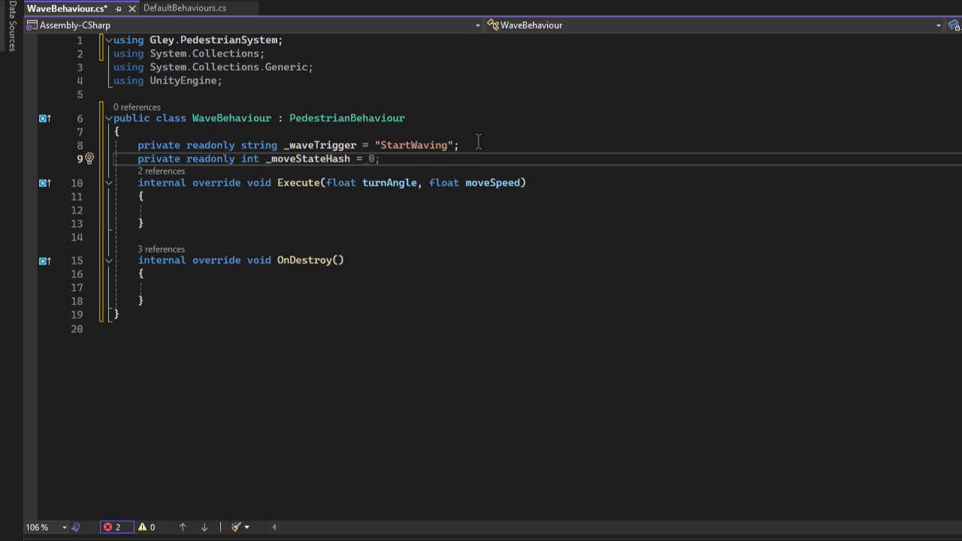
pyautogui.write('Animator.StringToHash("M')
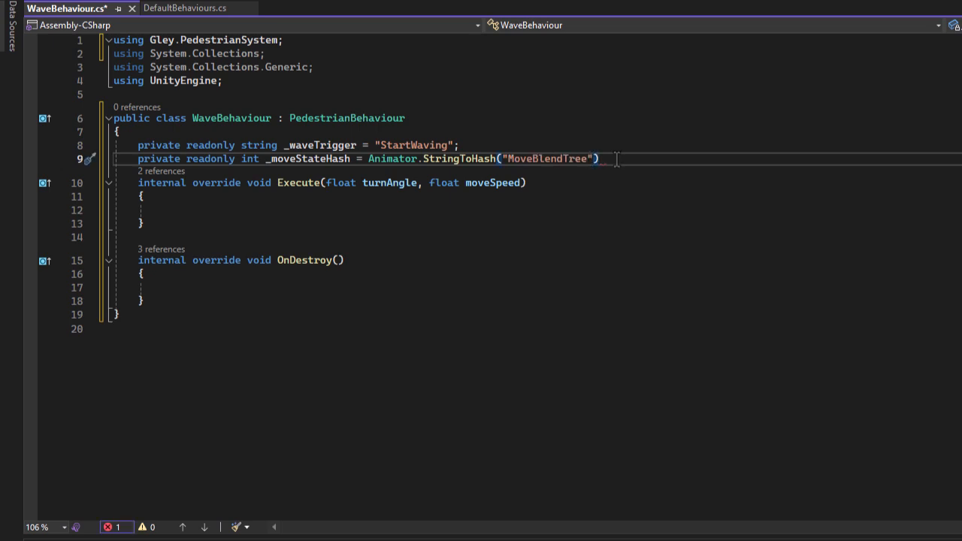
pyautogui.write('override void OnBecomeActive(')
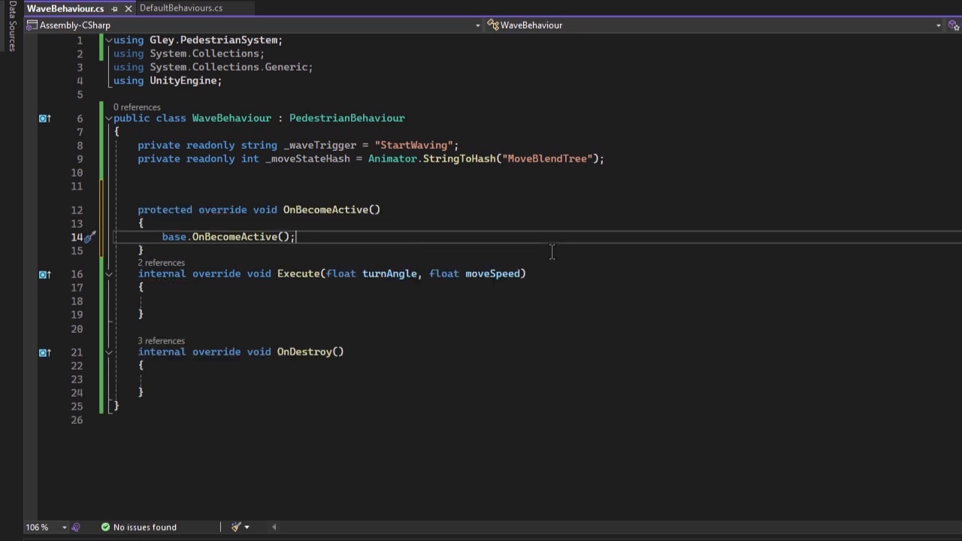
# - Inspect the base OnBecomeActive definition, then make the override call AnimatorMethods.StopMoving()
pyautogui.rightClick(237, 237)
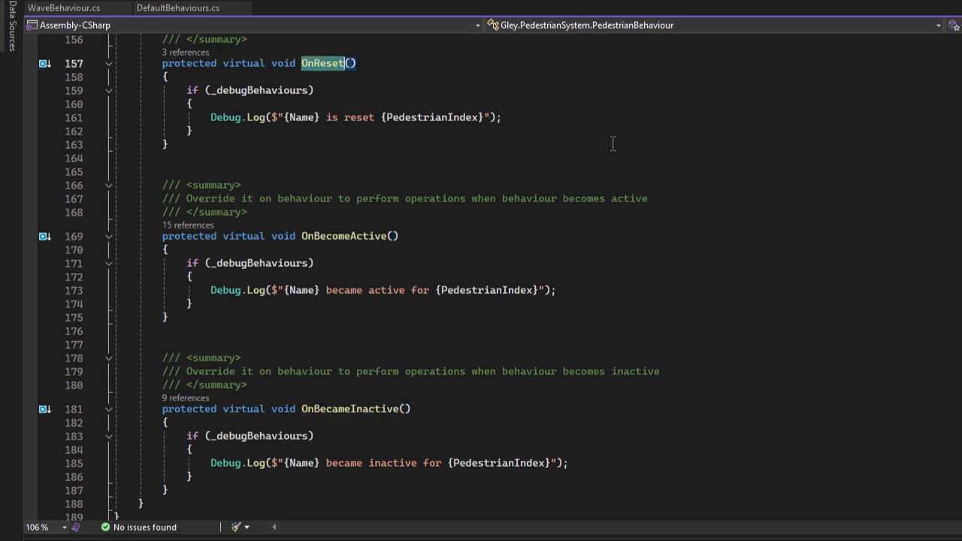
pyautogui.moveTo(178, 8)
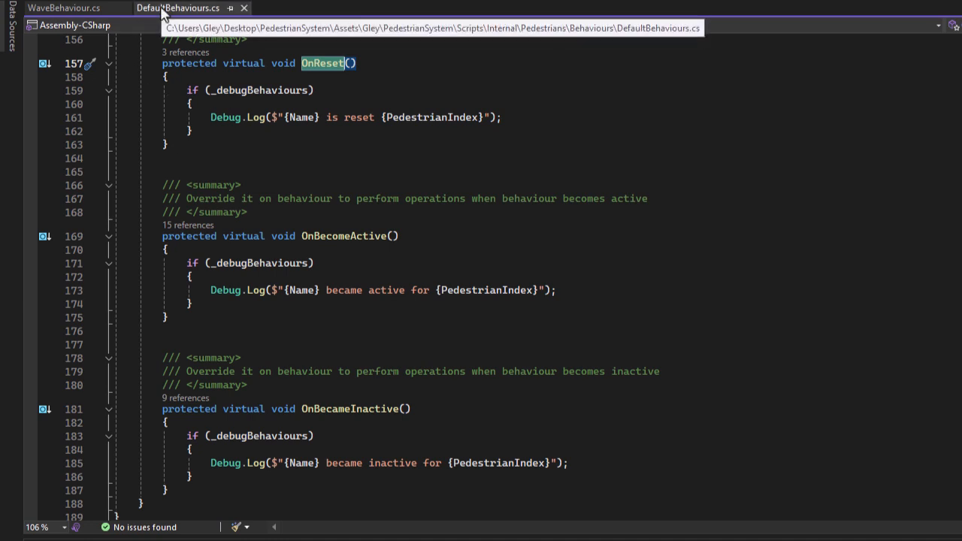
pyautogui.click(64, 8)
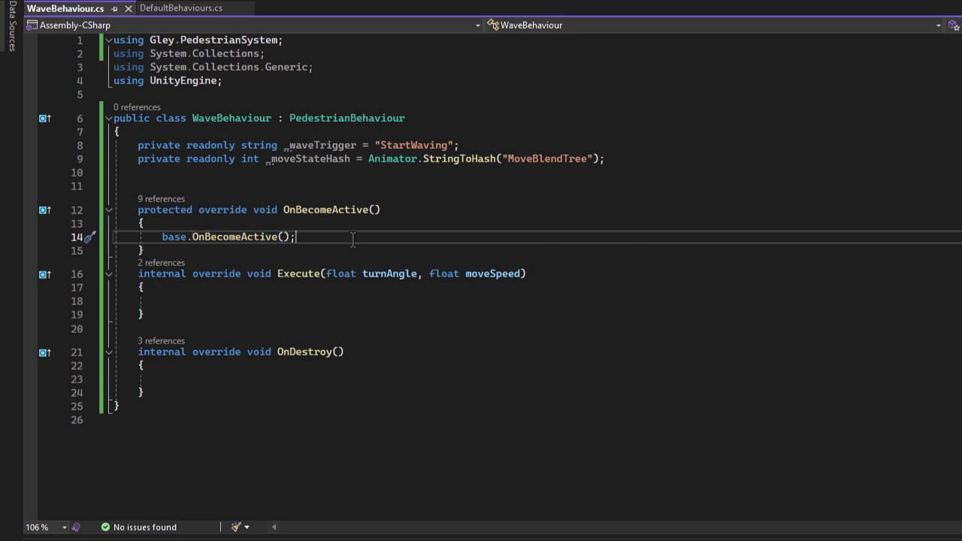
pyautogui.write('ani')
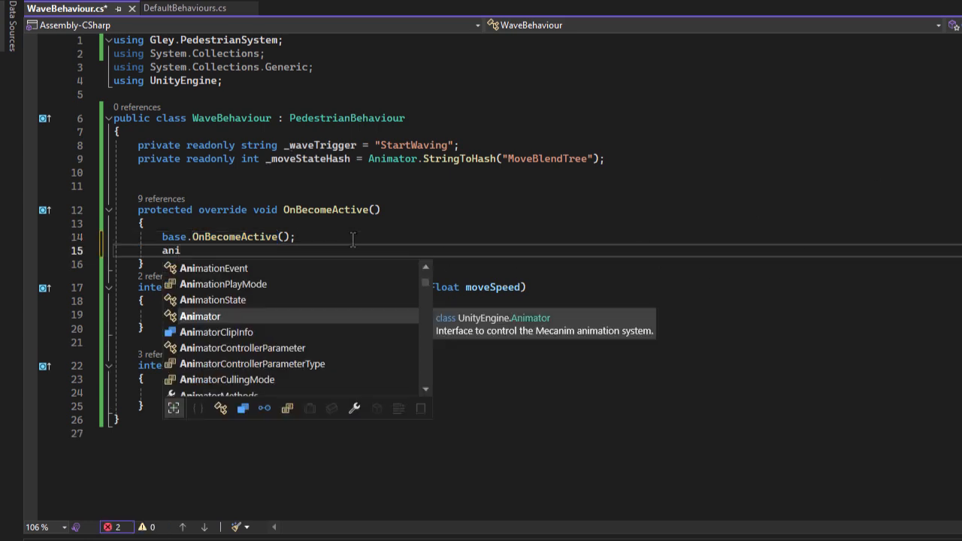
pyautogui.write('me')
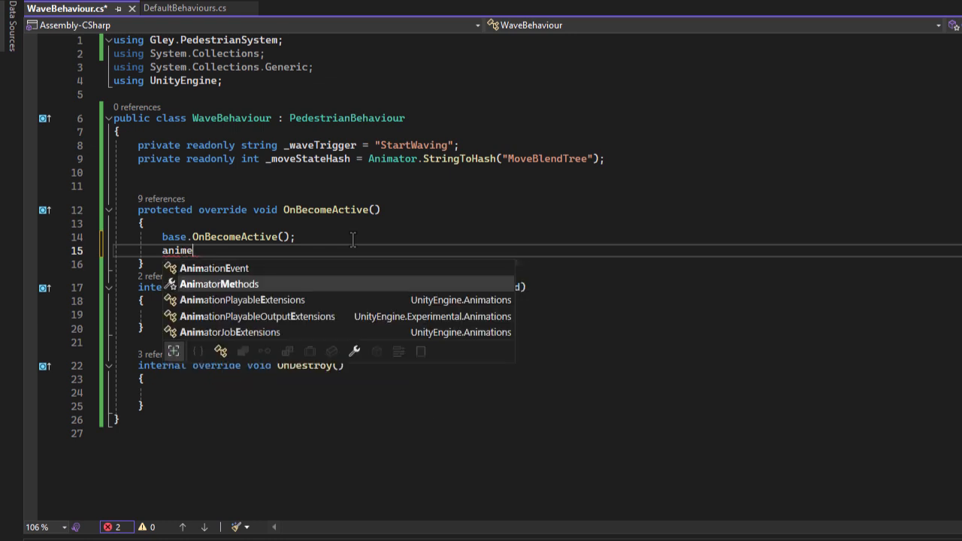
pyautogui.write('AnimatorMethods.stopMoving();')
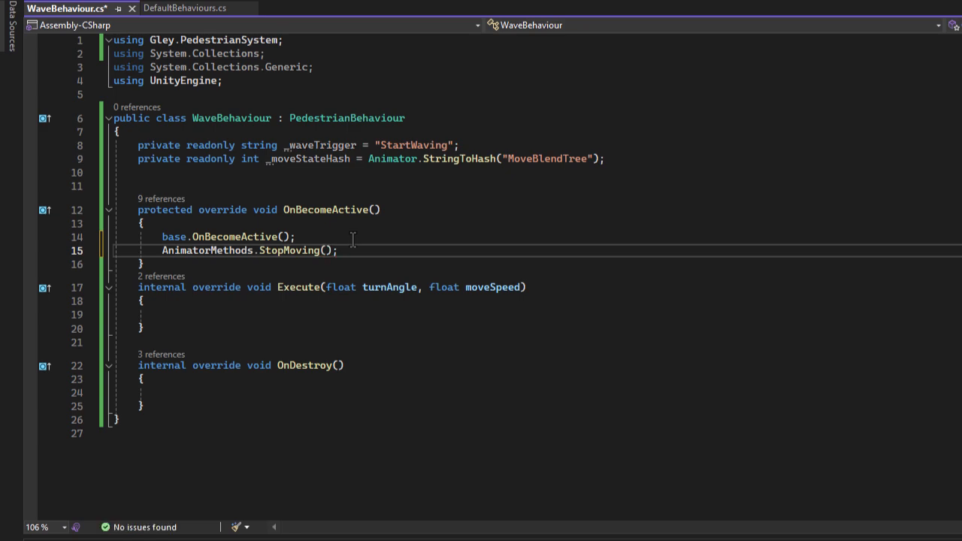
pyautogui.doubleClick(207, 250)
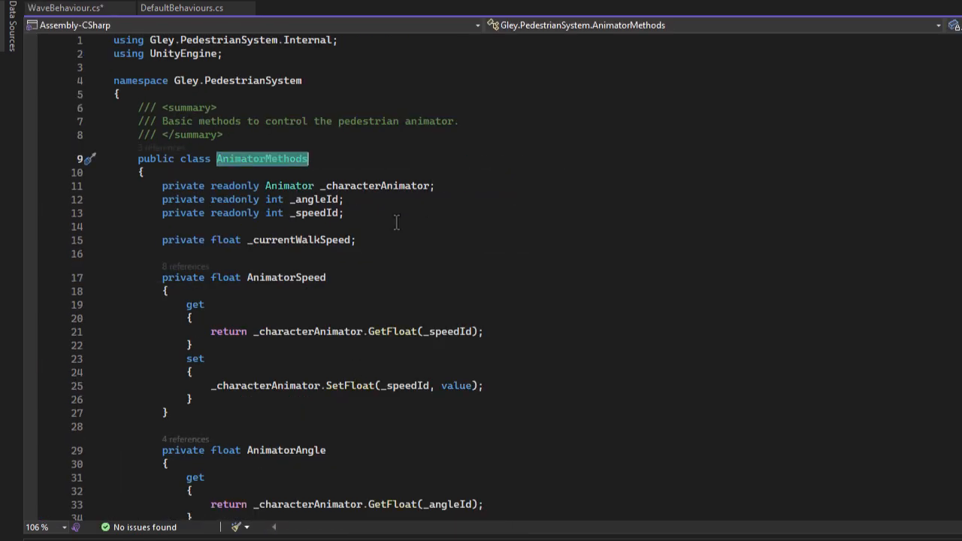
pyautogui.scroll(-3)
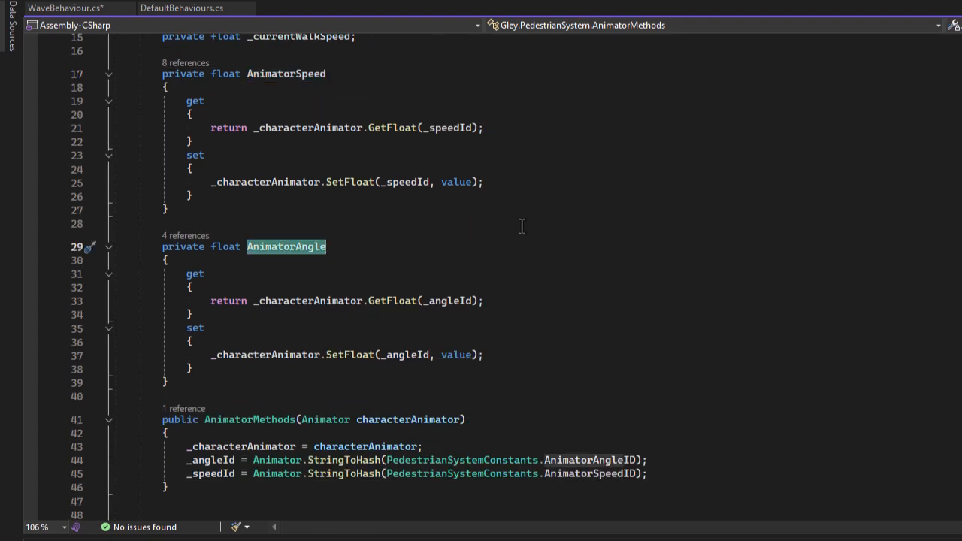
pyautogui.scroll(-3)
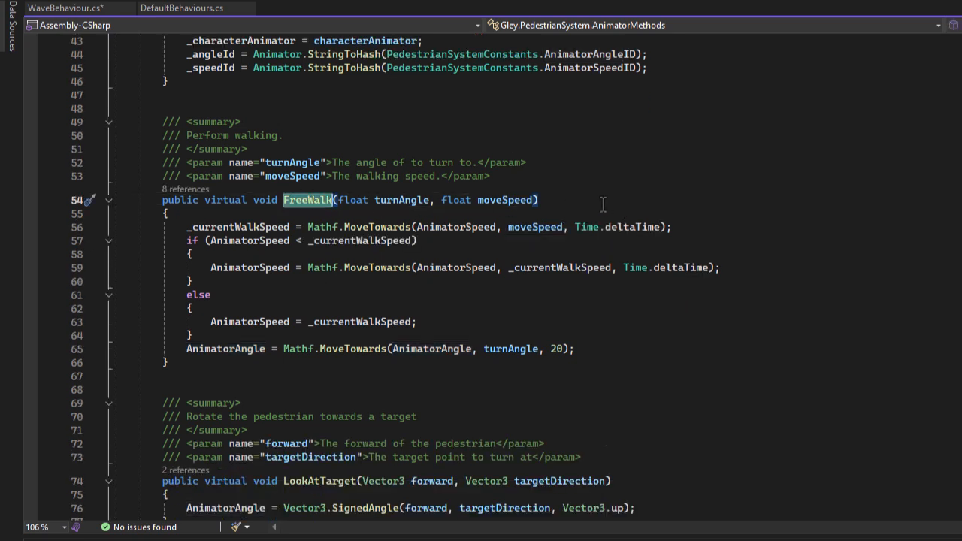
pyautogui.scroll(-3)
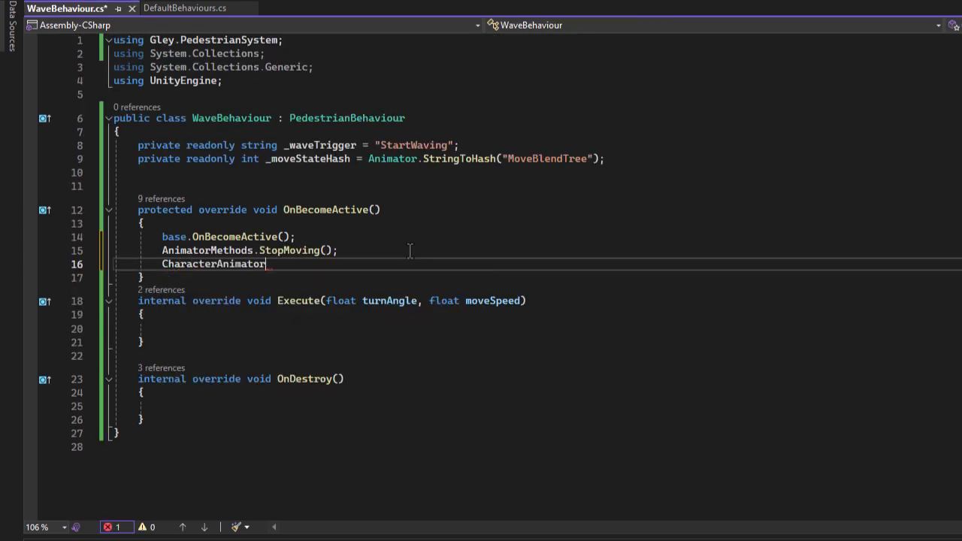
# - Make OnBecomeActive call CharacterAnimator.SetTrigger(_waveTrigger) right after stopping movement
pyautogui.write('.sett')
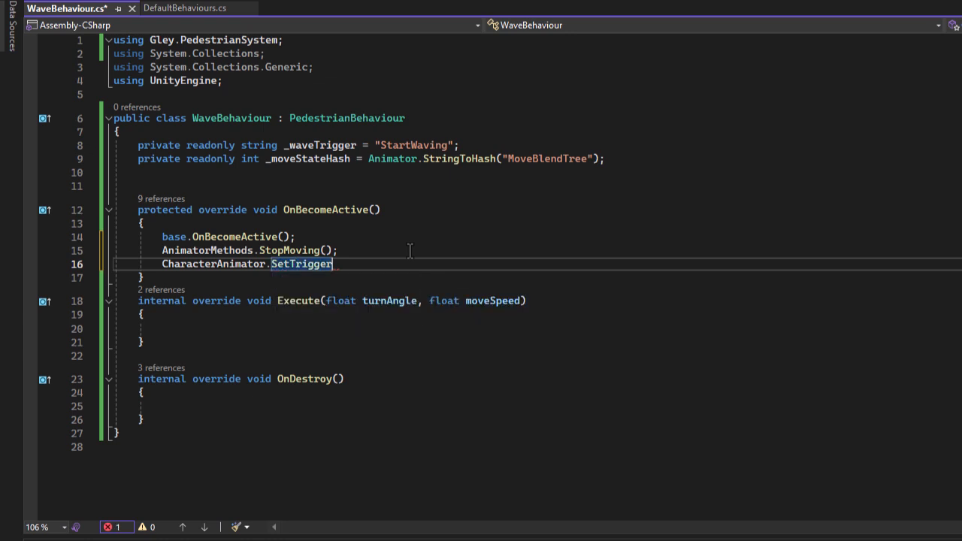
pyautogui.write('(_waveTrigger);')
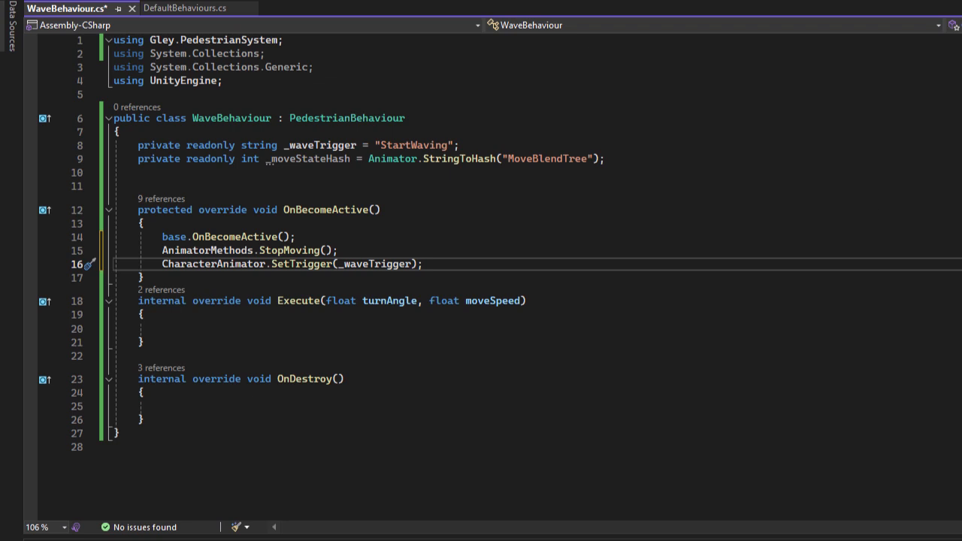
pyautogui.click(218, 264)
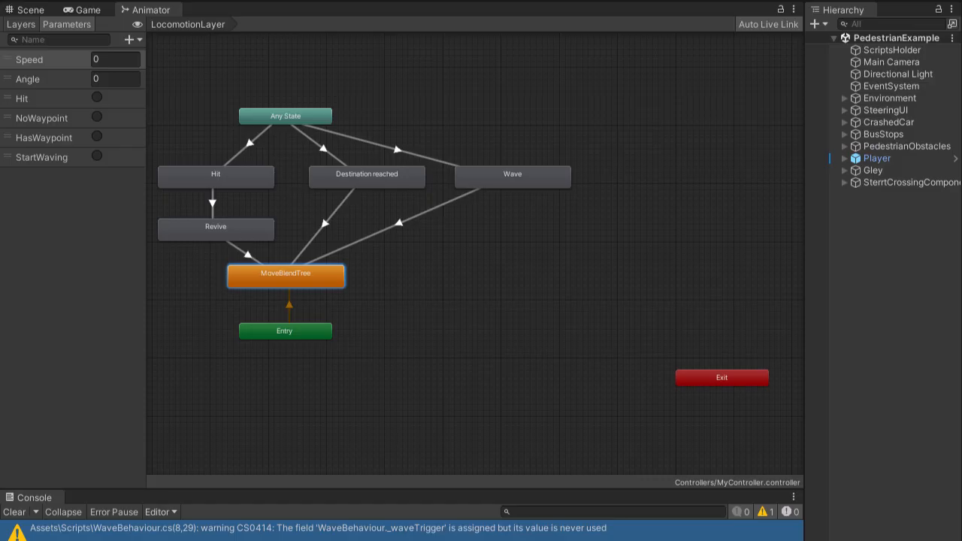
pyautogui.click(391, 147)
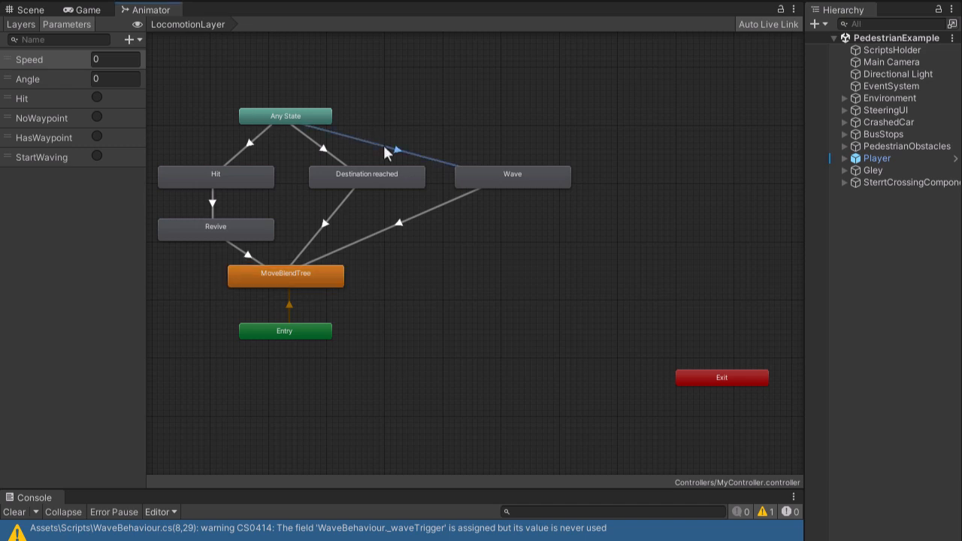
pyautogui.moveTo(432, 169)
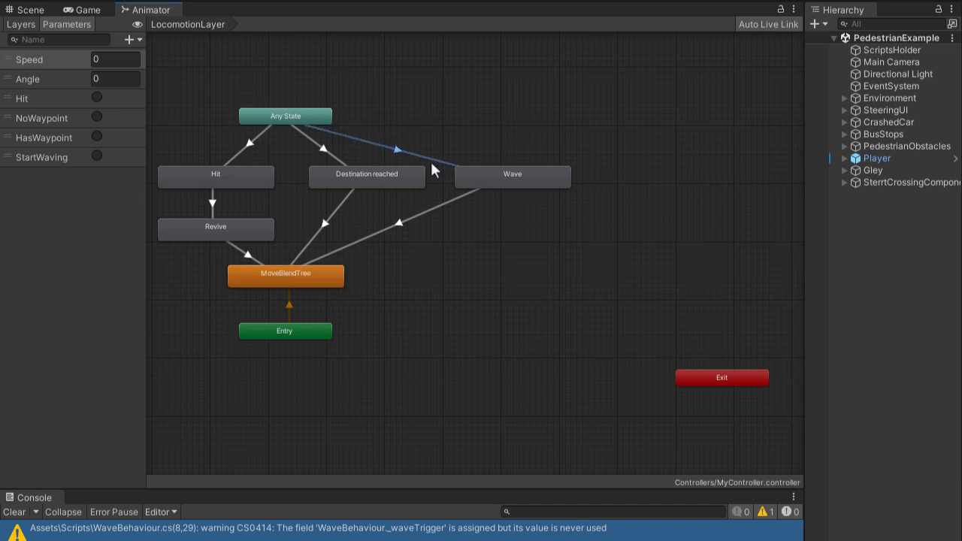
pyautogui.moveTo(396, 239)
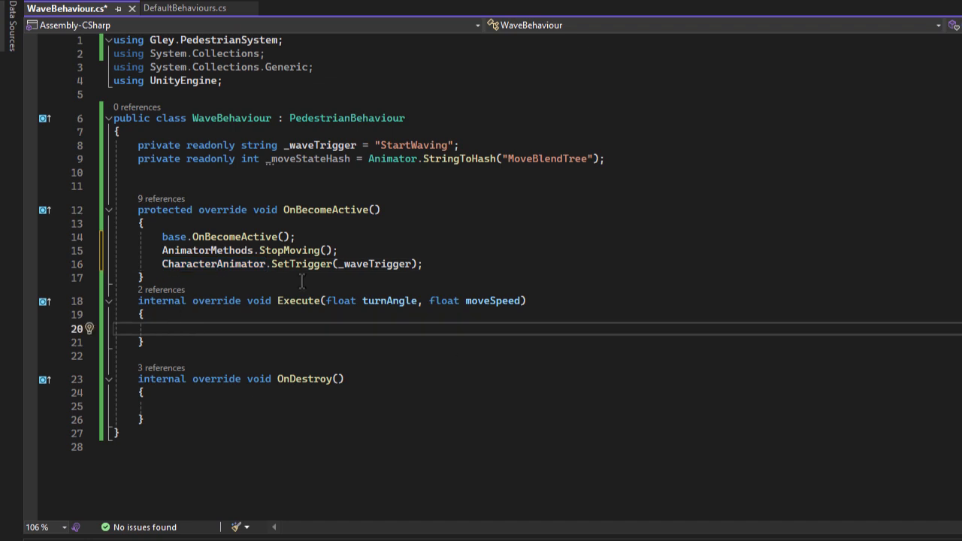
# - Add nested checks in Execute: IsRunning(), then current state shortNameHash == _moveStateHash
pyautogui.write('if(IsRunning(')
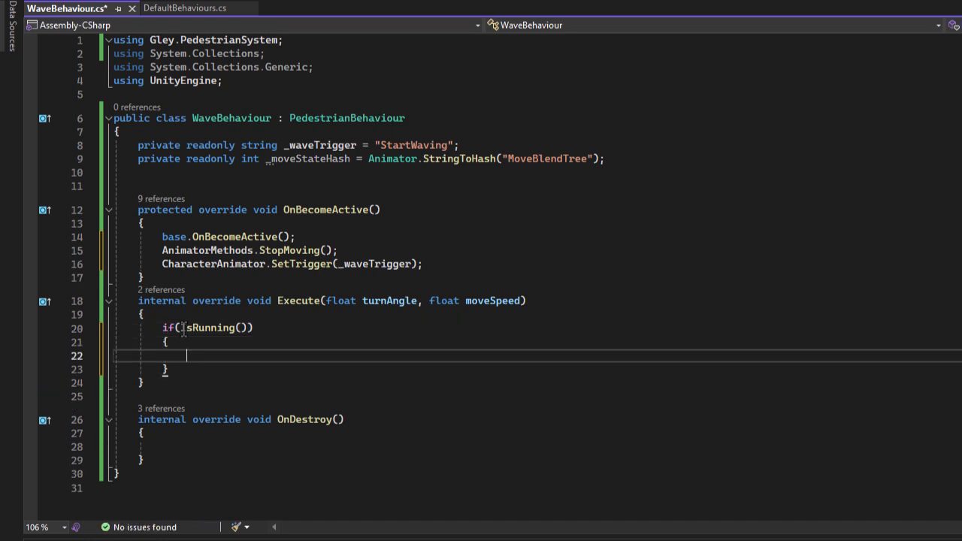
pyautogui.write('if')
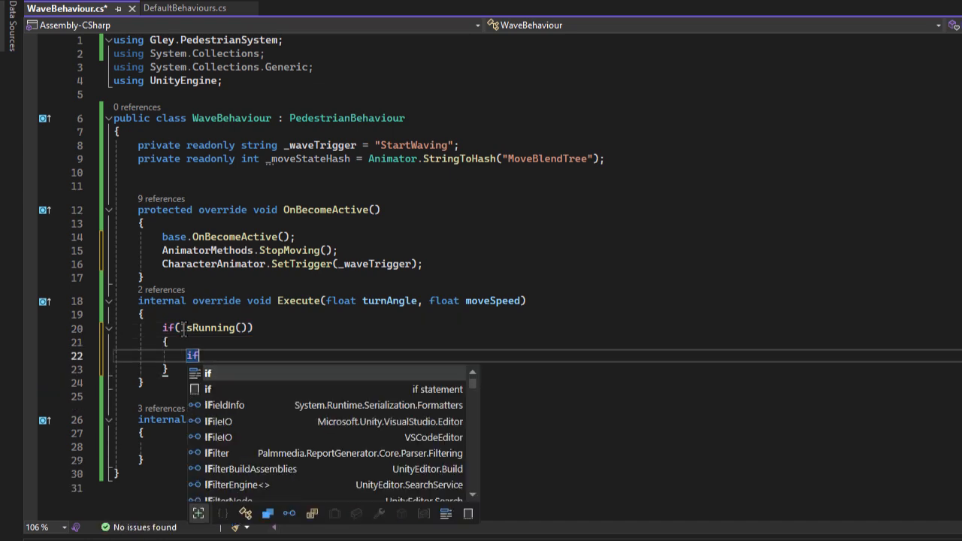
pyautogui.write('(CharacterAnimator)')
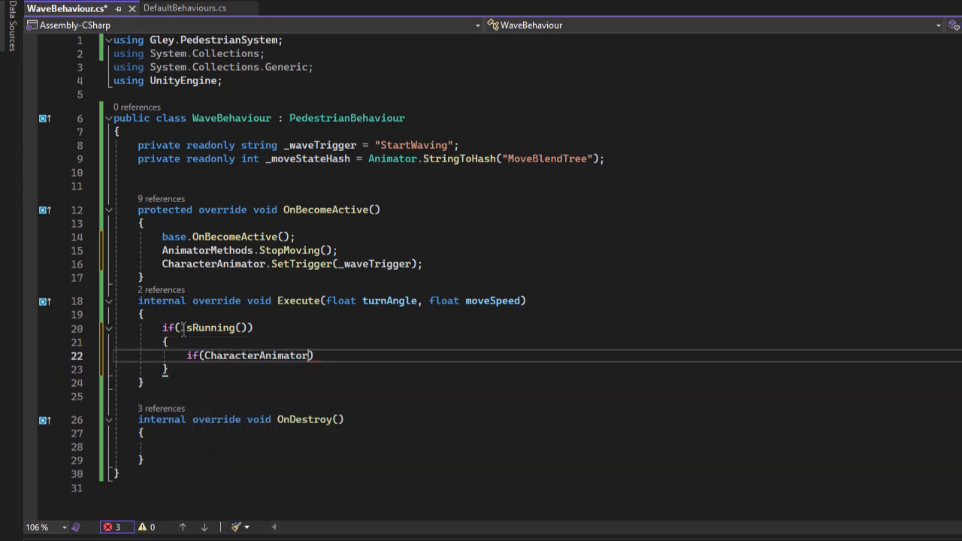
pyautogui.write('cu')
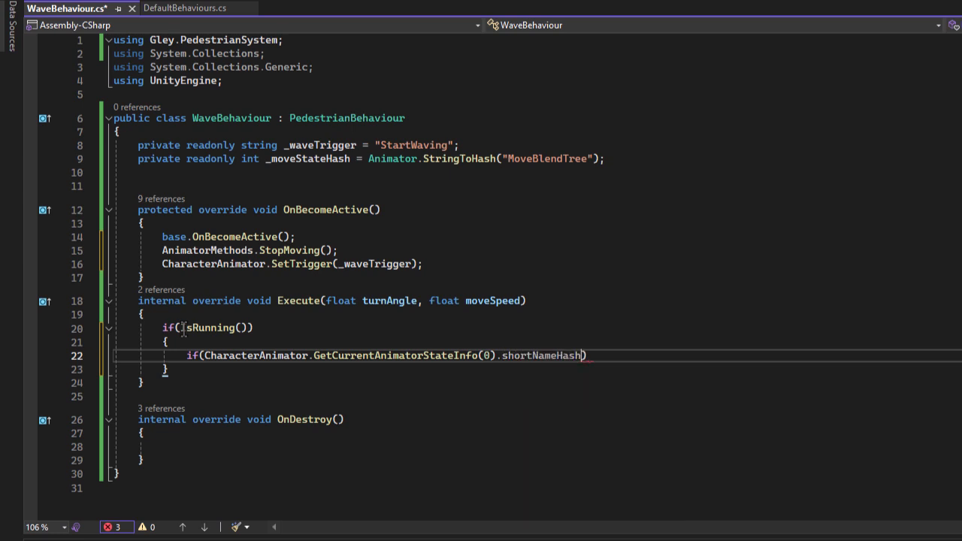
pyautogui.write('== _')
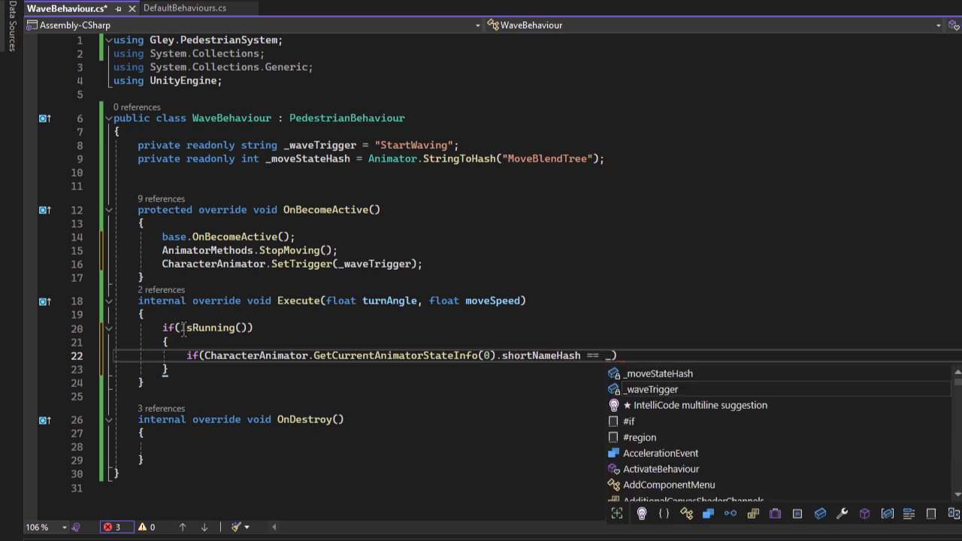
pyautogui.press('Enter')
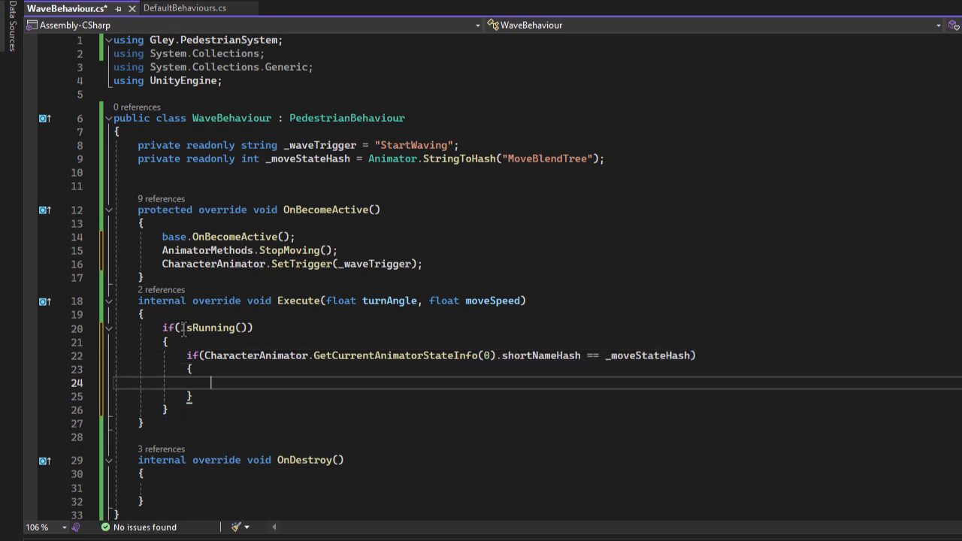
pyautogui.write('StopMoving();')
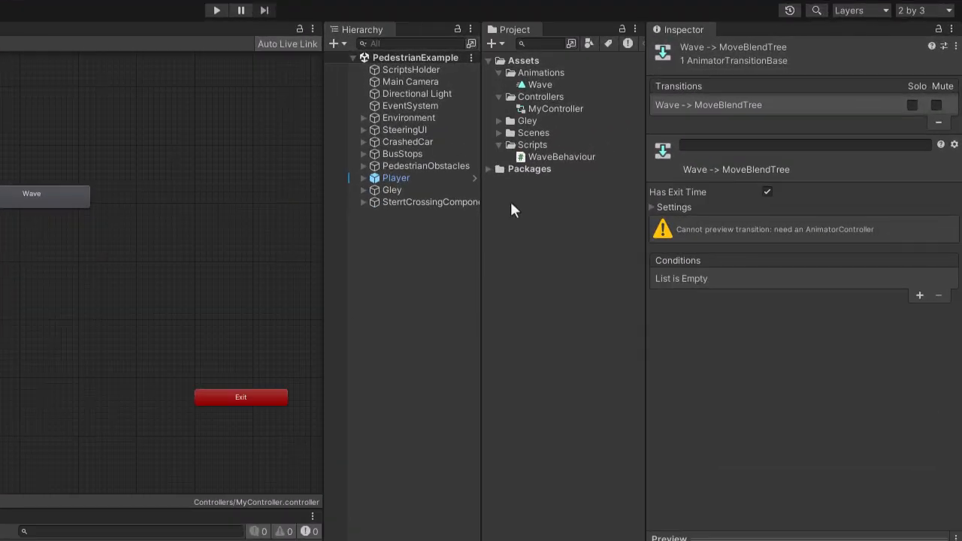
# - Create a C# script named MyBehaviourList in the Scripts folder
pyautogui.click(531, 144)
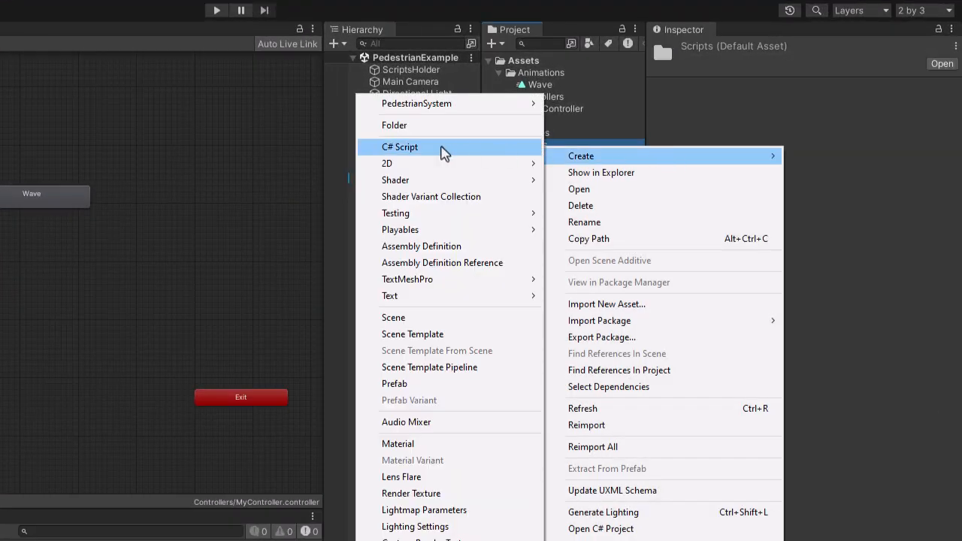
pyautogui.click(400, 147)
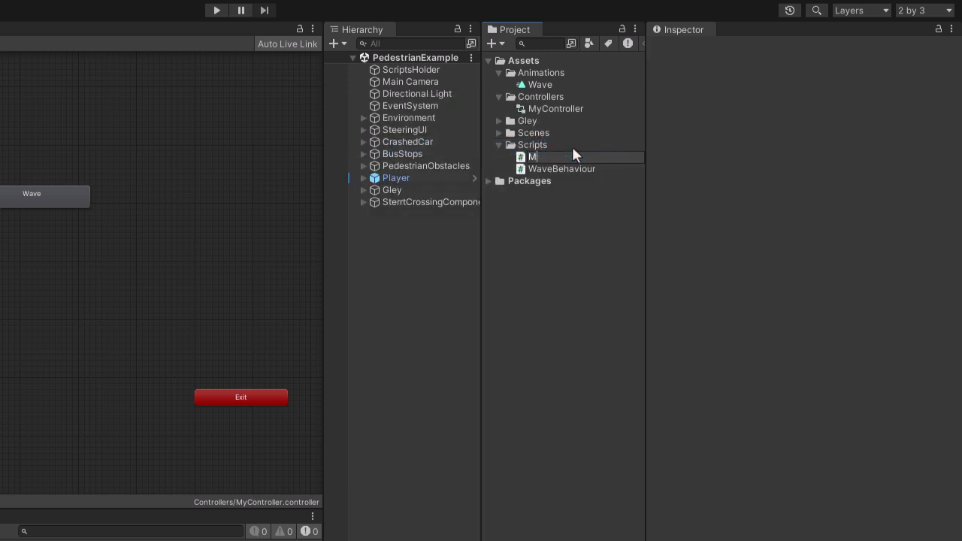
pyautogui.write('yBehaviourList')
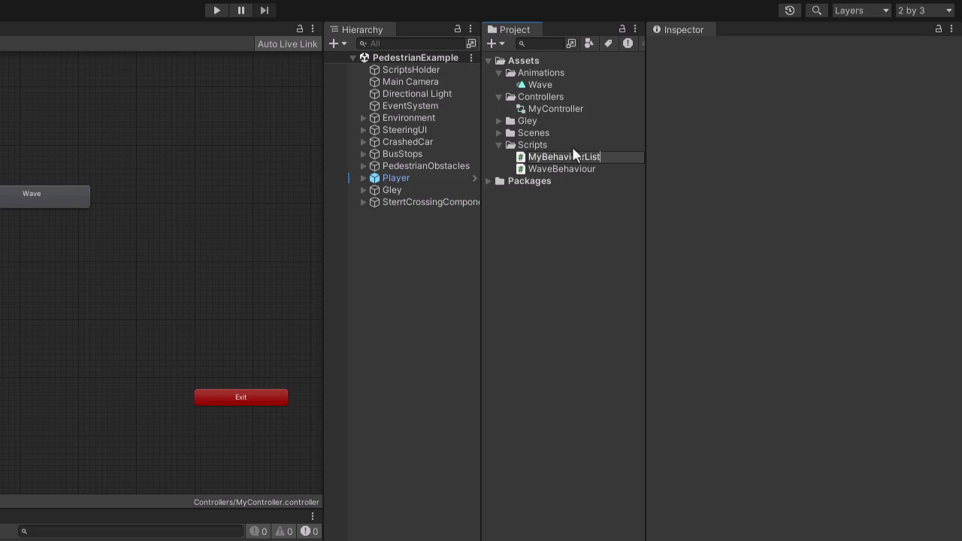
# - Make MyBehaviourList implement IBehaviourList, returning a new List<PedestrianBehaviour> containing new Walk()
pyautogui.doubleClick(565, 157)
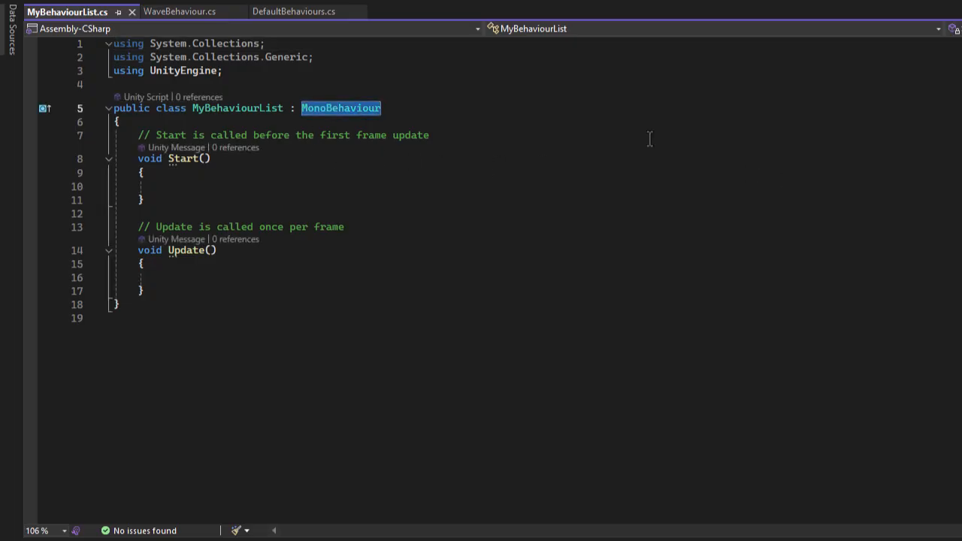
pyautogui.write('ibe')
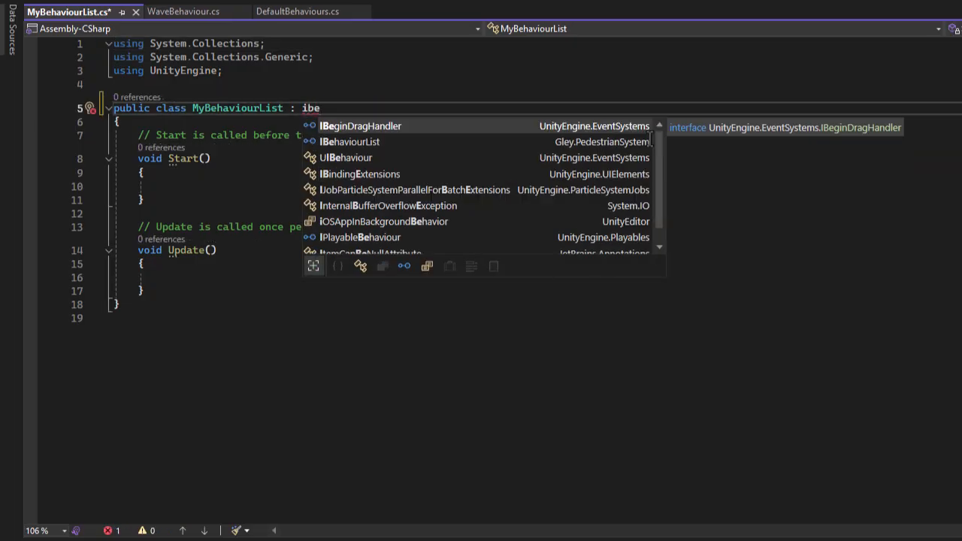
pyautogui.click(349, 141)
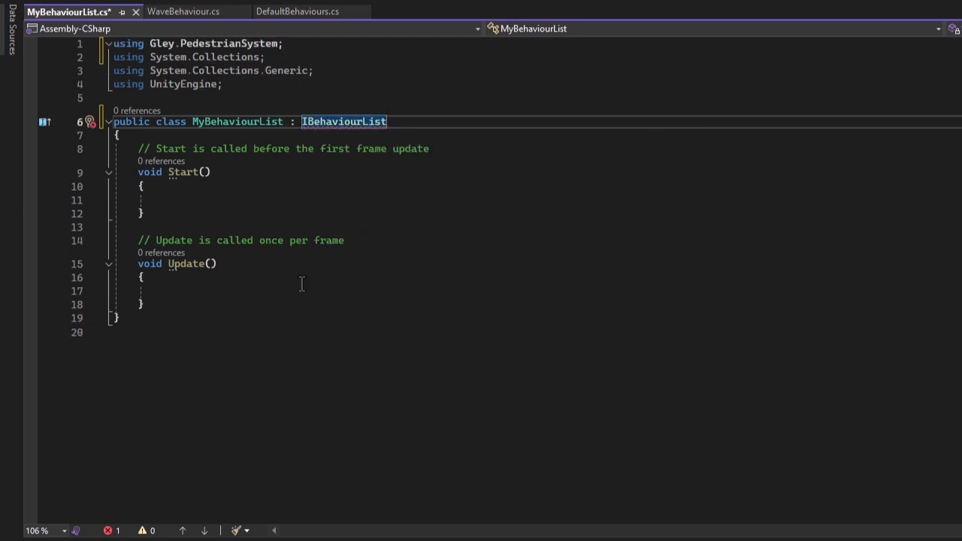
pyautogui.rightClick(344, 121)
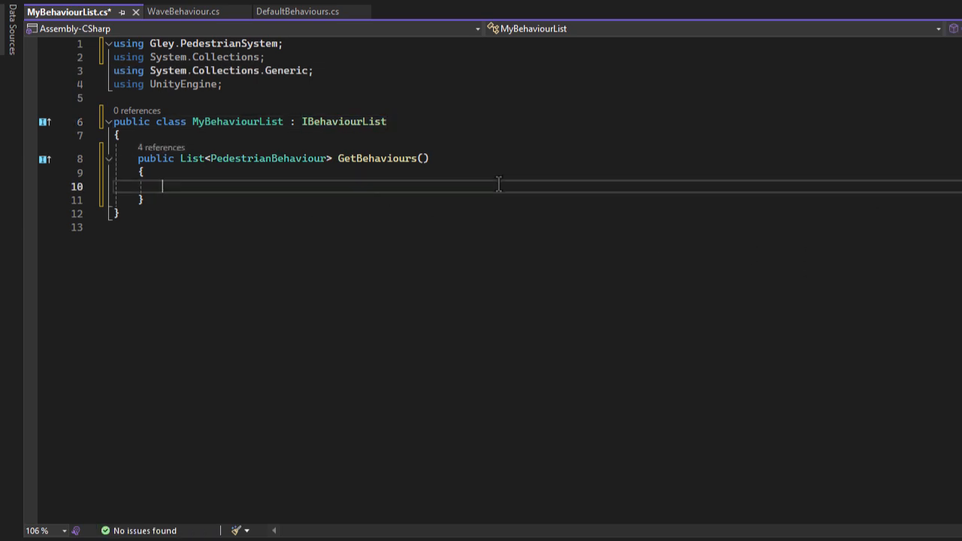
pyautogui.write('return new List<PedestrianBehaviour>();')
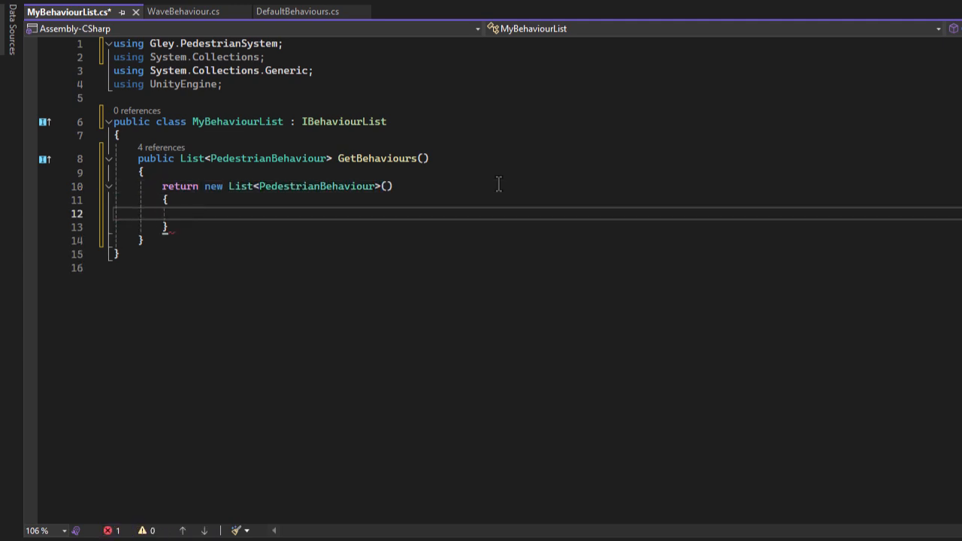
pyautogui.write('new Walk(')
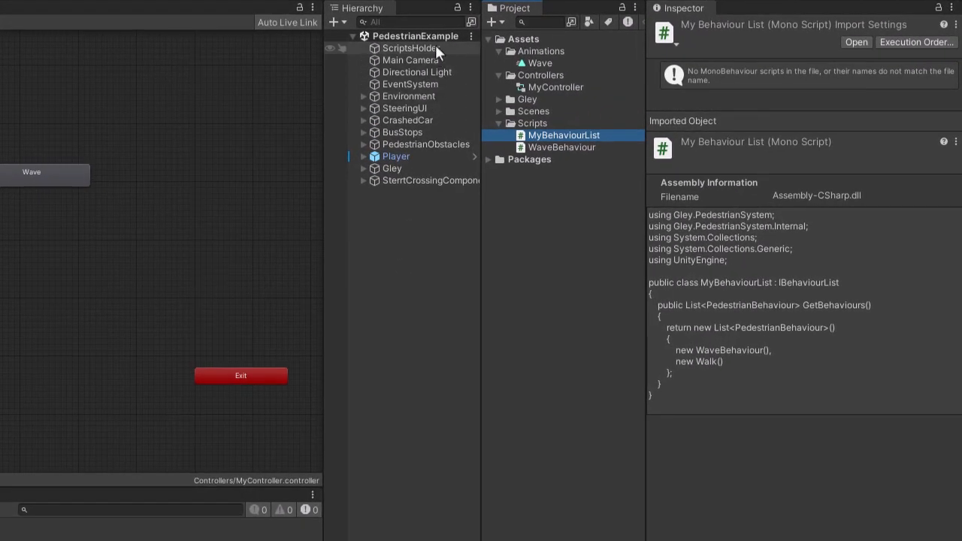
# - Remove Pedestrian Example from ScriptsHolder and create a new TestScript C# script
pyautogui.click(409, 47)
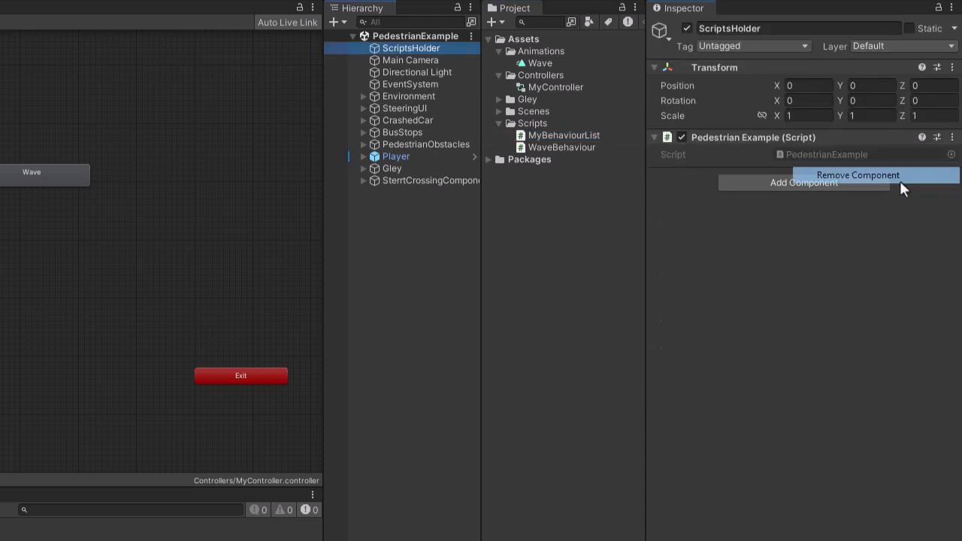
pyautogui.click(857, 175)
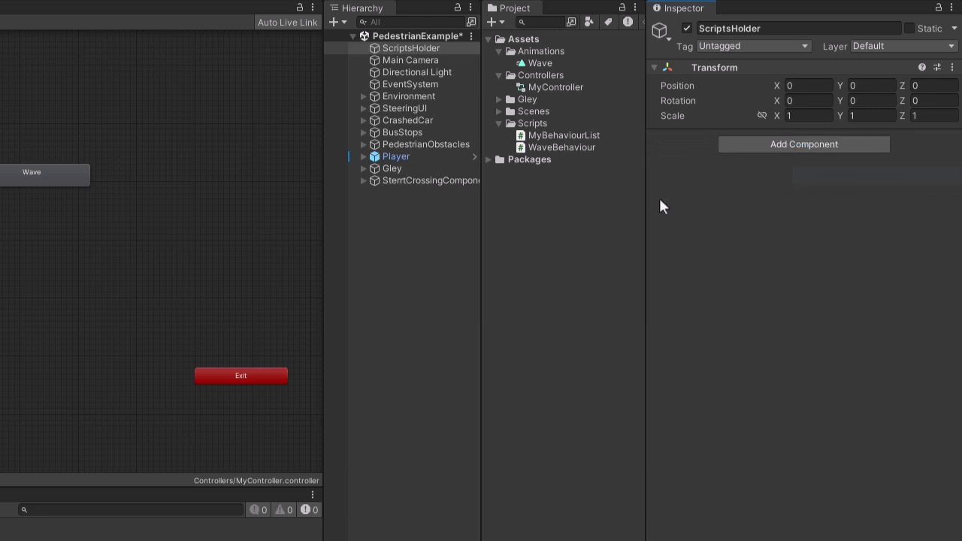
pyautogui.click(571, 146)
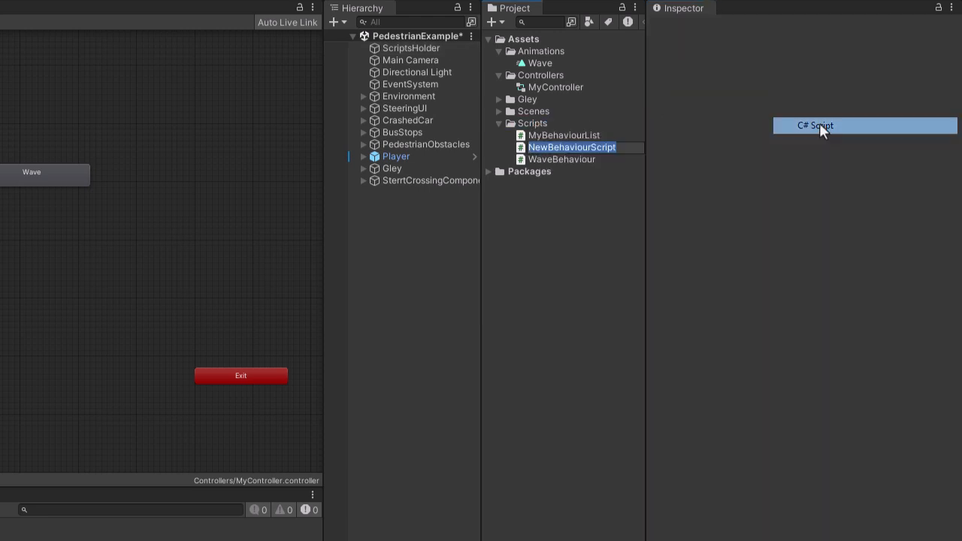
pyautogui.write('TestScript')
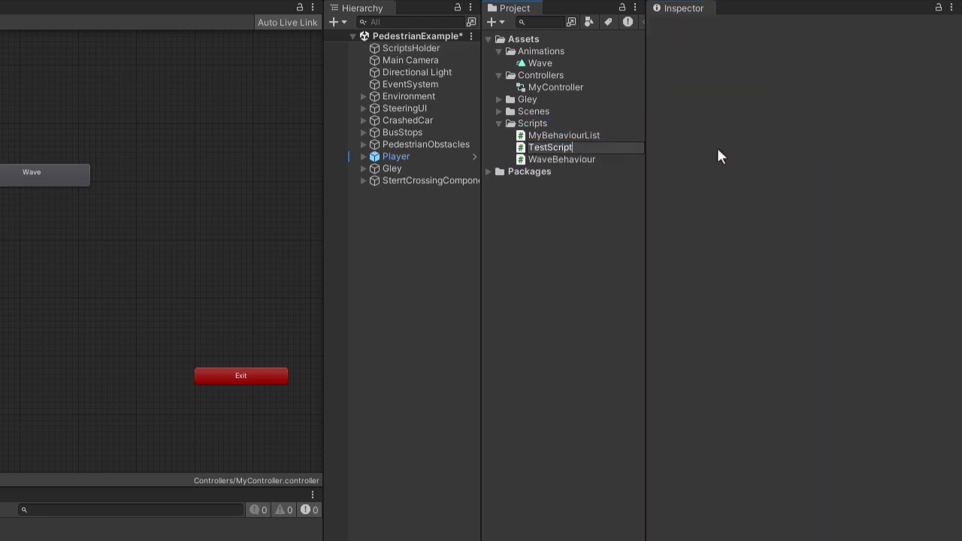
pyautogui.write('p')
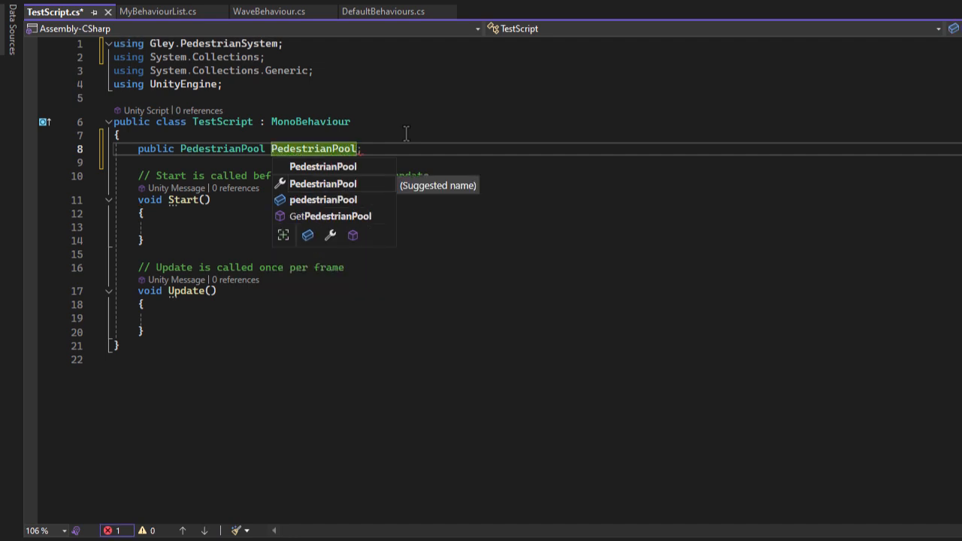
# - Add a public Transform Player field and create a new PedestrianSystemOptions variable in Start
pyautogui.write('public Trans')
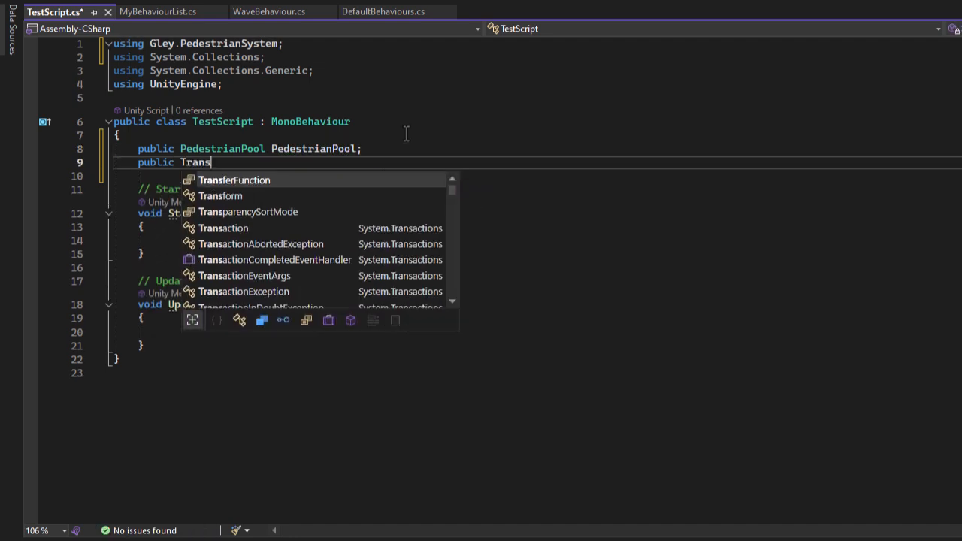
pyautogui.write('form Player;')
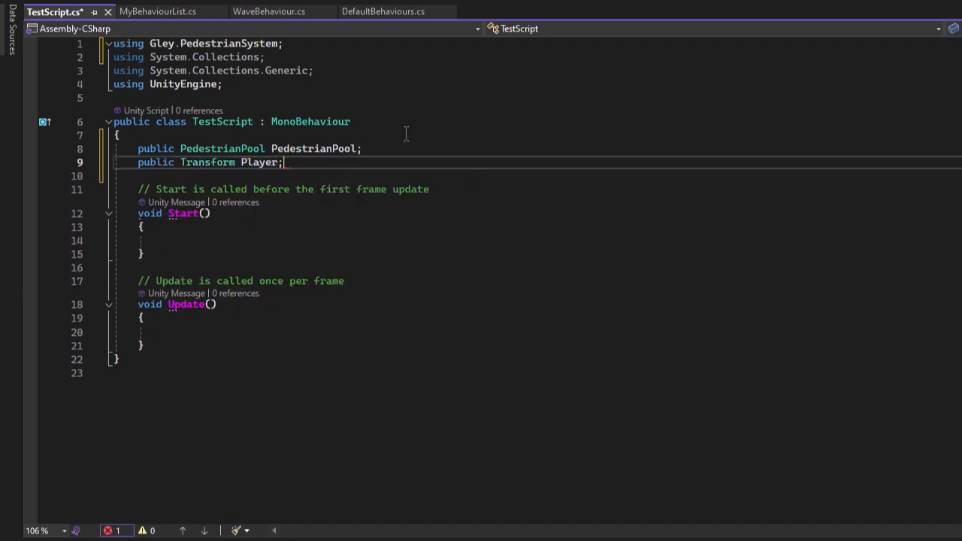
pyautogui.write('var')
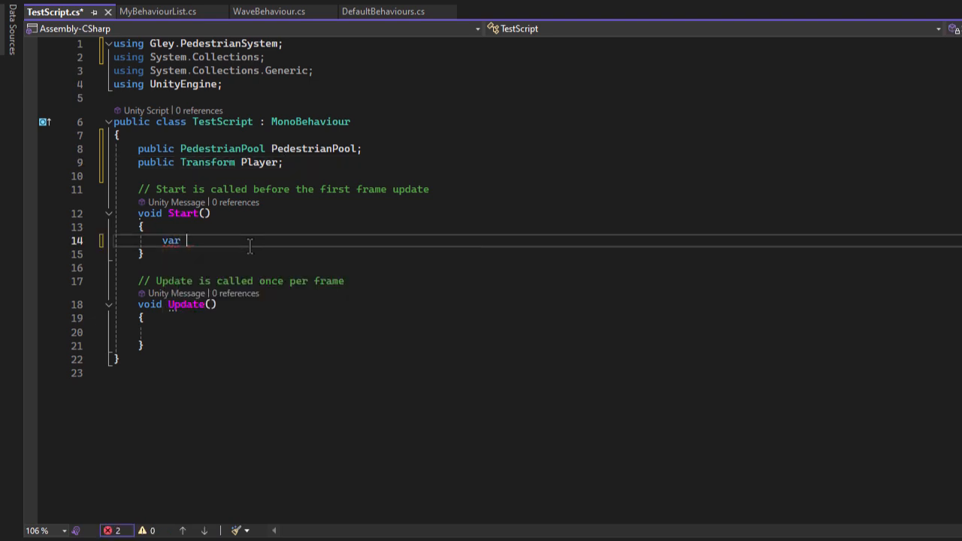
pyautogui.write('pedestria')
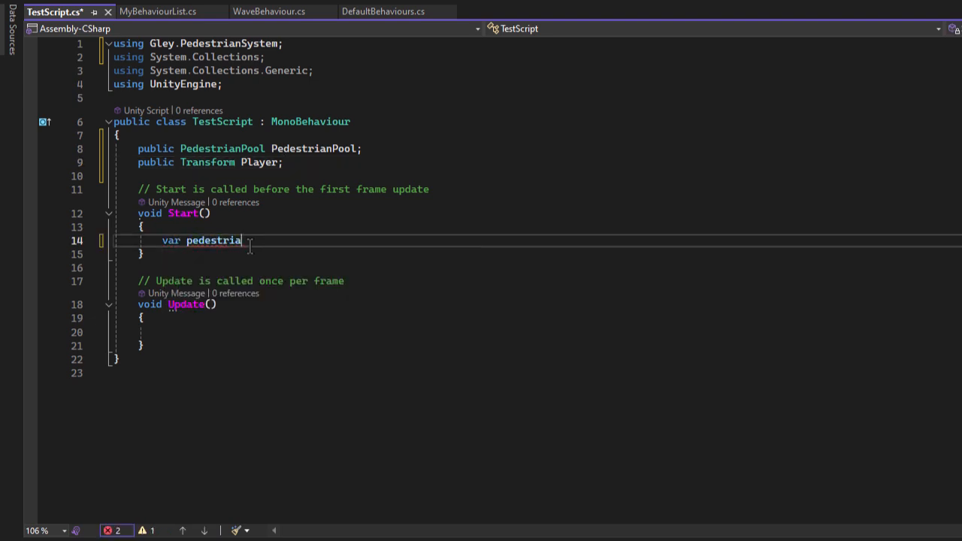
pyautogui.write('nSystemOptions')
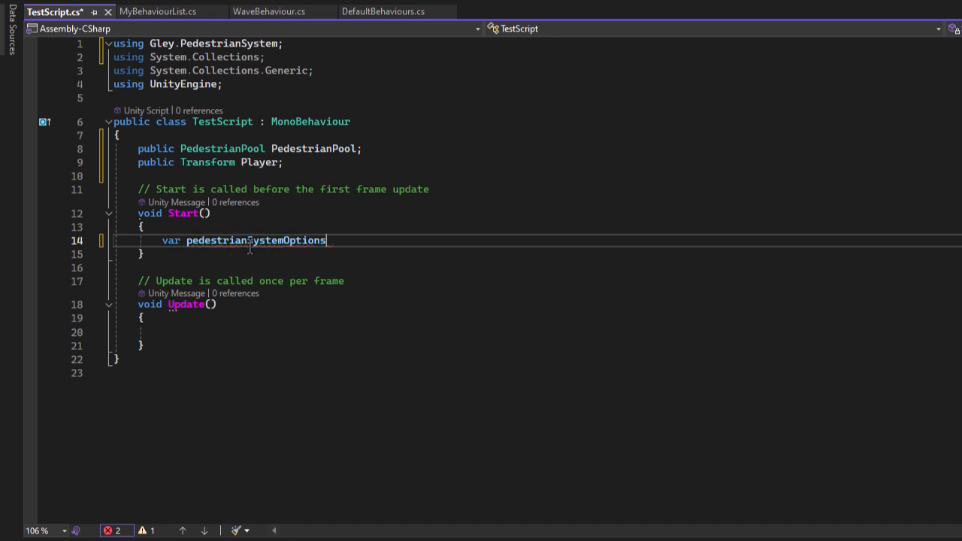
pyautogui.write('= new PedestrianSystemOptions();')
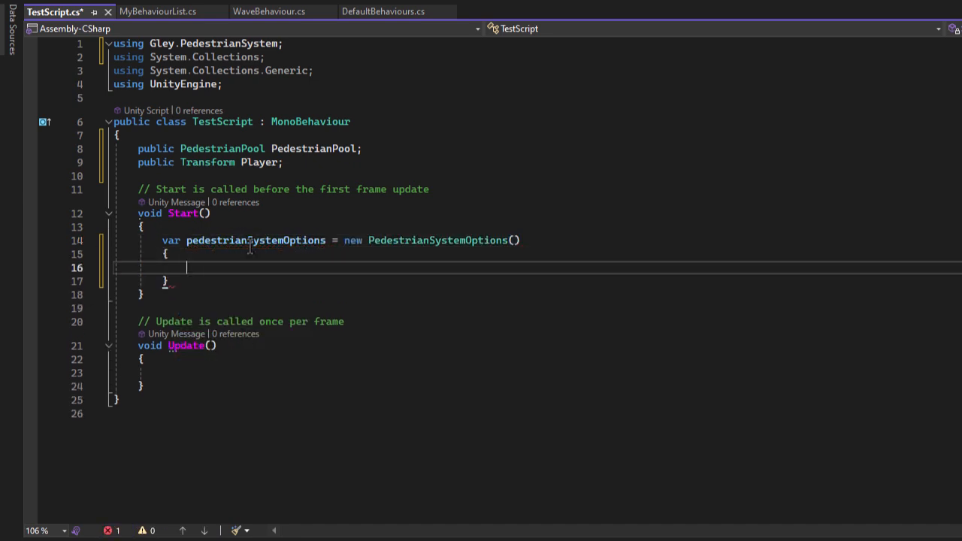
# - Set the options' PedestrianBehaviours to MyBehaviourList and call API.Initialize
pyautogui.write('PedestrianBehaviours')
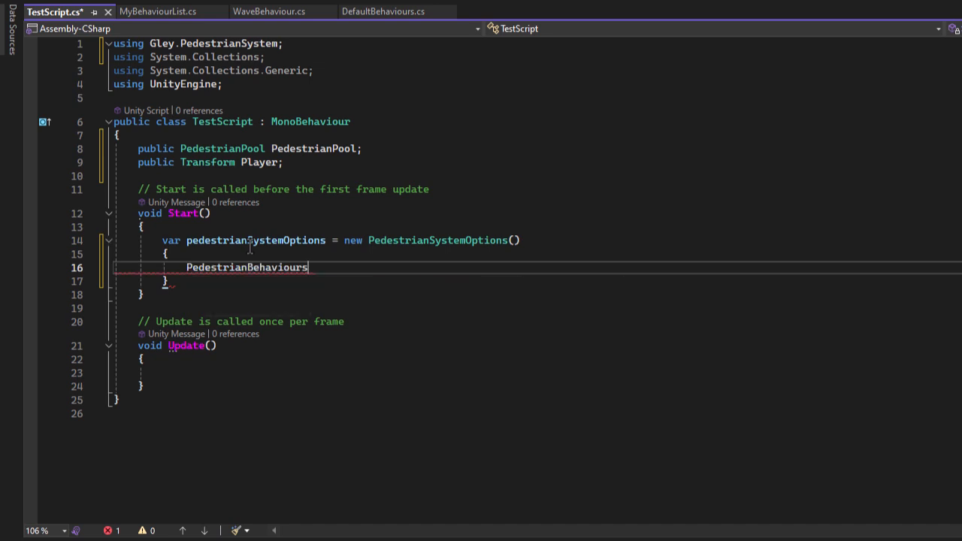
pyautogui.write('= new List<PedestrianBehaviour>()')
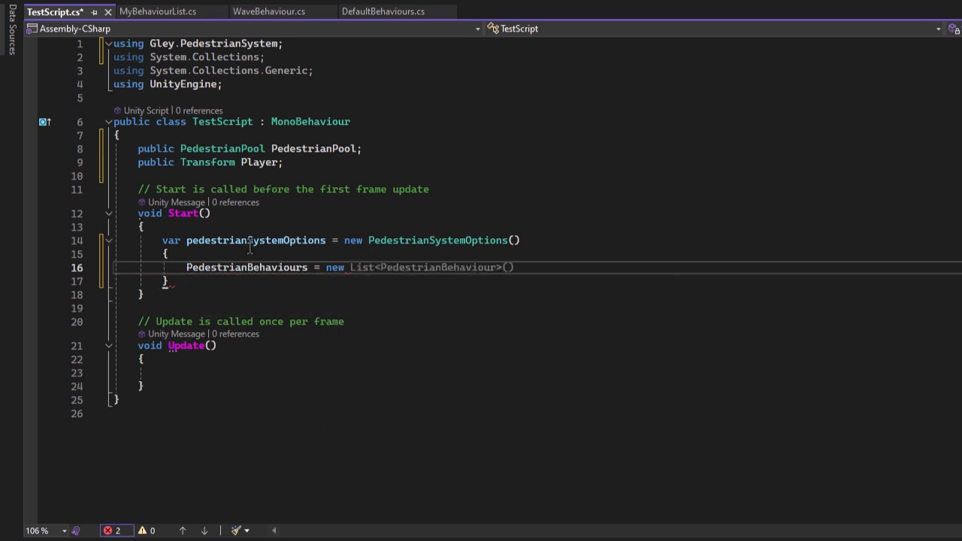
pyautogui.write('MyBehaviourList(')
pyautogui.click(537, 281)
pyautogui.write(';')
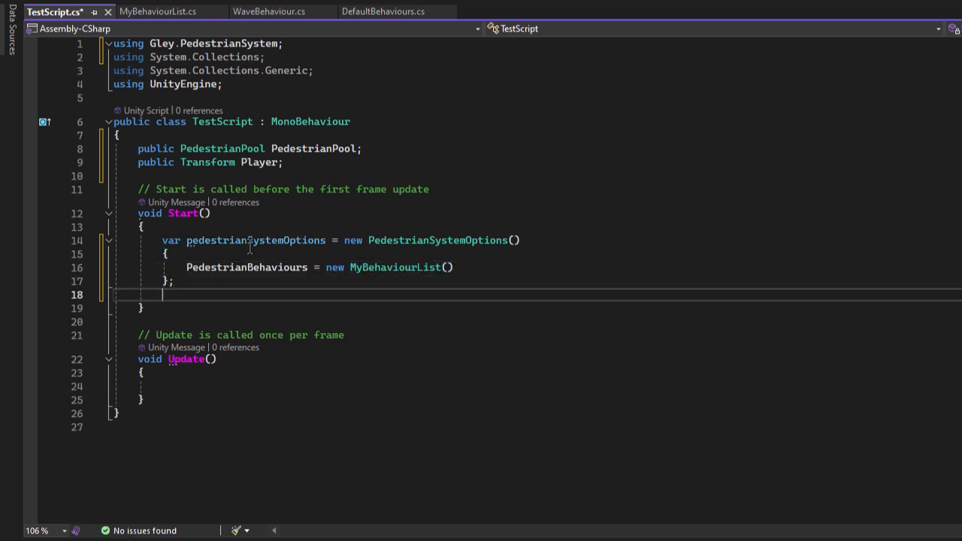
pyautogui.write('API.Initialize(Player, 1, PedestrianPool, pedestrianSystemOptions);')
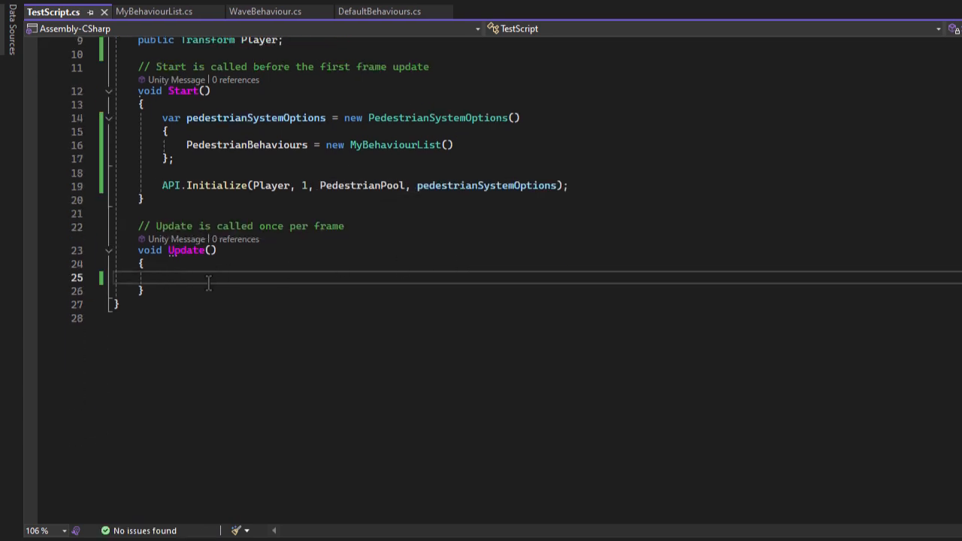
# - In Update, call API.StartBehavior<WaveBehaviour>() when Input.GetKeyDown(KeyCode.Space) is true
pyautogui.write('if(')
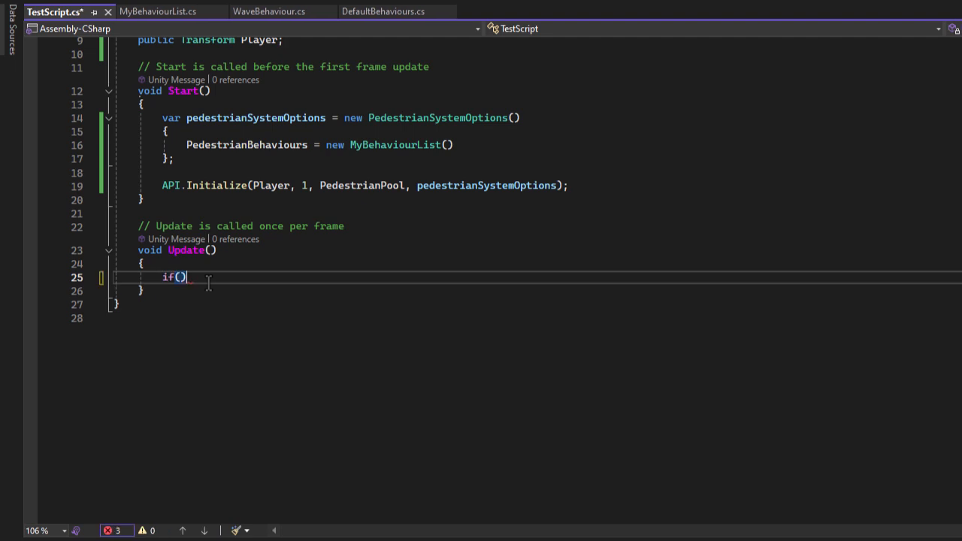
pyautogui.write('Input.')
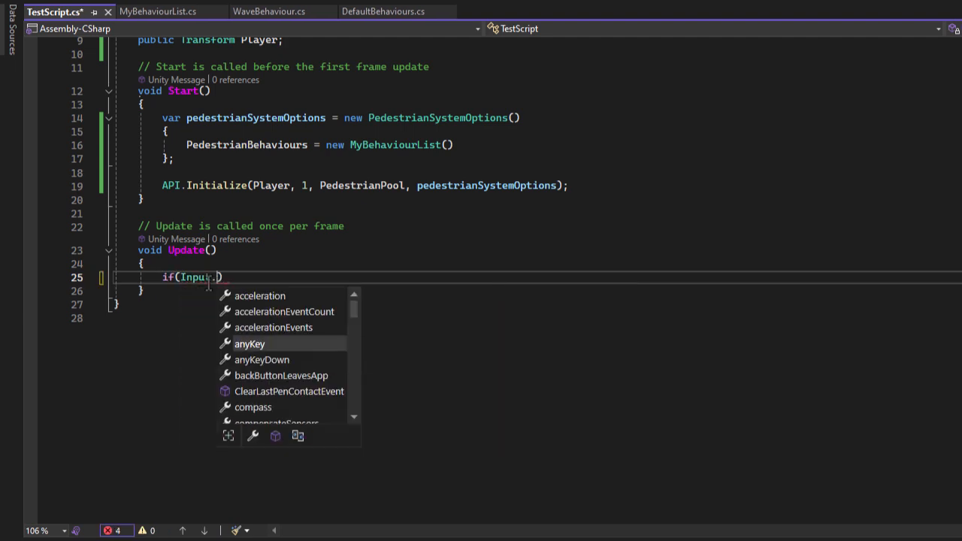
pyautogui.write('getke')
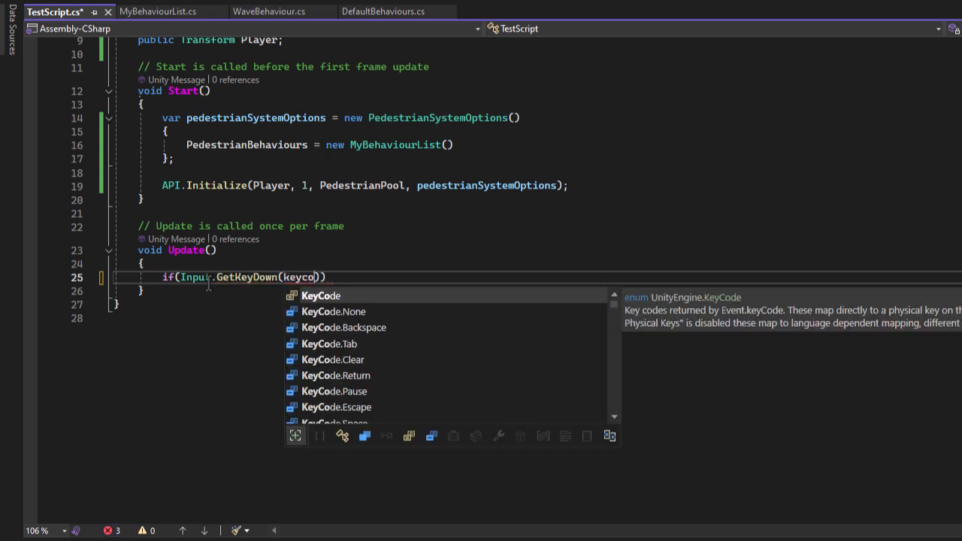
pyautogui.write('KeyCode.Space')
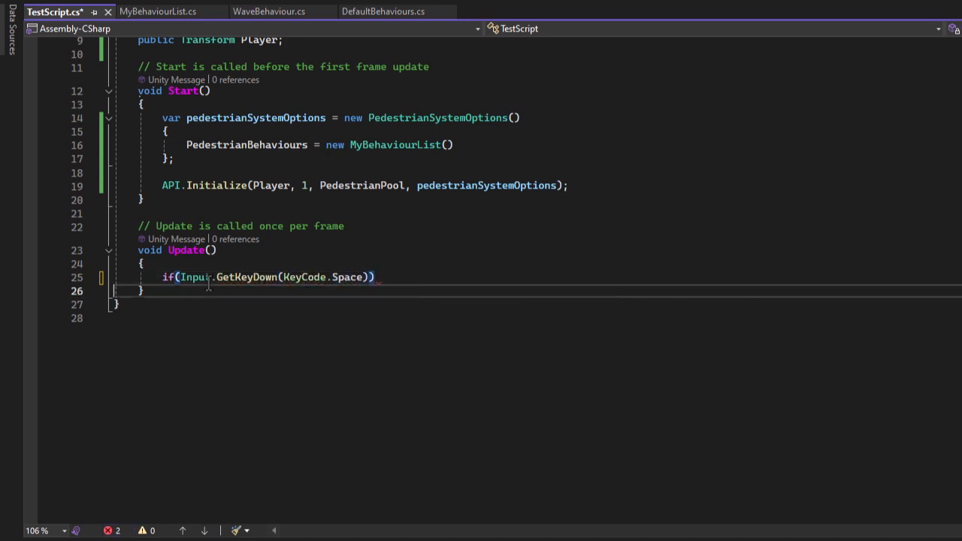
pyautogui.write('ap')
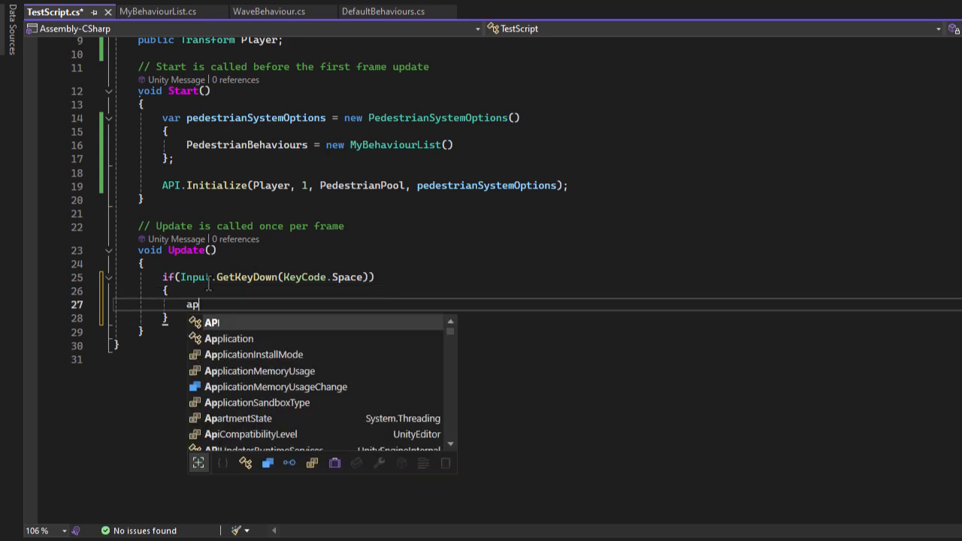
pyautogui.write('API.StartBehavior')
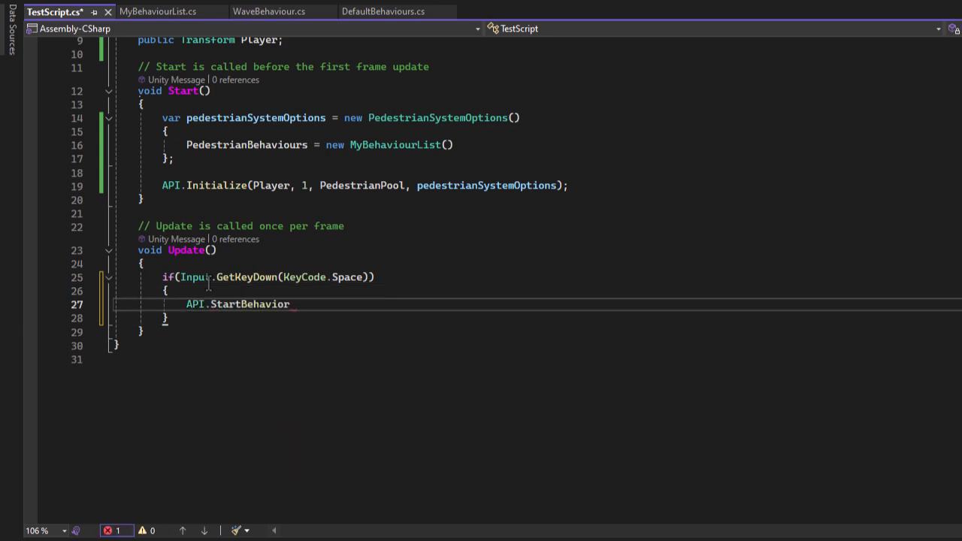
pyautogui.write('<WaveBehaviour>')
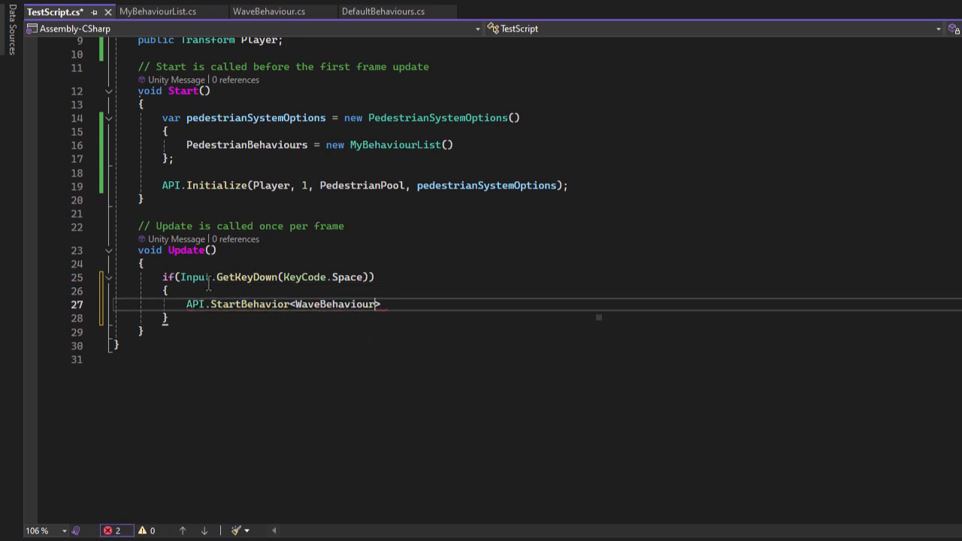
pyautogui.write('()')
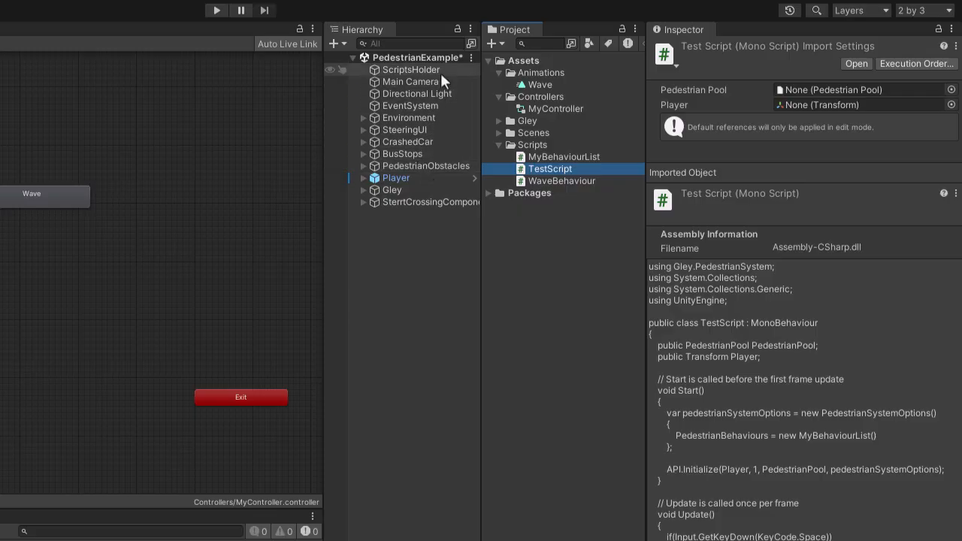
# - Attach TestScript to ScriptsHolder and assign its Pedestrian Pool and Player fields
pyautogui.click(412, 69)
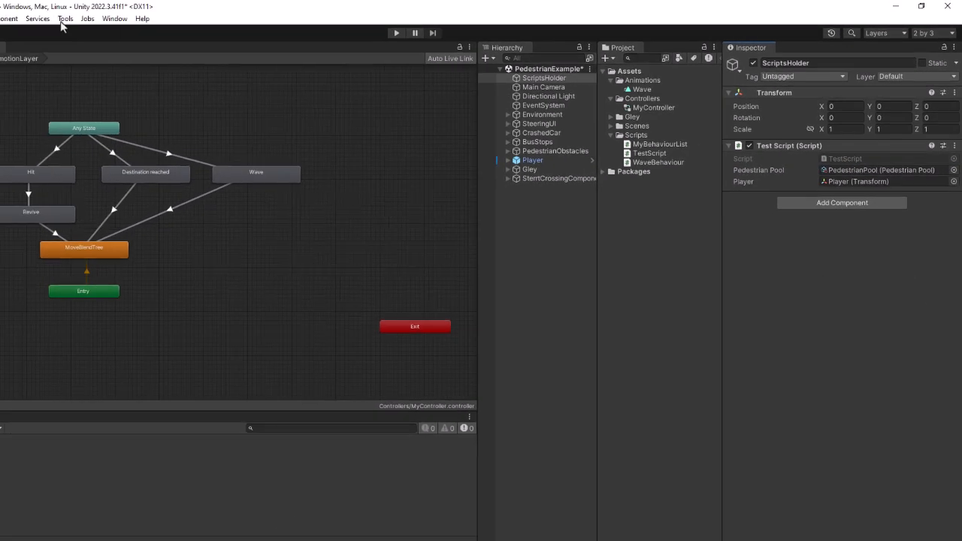
pyautogui.click(65, 18)
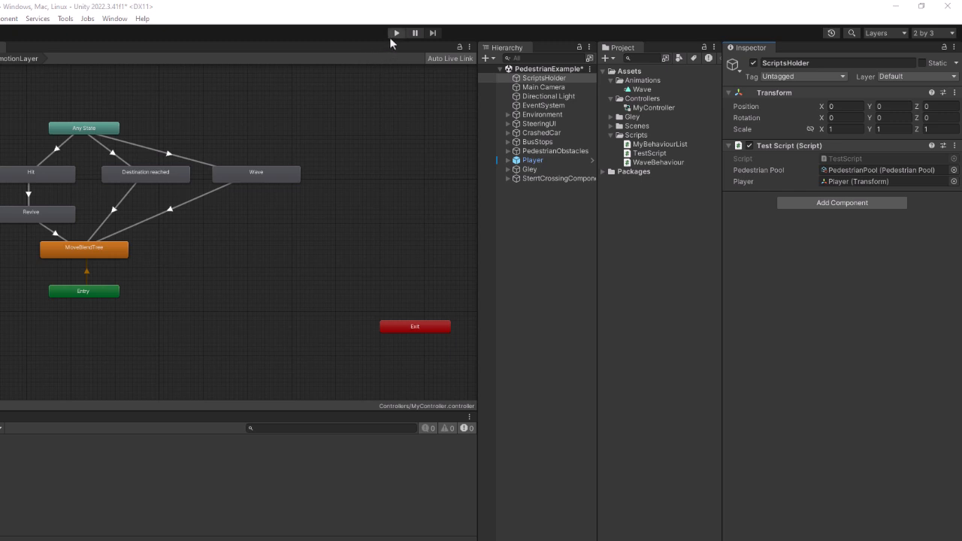
pyautogui.moveTo(396, 37)
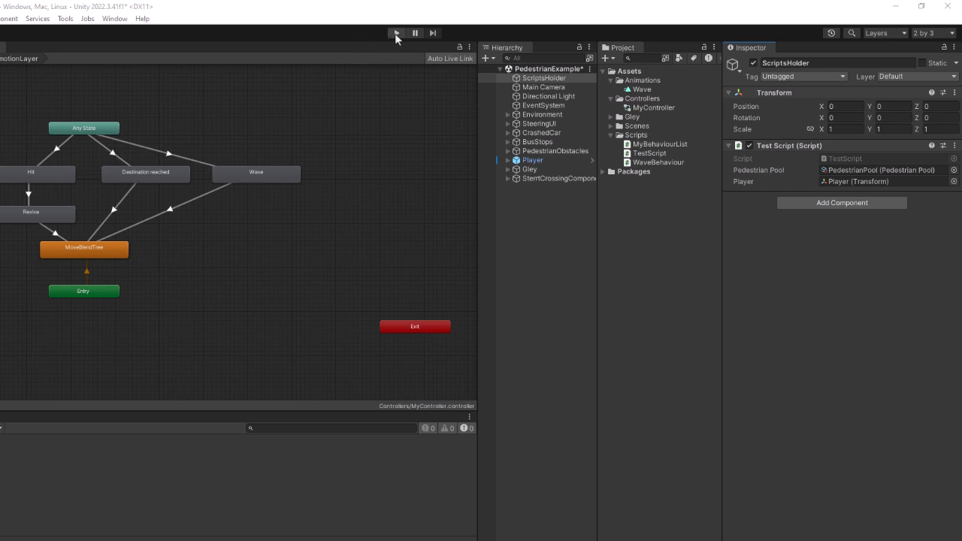
# - Enter Play mode and press Space to fire the StartWaving trigger
pyautogui.click(396, 32)
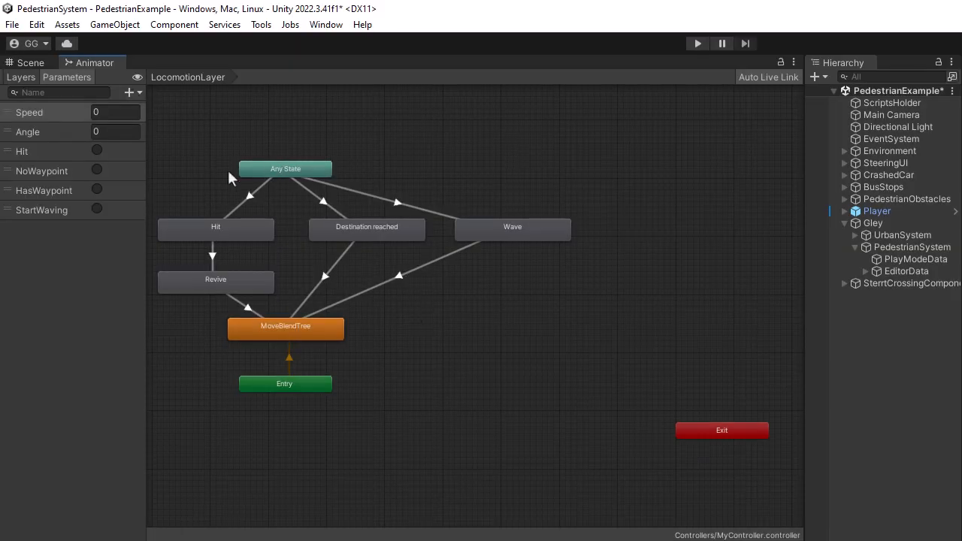
pyautogui.click(96, 210)
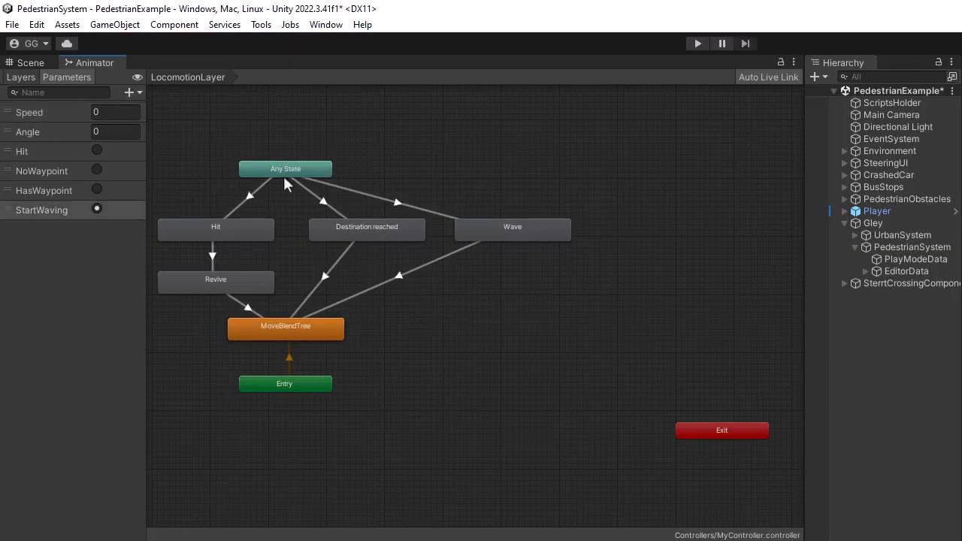
pyautogui.click(286, 328)
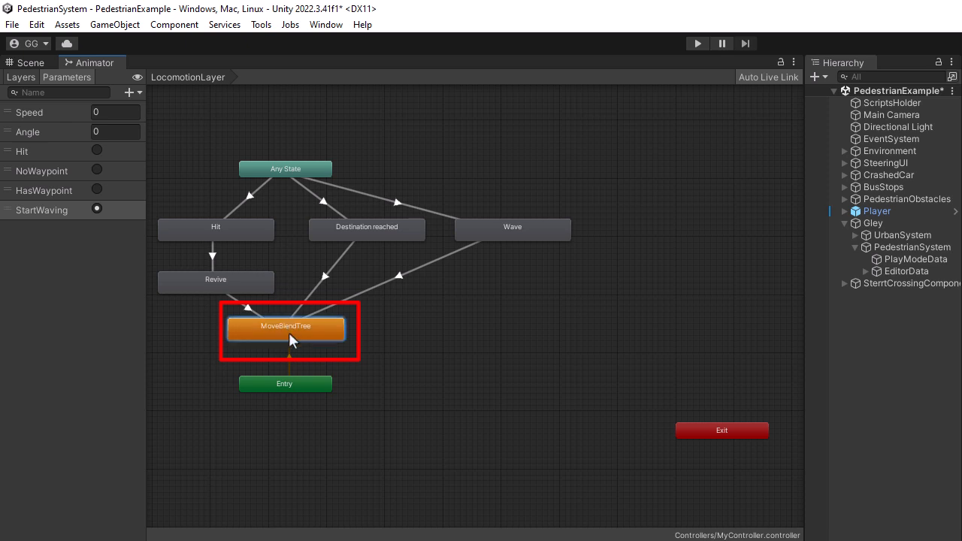
pyautogui.moveTo(293, 328)
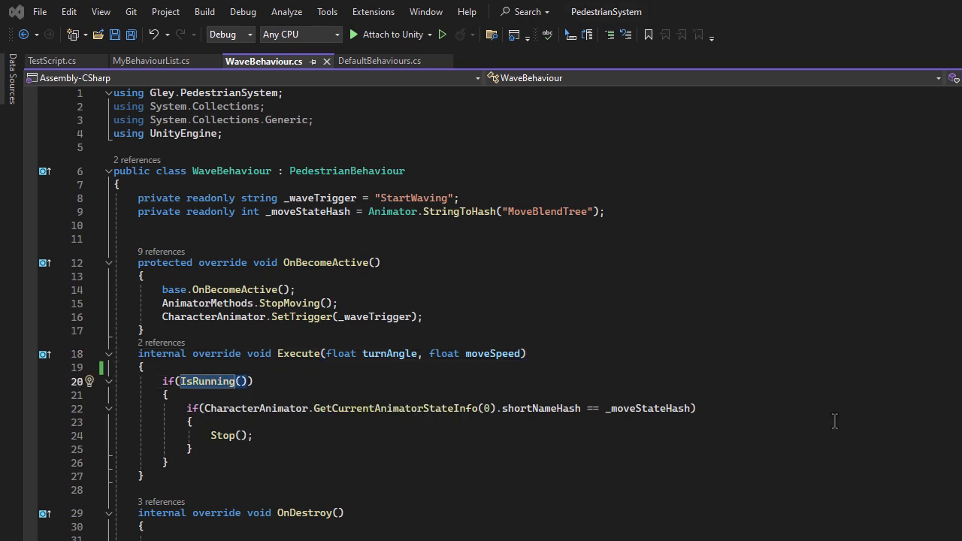
pyautogui.moveTo(359, 248)
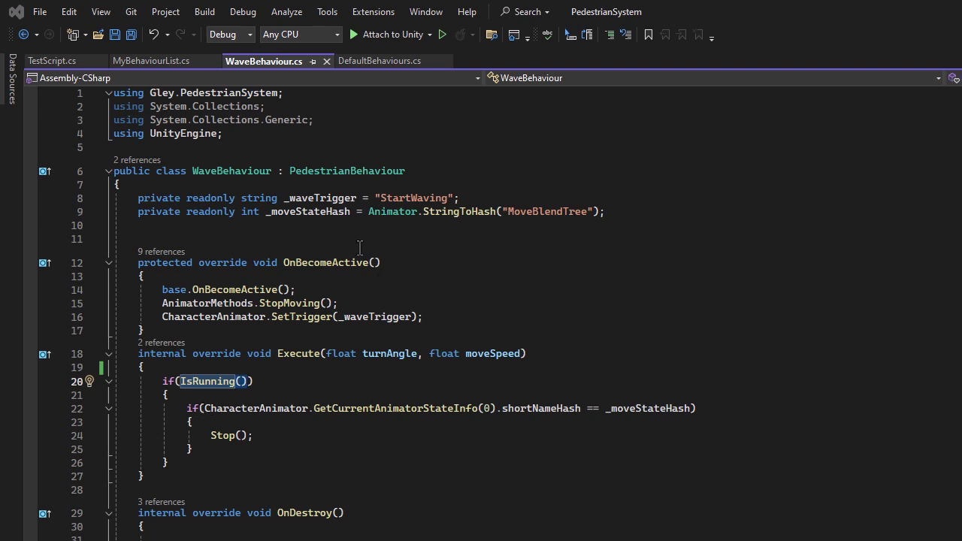
# - Add a private bool _stateChanged field to WaveBehaviour
pyautogui.write('private bool _state')
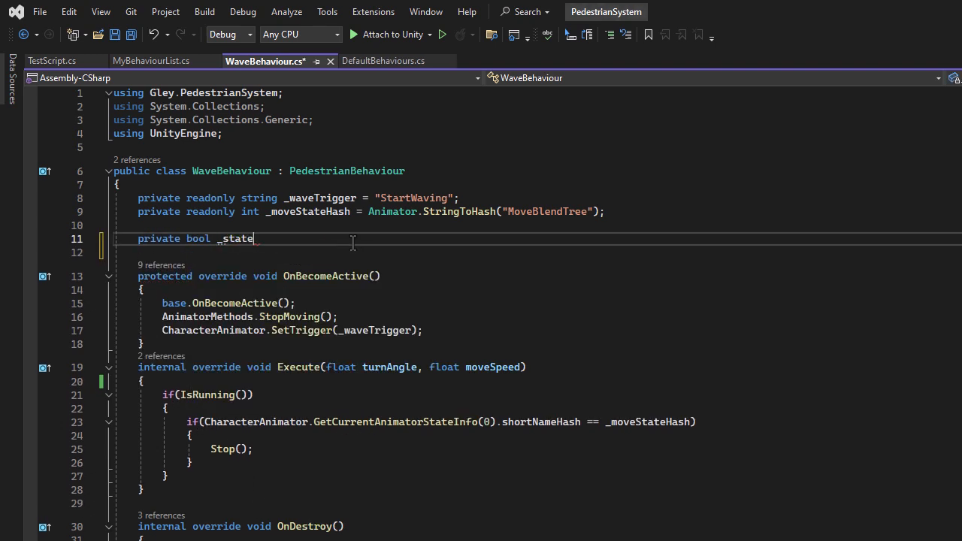
pyautogui.write('Changed;')
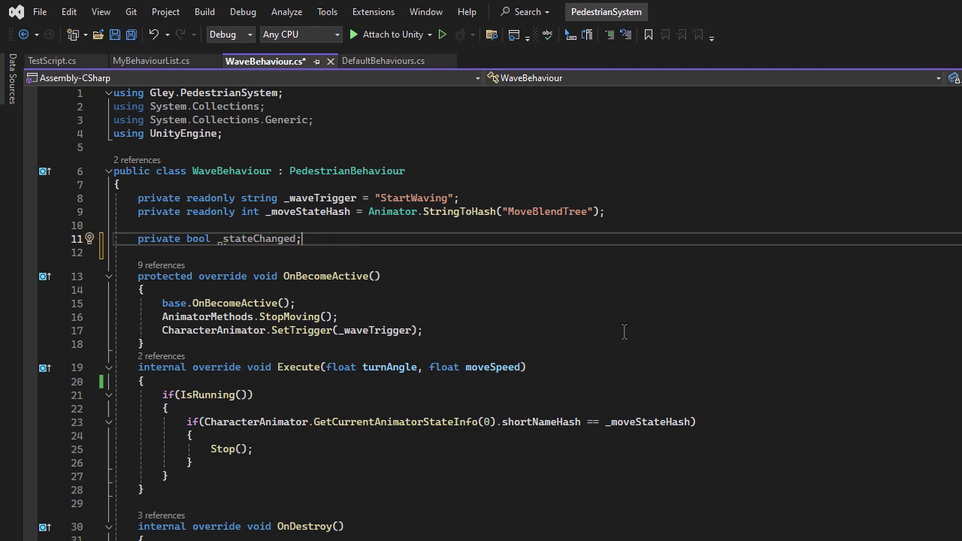
pyautogui.write('stateChanged == false)')
pyautogui.write('}')
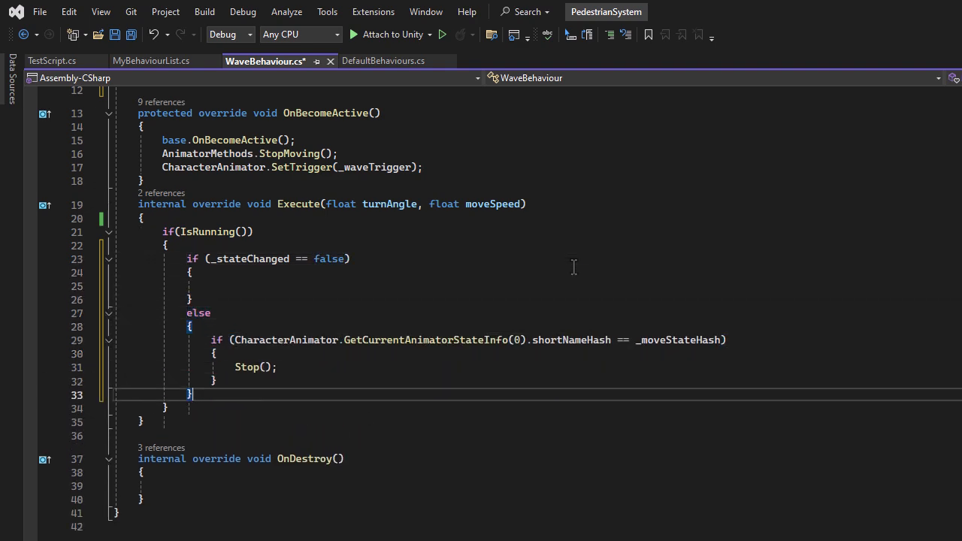
# - Add _waveStateHash from Animator.StringToHash("Wave") and compare the animator's shortNameHash in Execute
pyautogui.write('private readonly int _W')
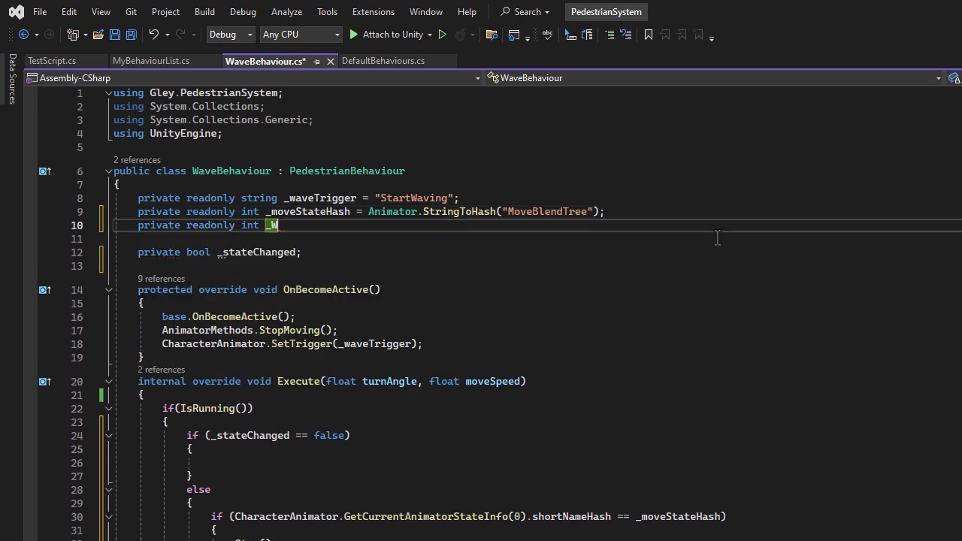
pyautogui.write('aveStateHash')
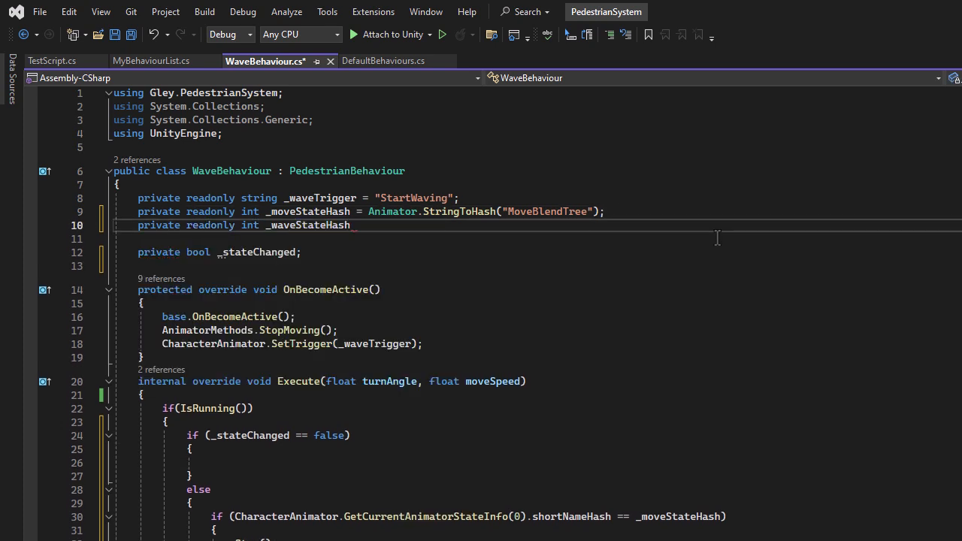
pyautogui.write('animator.StringToHash')
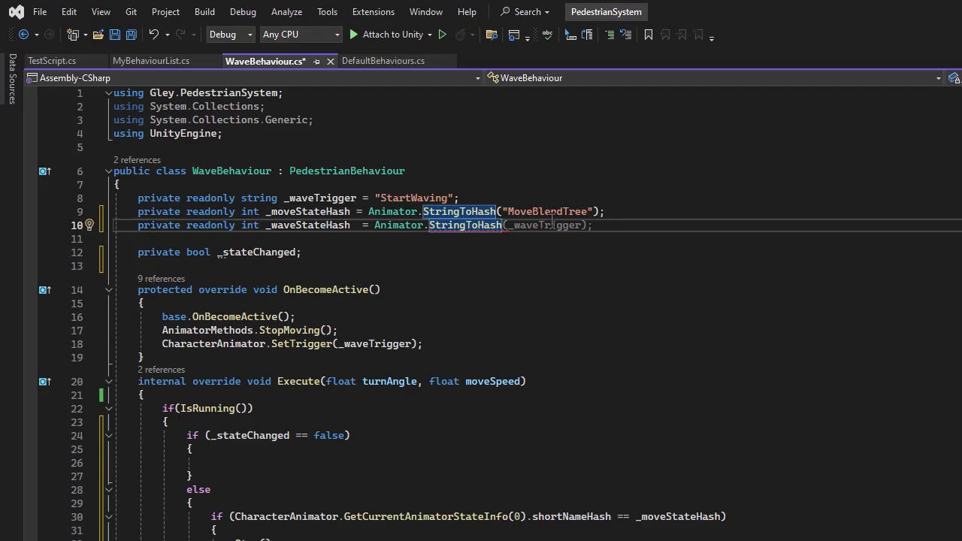
pyautogui.write('"Wave");')
pyautogui.click(537, 463)
pyautogui.write('if(')
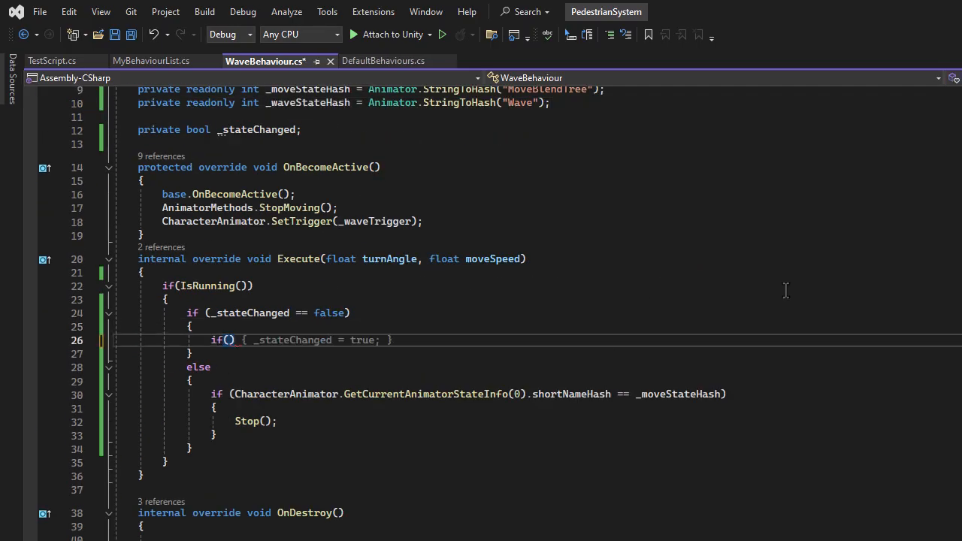
pyautogui.write('CharacterAnimator.ge')
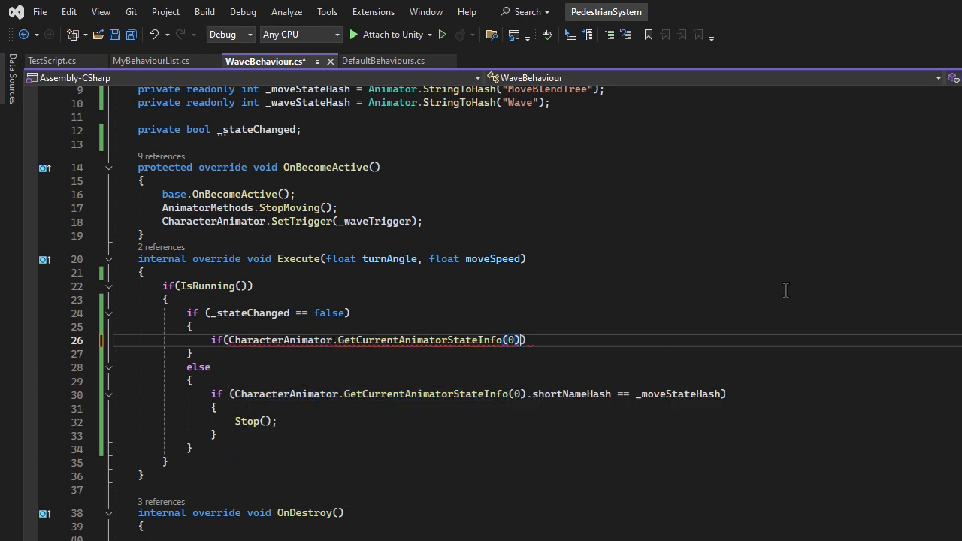
pyautogui.write('.shortNameHash == _')
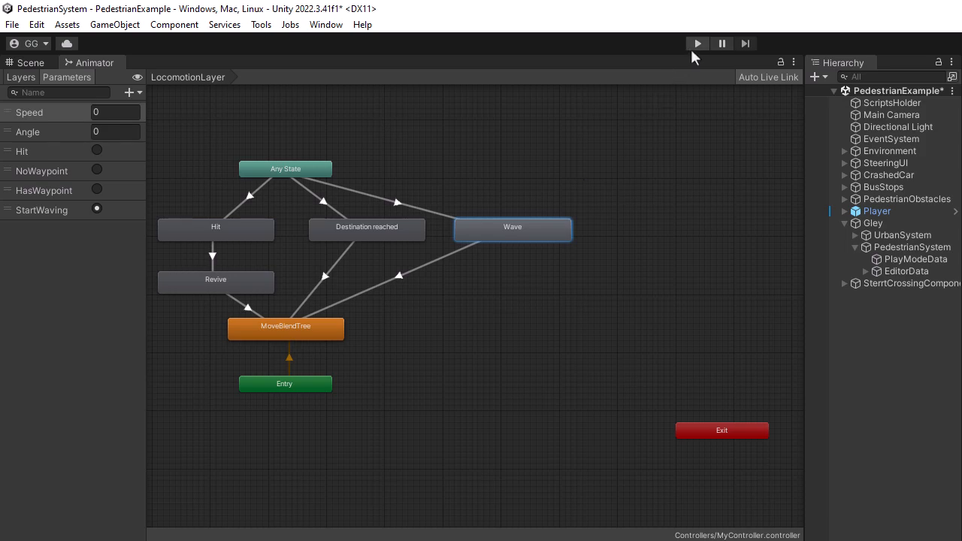
pyautogui.click(696, 43)
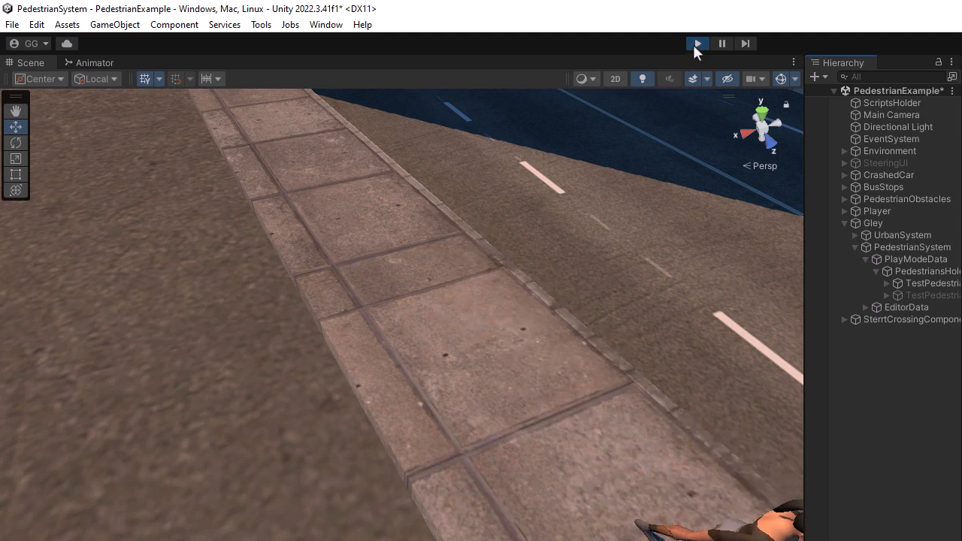
pyautogui.click(696, 43)
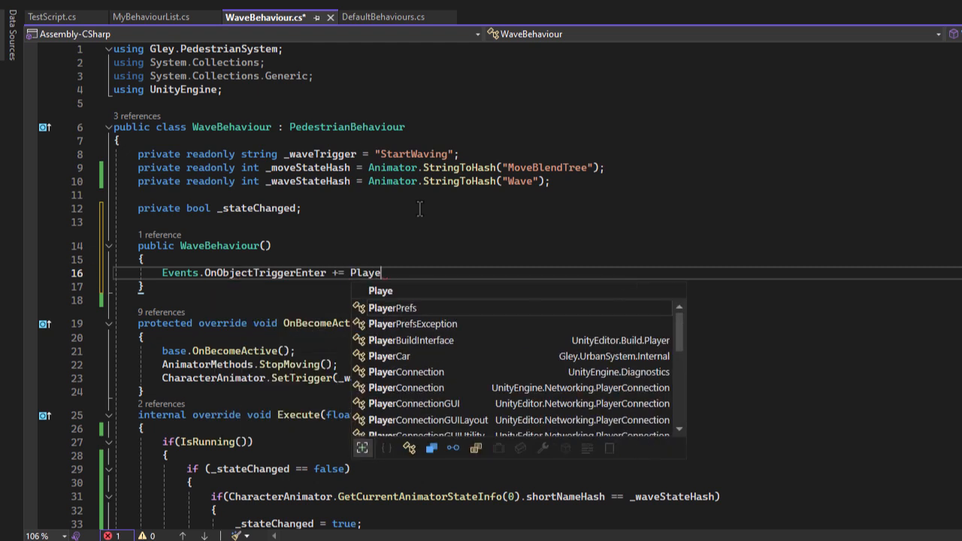
# - Subscribe the PlayerInTrigger handler and check that the obstacle type is ObstacleTypes.Player
pyautogui.write('rInTrigger;')
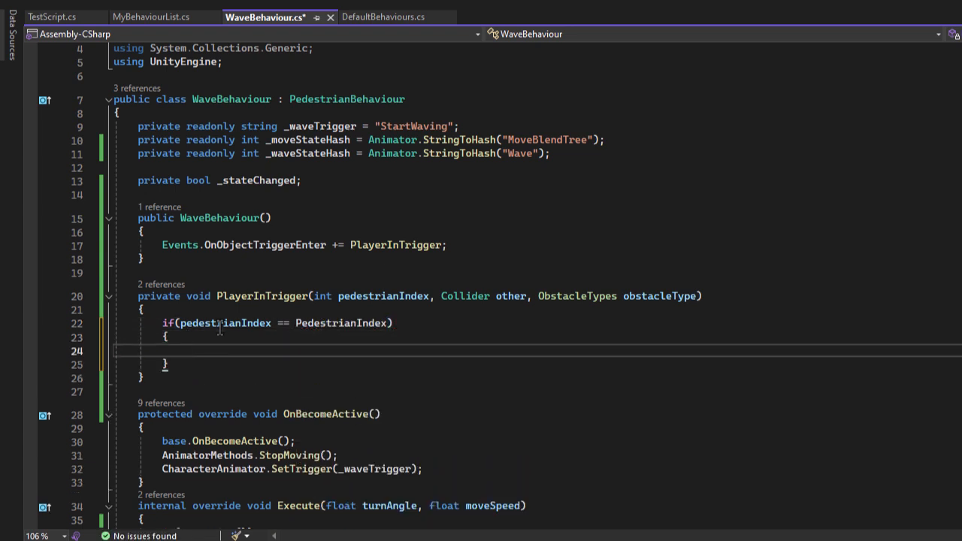
pyautogui.write('if(')
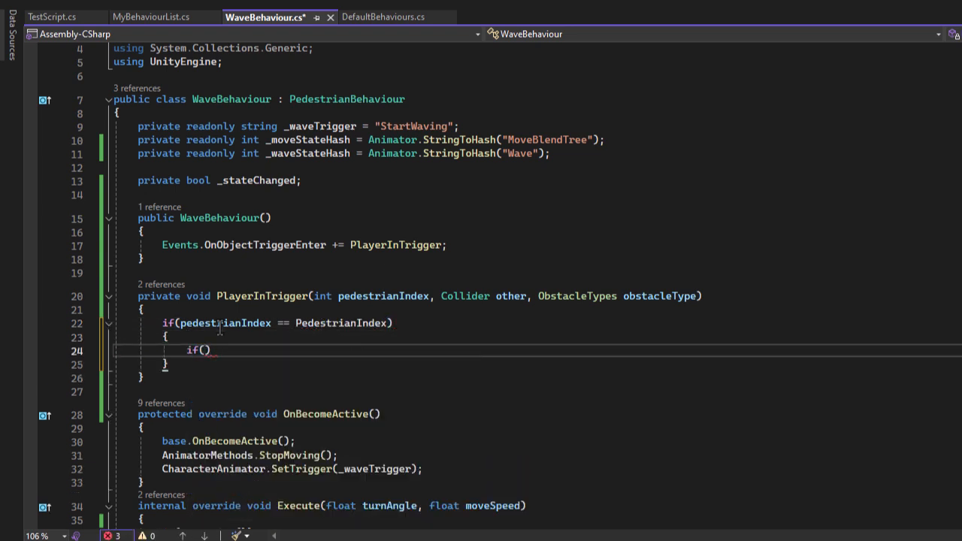
pyautogui.write('obstacleType == ObstacleTypes.')
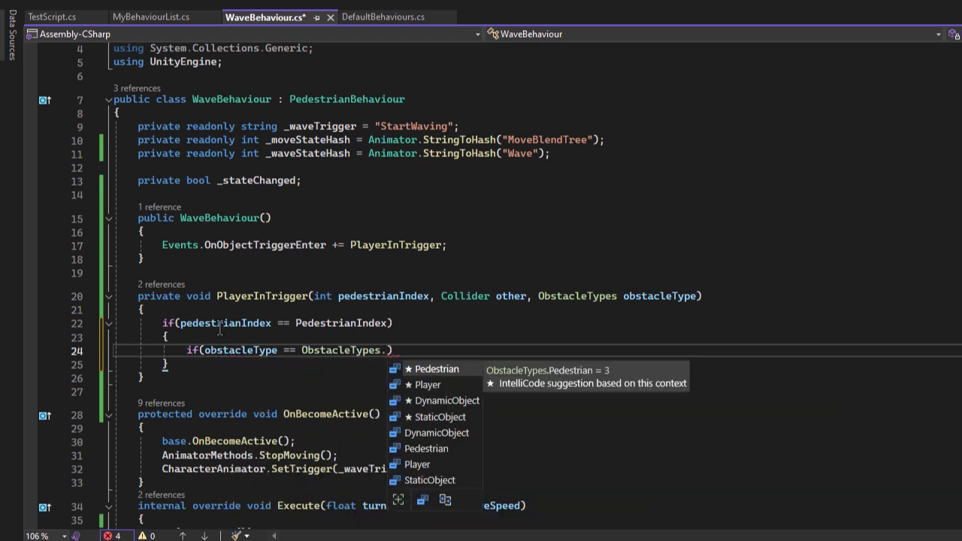
pyautogui.click(427, 384)
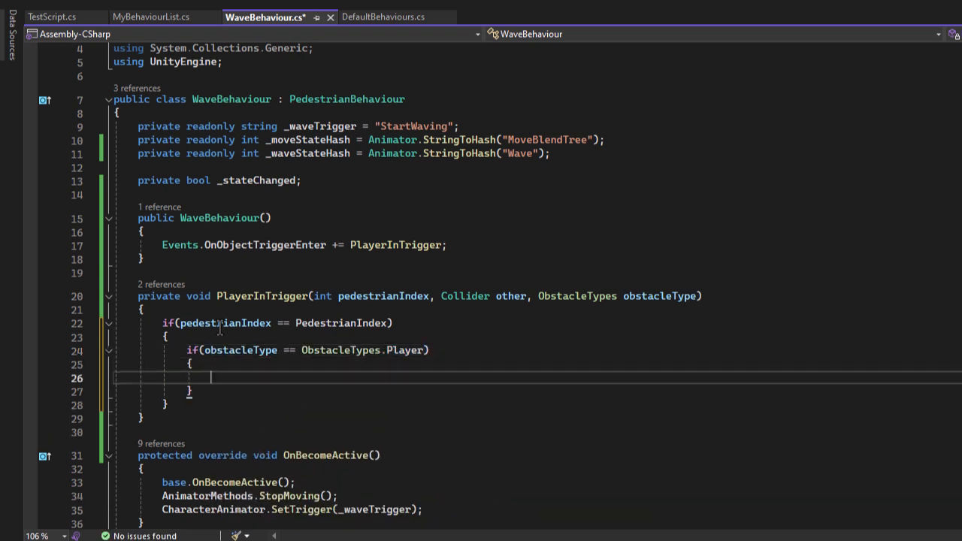
# - Add a nested check that CanRun() is false inside PlayerInTrigger
pyautogui.write('if(c')
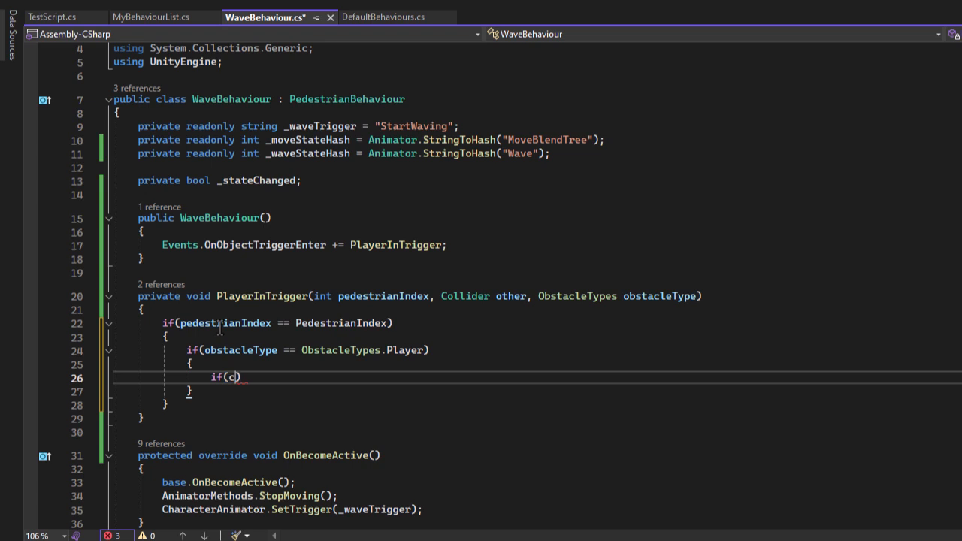
pyautogui.write('anRun(')
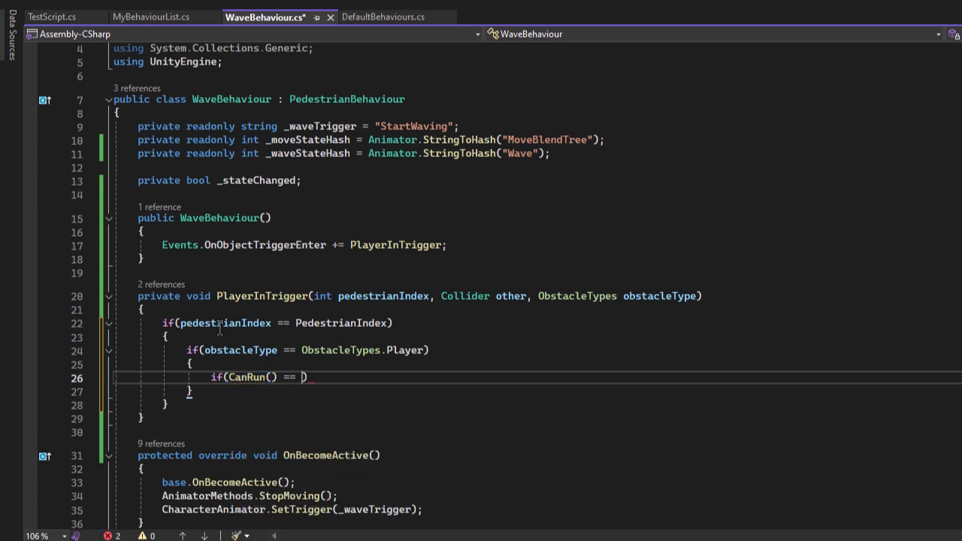
pyautogui.write('false')
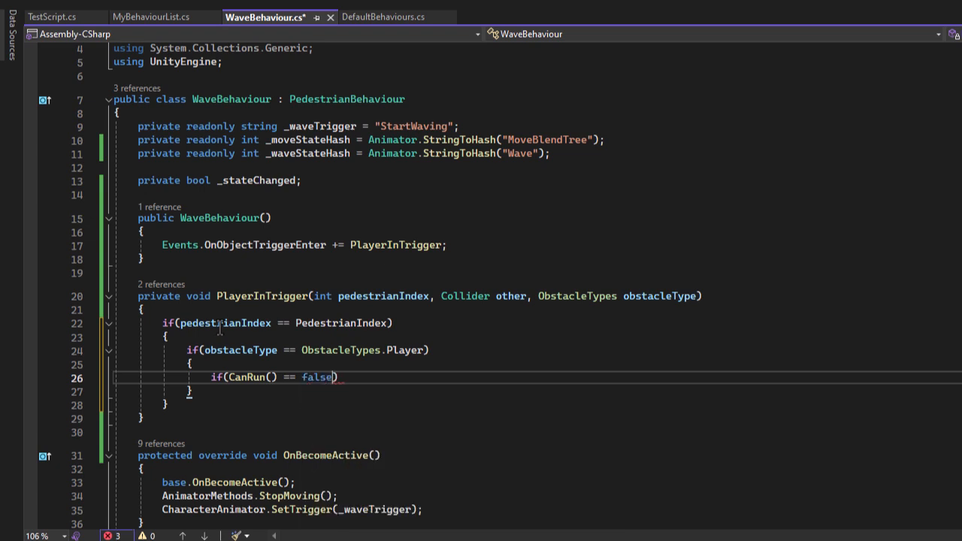
pyautogui.write('start')
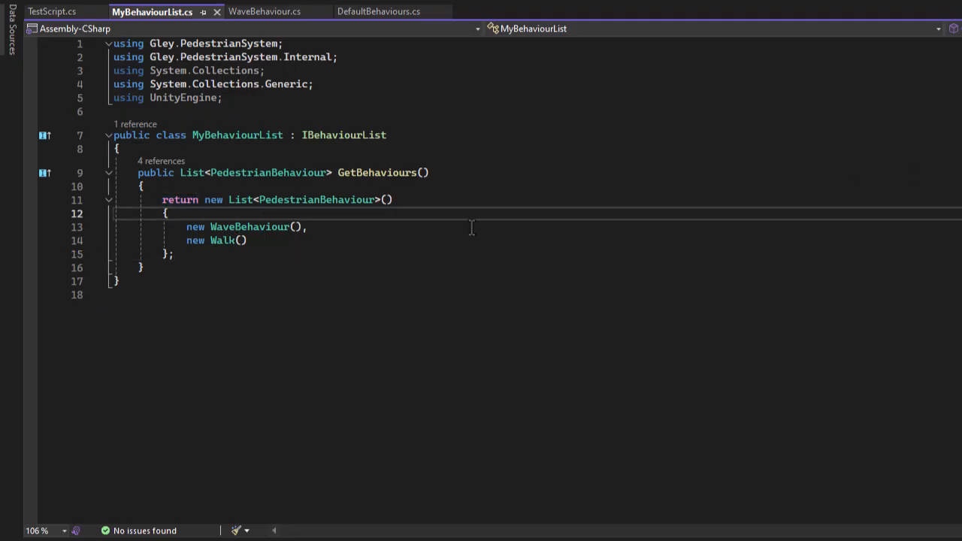
# - Insert new AvoidDynamicObstacles() at the top, then retype new WaveBehaviour() below it
pyautogui.write('n')
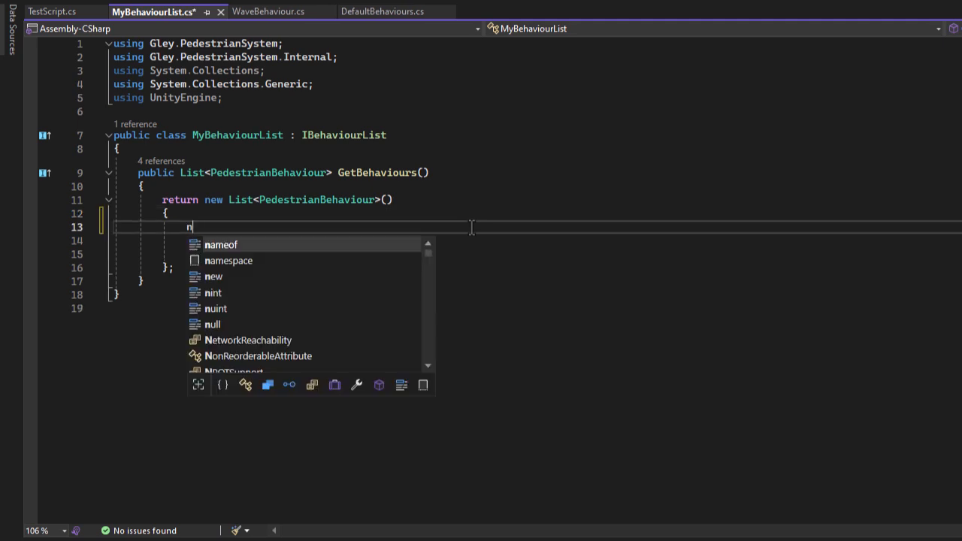
pyautogui.write('ew avoidDynamicObstacles(),')
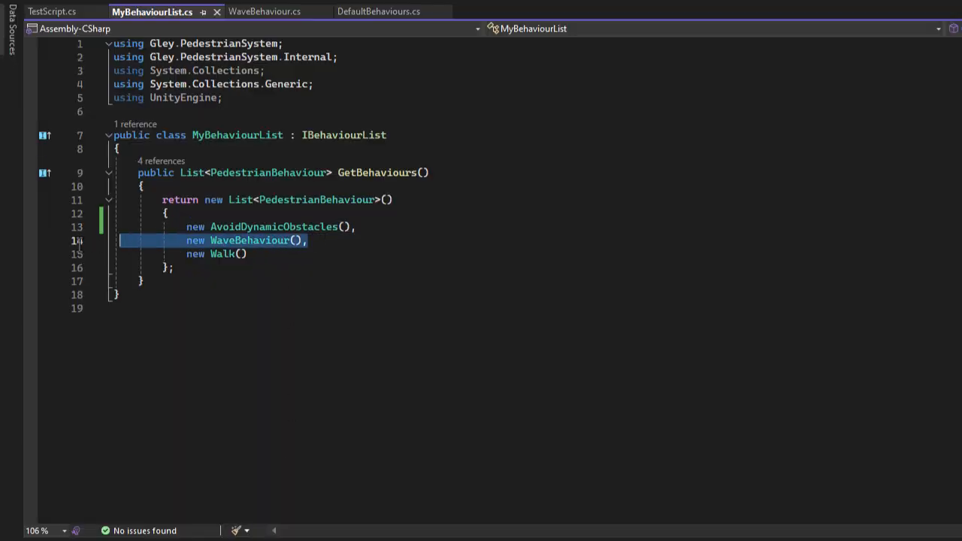
pyautogui.press('Delete')
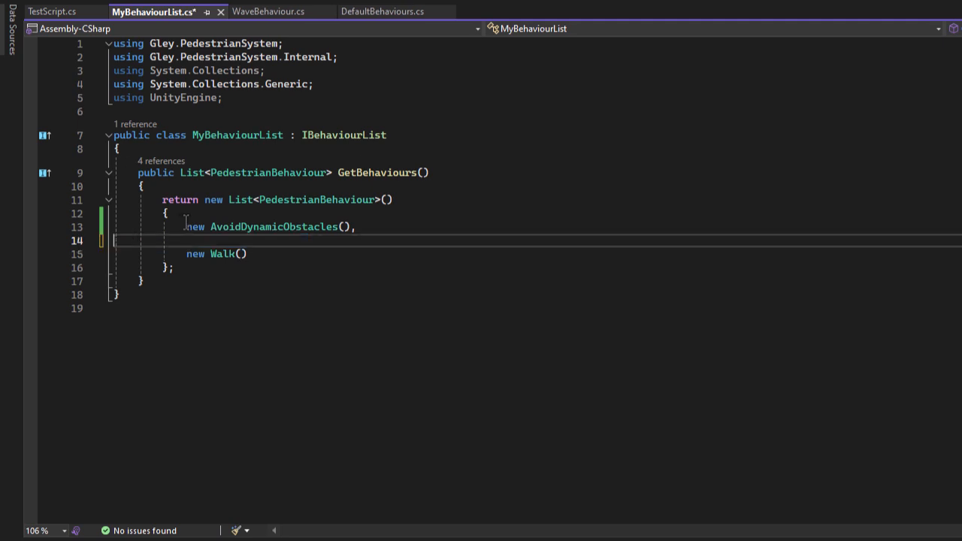
pyautogui.write('new WaveBehaviour(),')
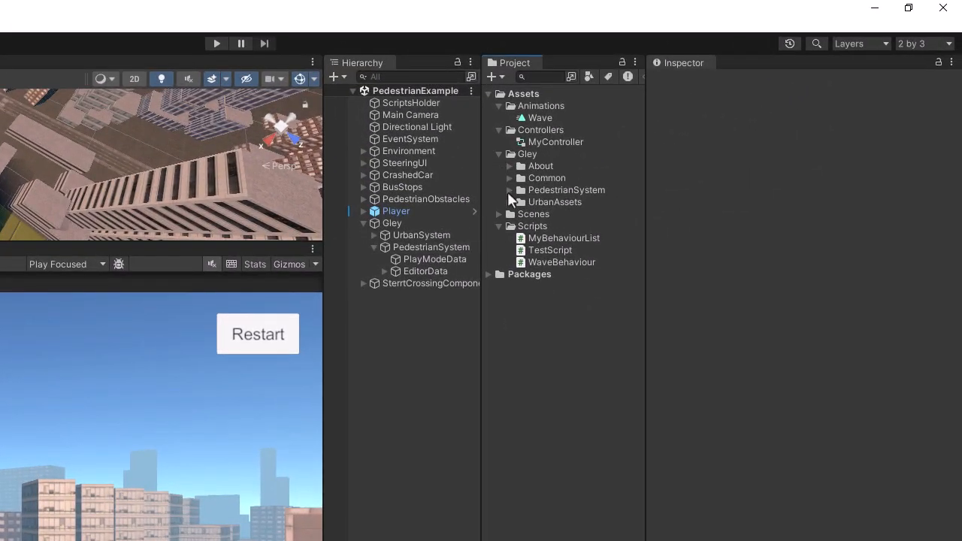
# - Open the Gley pedestrian Behaviours scripts folder and inspect the Crossing script's source
pyautogui.click(509, 190)
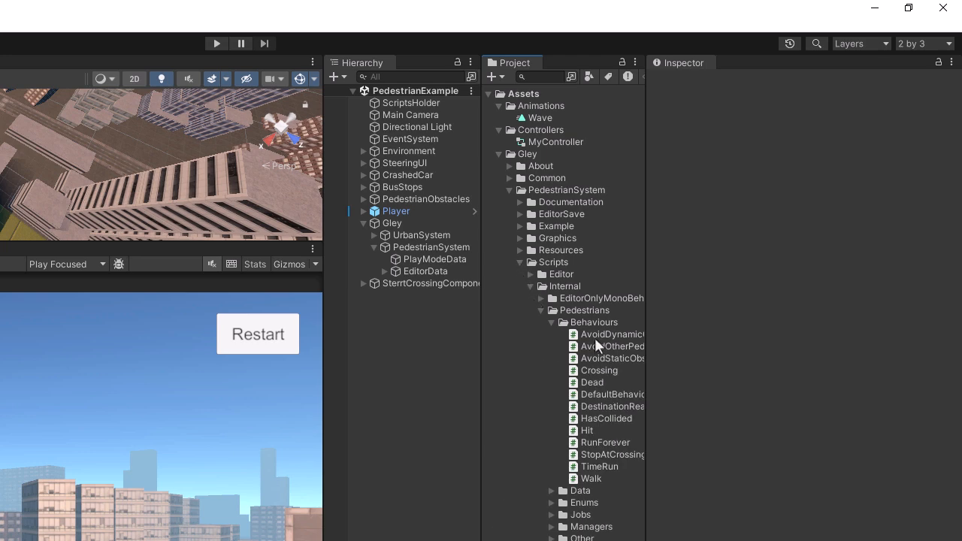
pyautogui.click(599, 370)
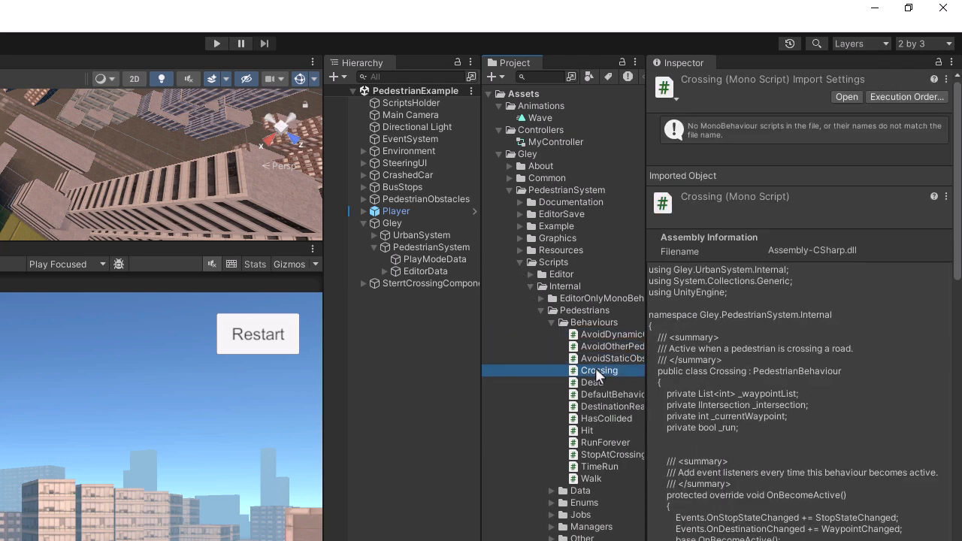